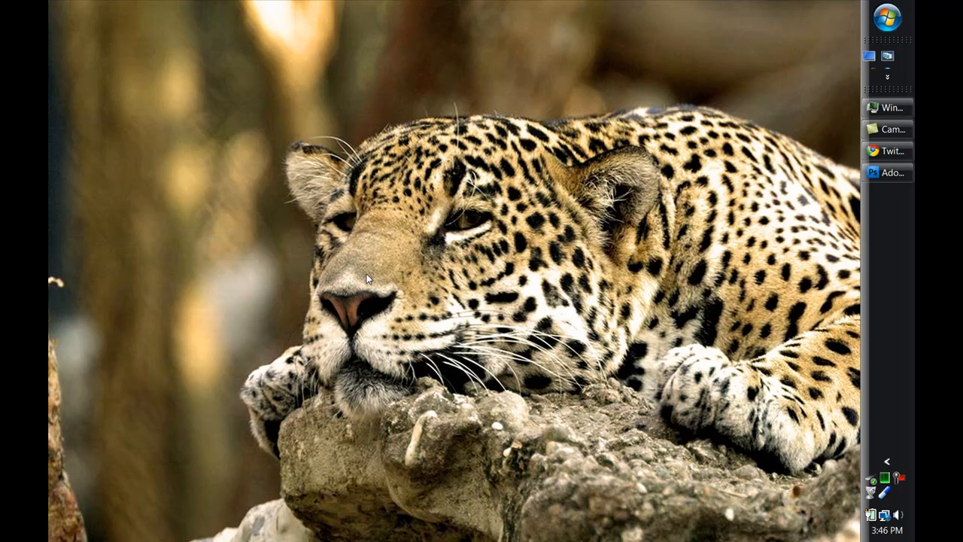
mouse_move(343, 271)
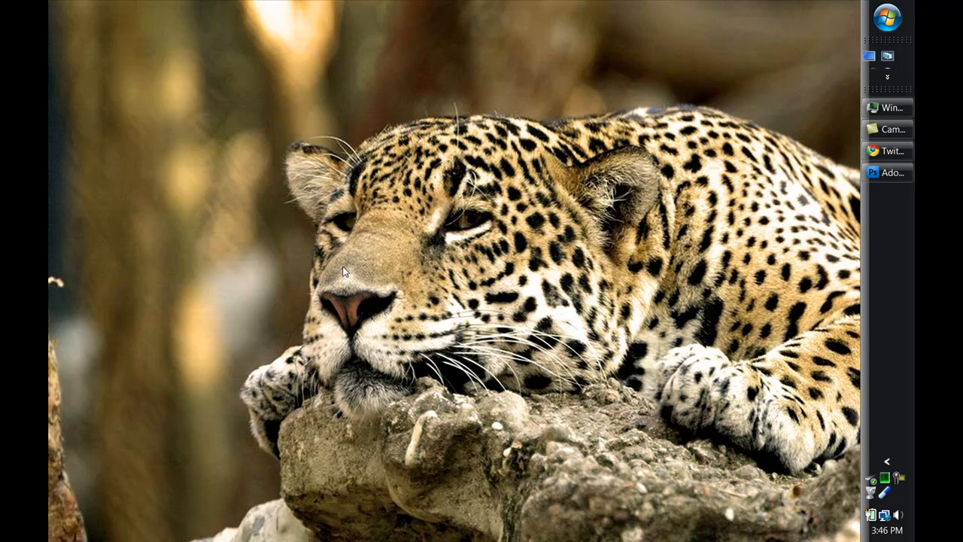
mouse_move(416, 269)
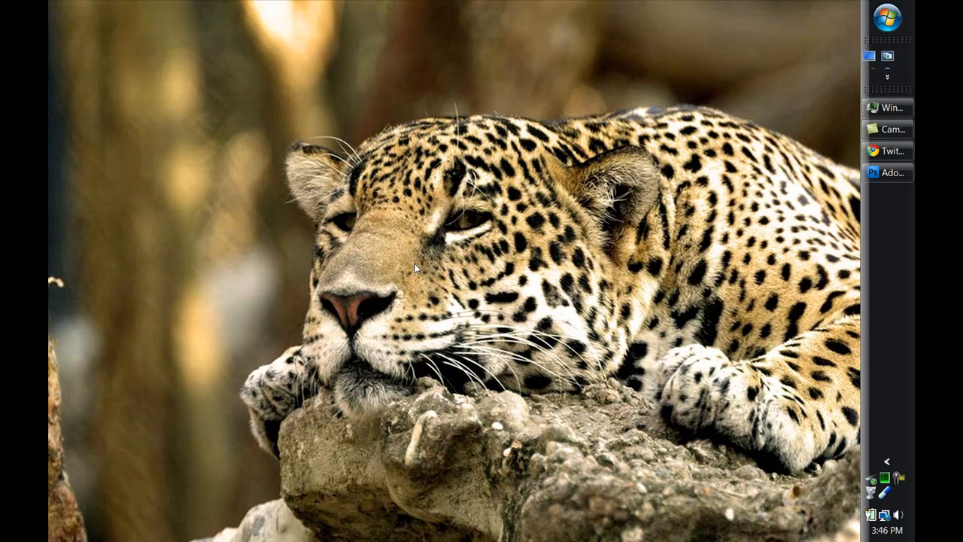
mouse_move(305, 276)
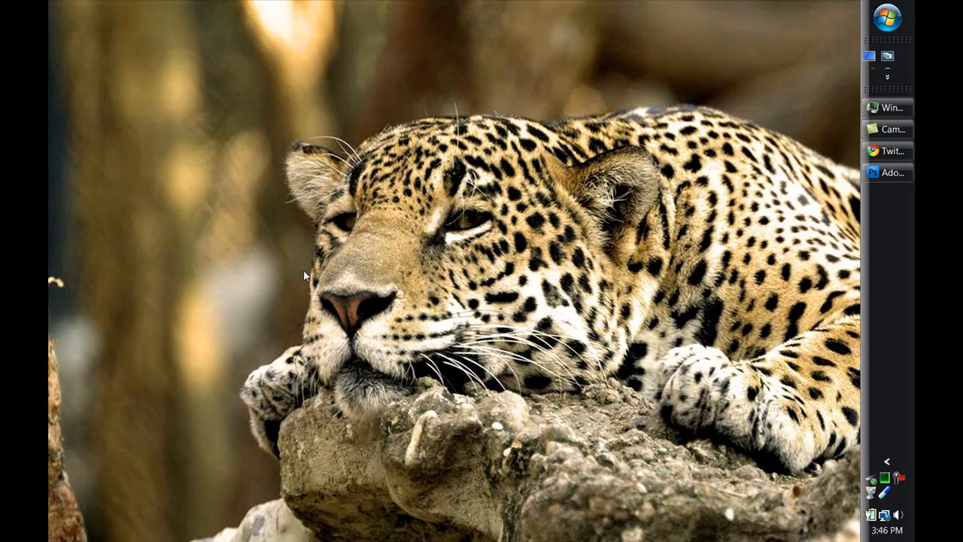
mouse_move(328, 280)
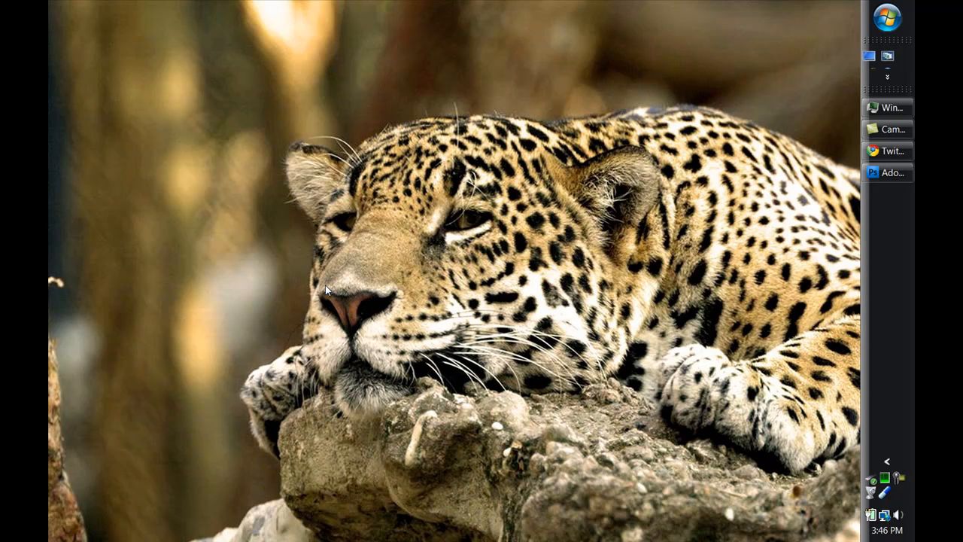
mouse_move(407, 262)
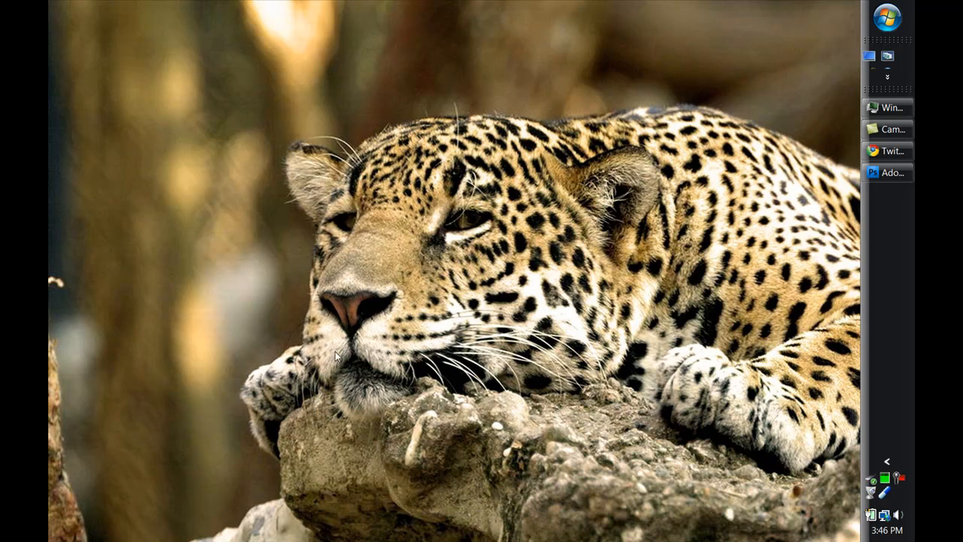
mouse_move(379, 335)
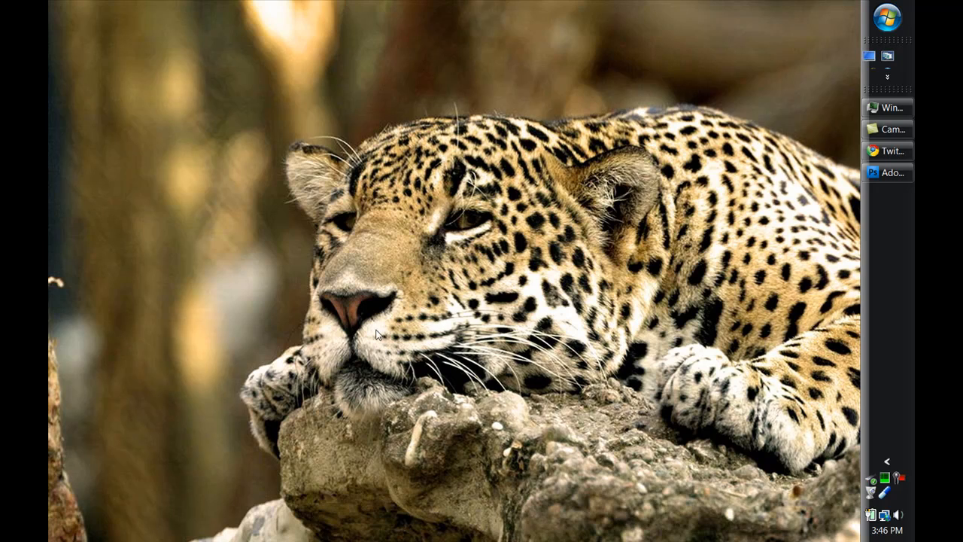
mouse_move(324, 332)
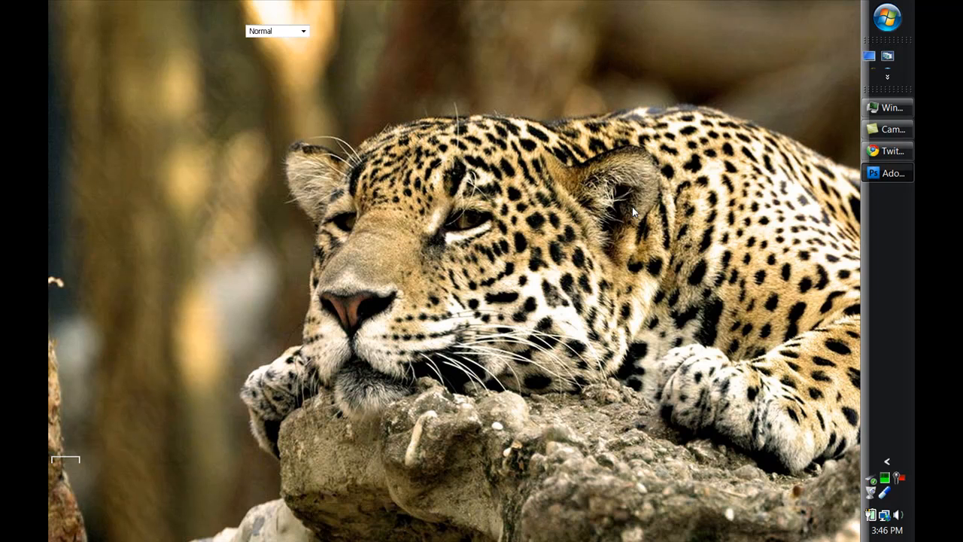
- Bring Photoshop forward and check the Donate button's 583 x 108 px image size, cancelling unchanged
left_click(891, 173)
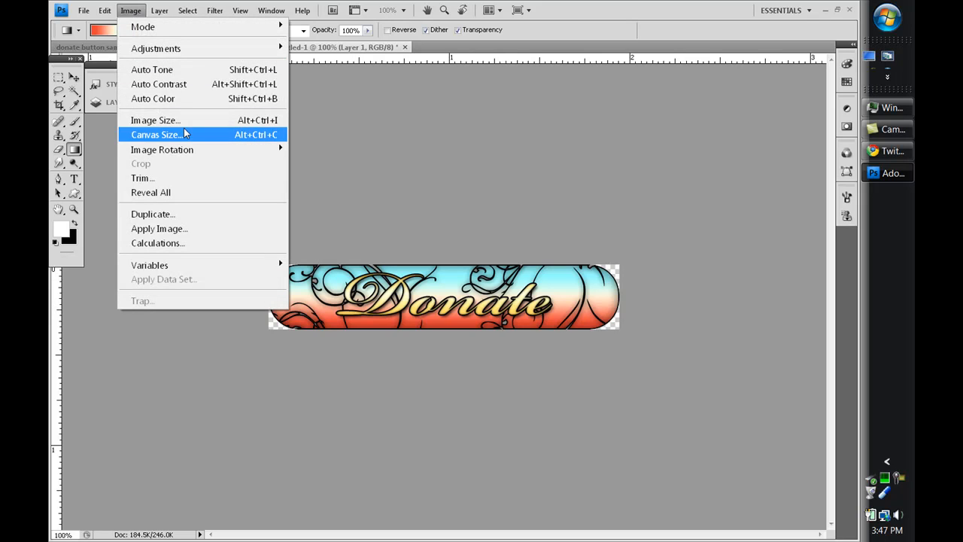
left_click(156, 120)
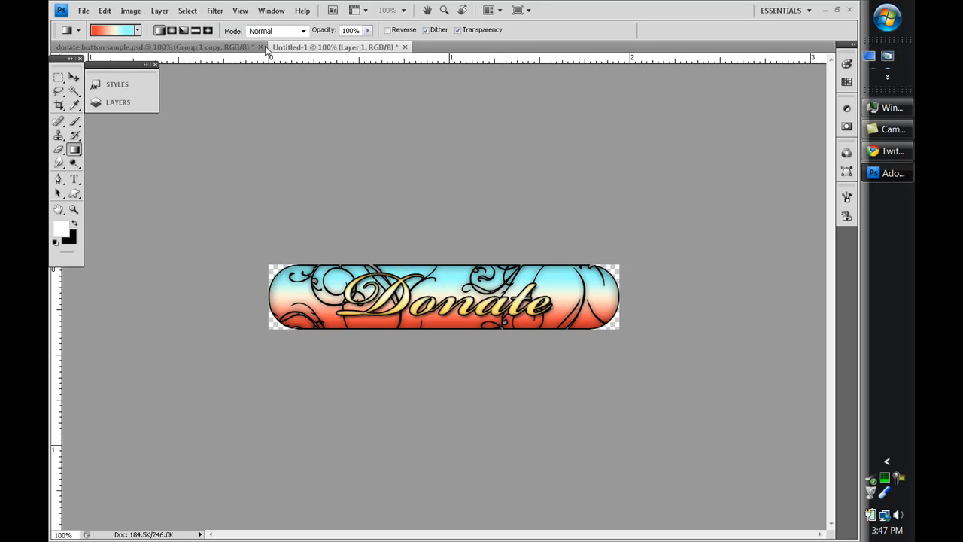
left_click(130, 10)
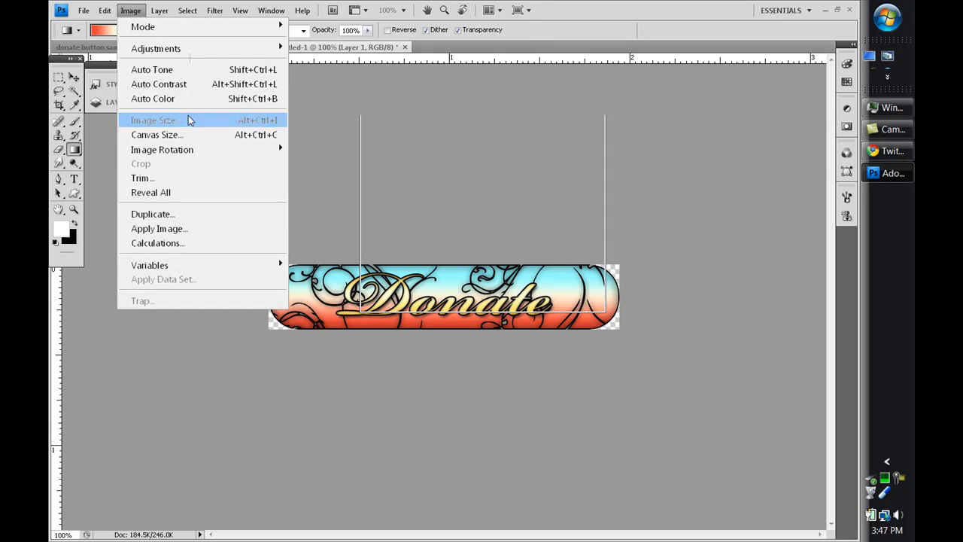
left_click(153, 121)
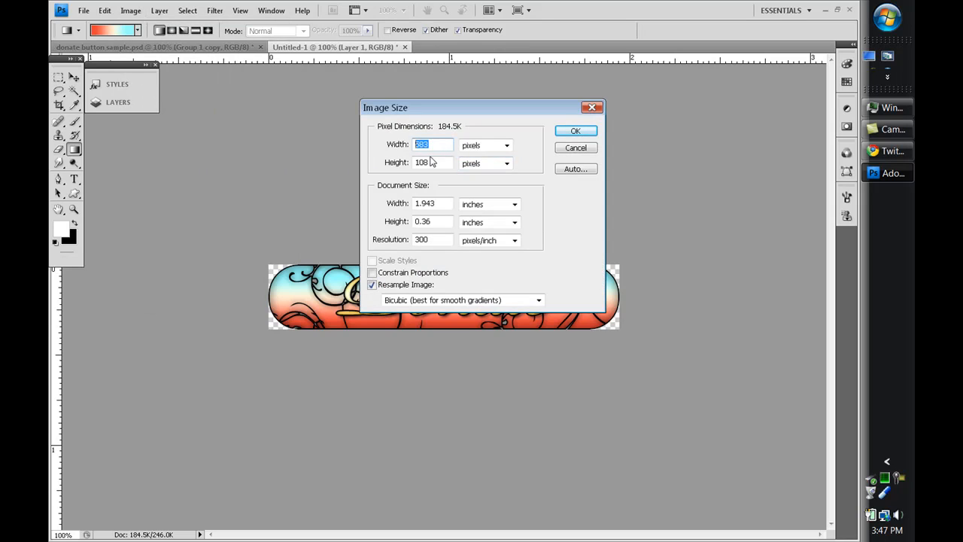
mouse_move(435, 169)
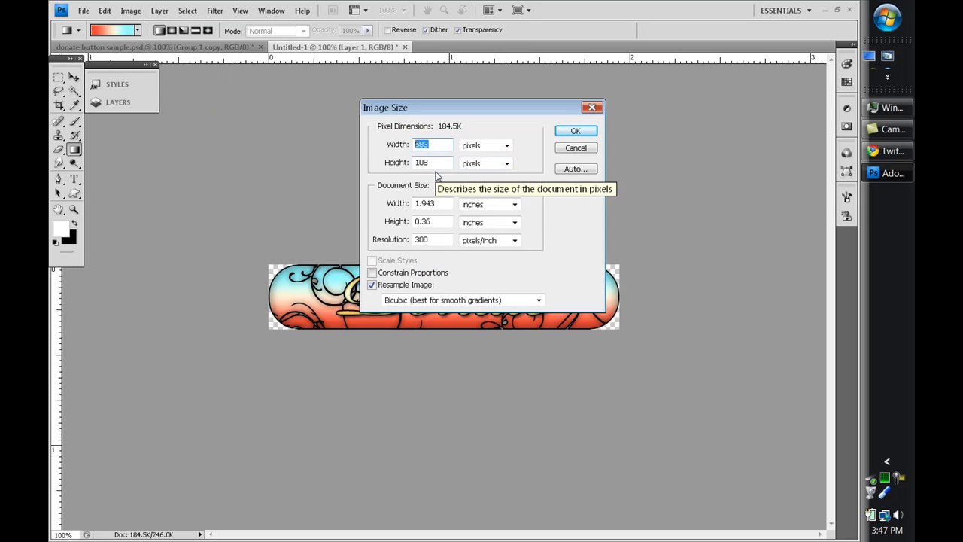
left_click(575, 130)
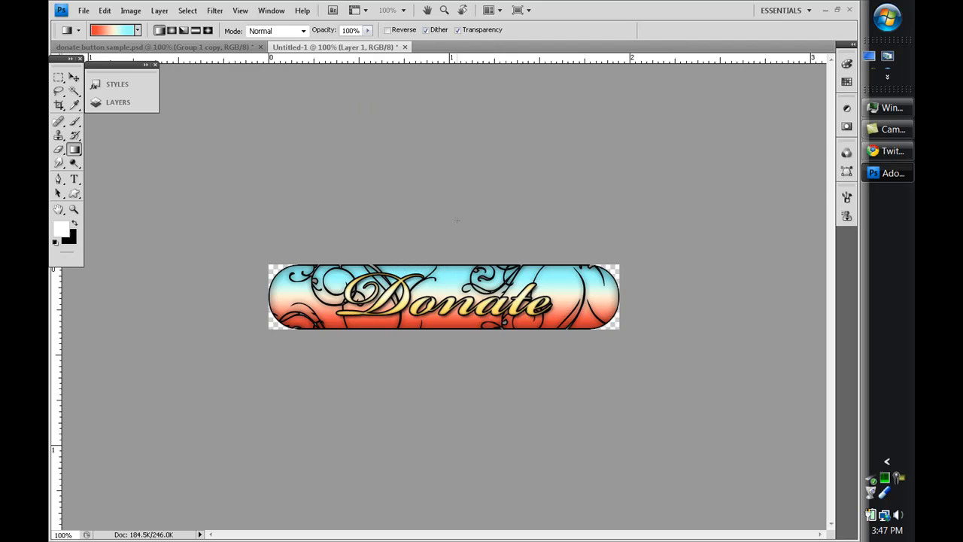
- Create a new white RGB document 600 x 350 px at 300 ppi
left_click(83, 10)
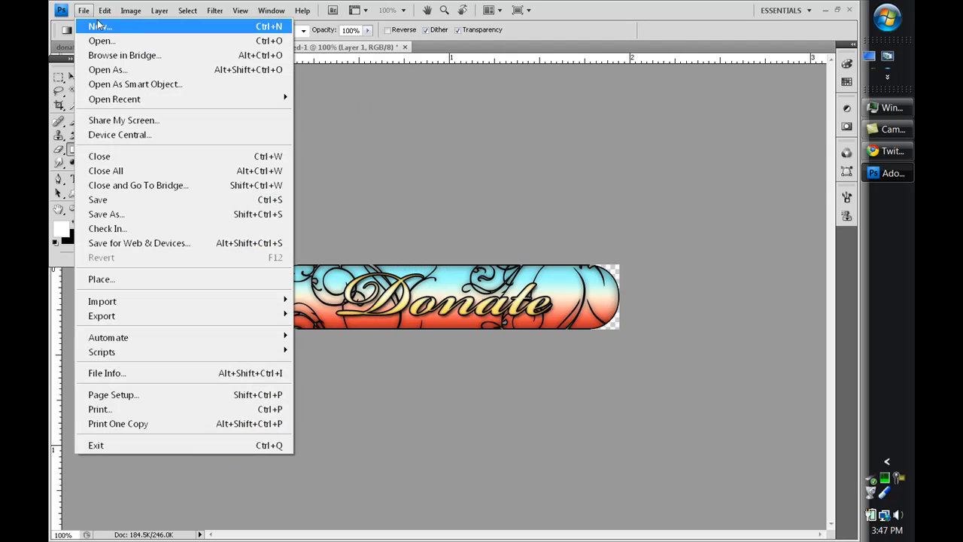
left_click(99, 26)
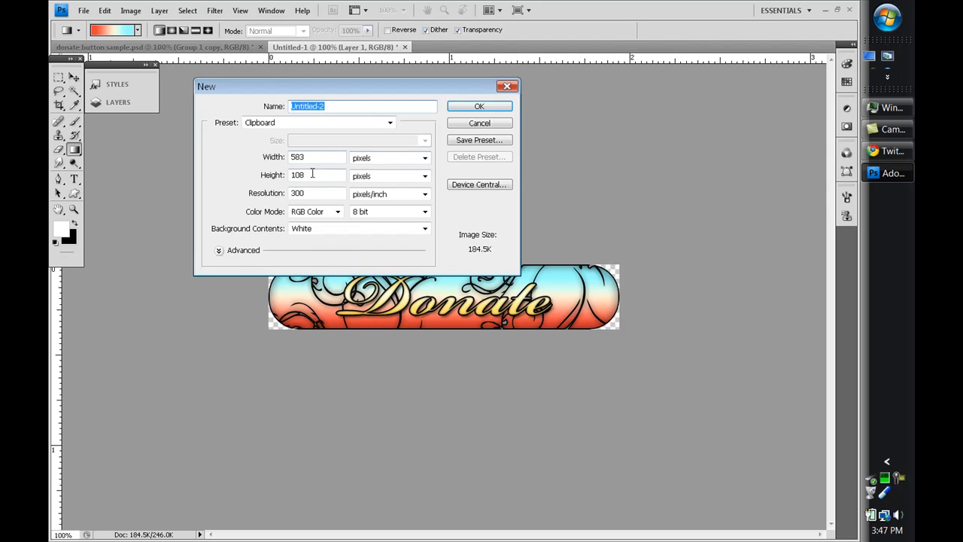
left_click(480, 105)
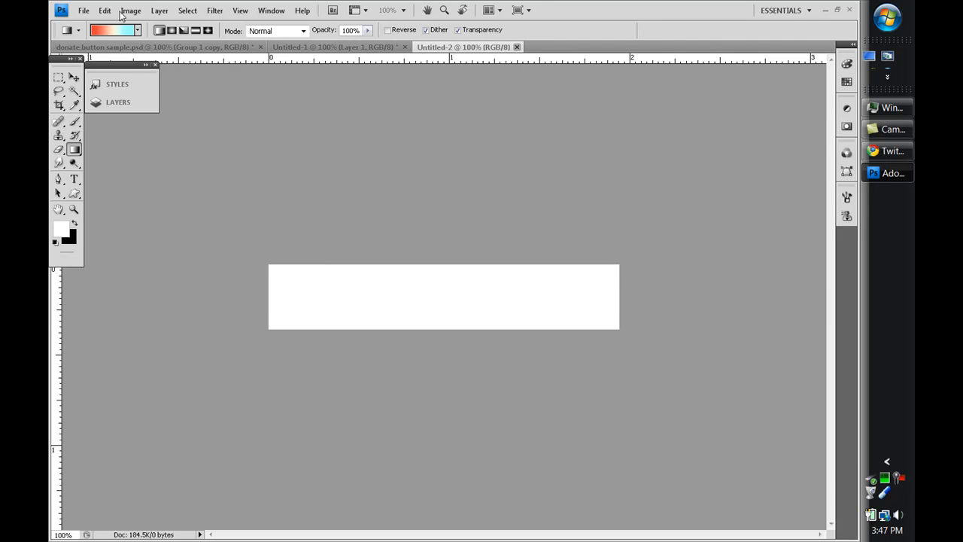
left_click(84, 9)
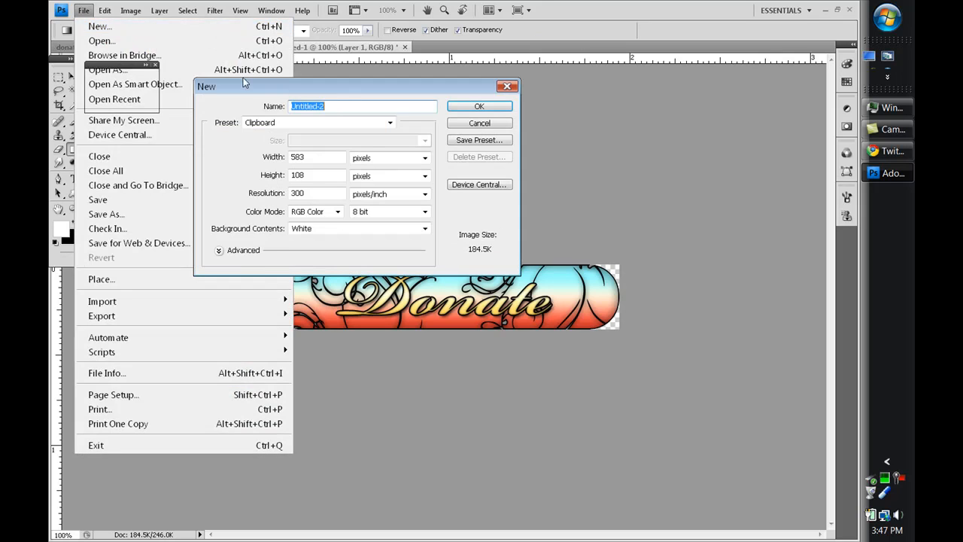
left_click(316, 157)
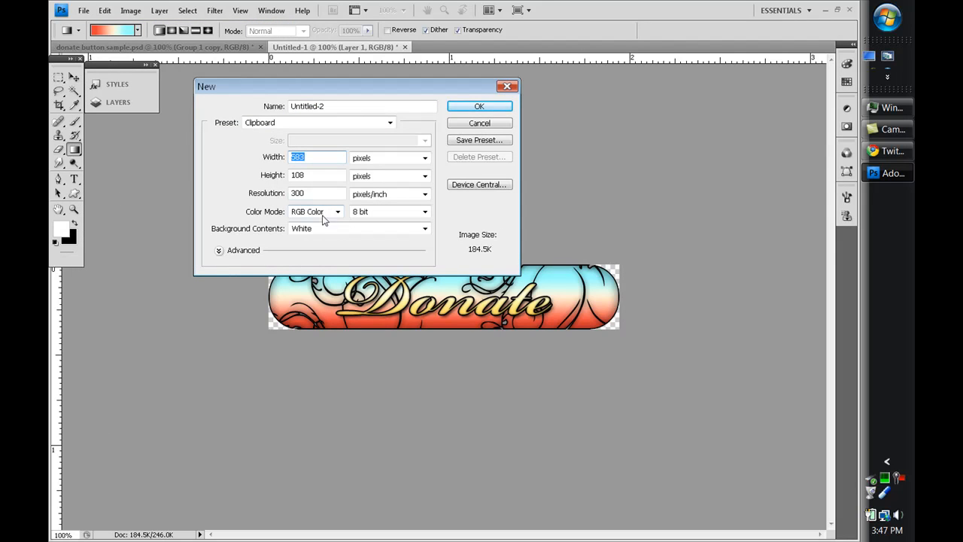
mouse_move(314, 189)
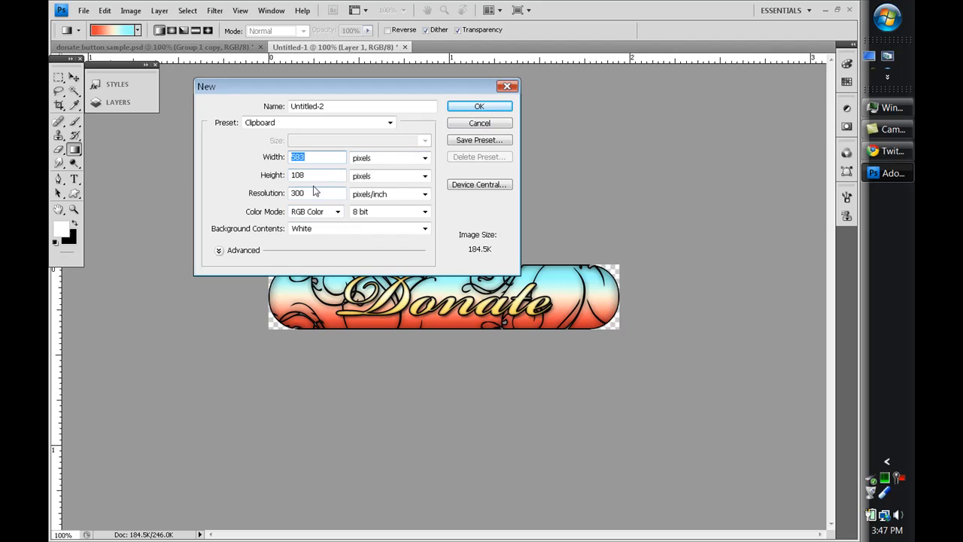
type("600")
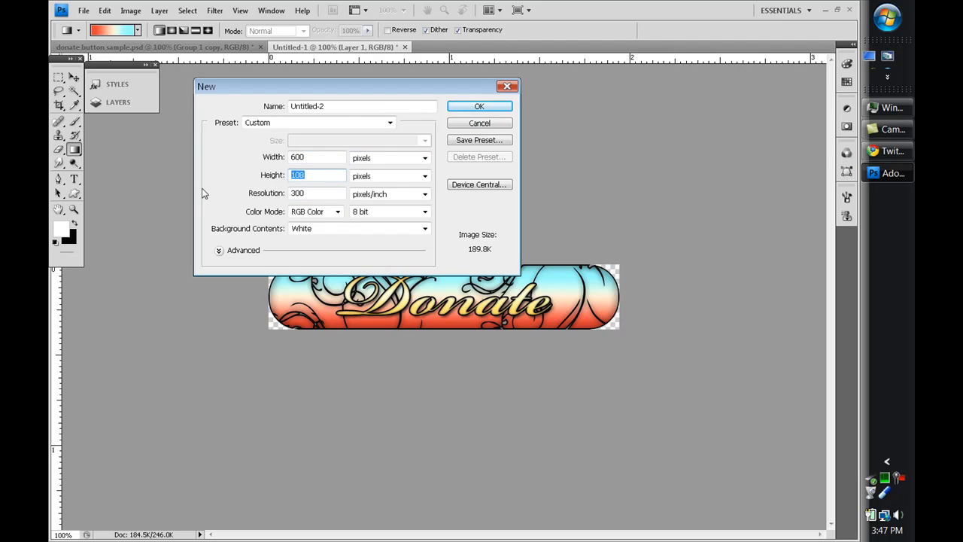
type("350")
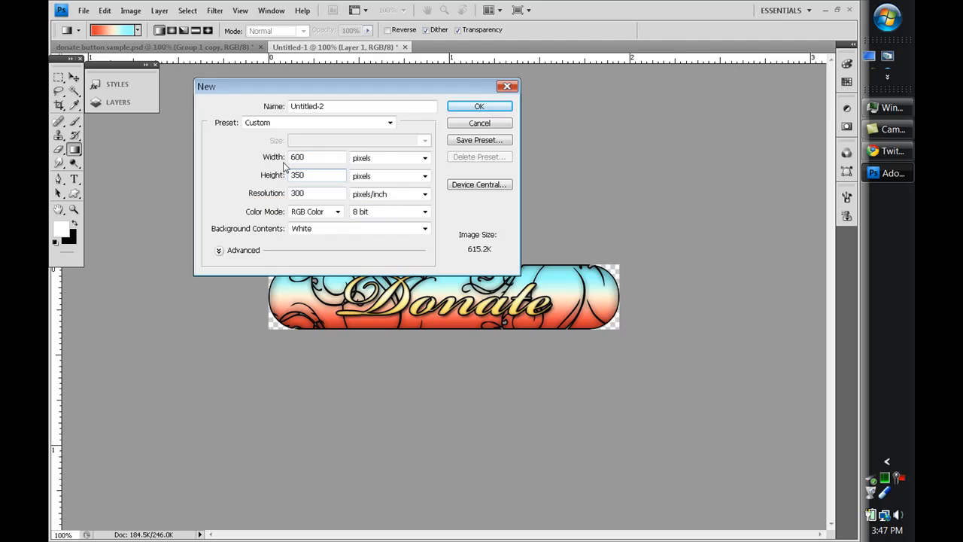
left_click(479, 105)
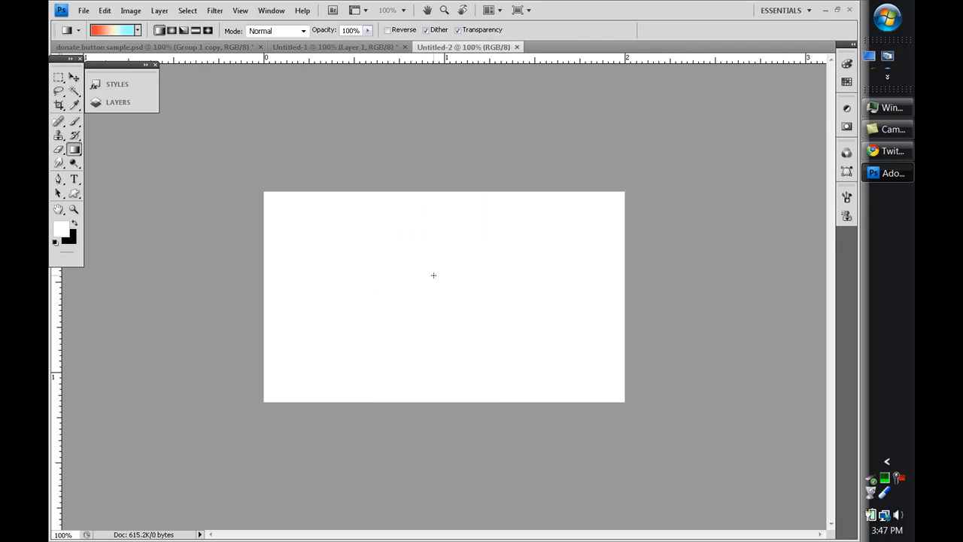
mouse_move(348, 298)
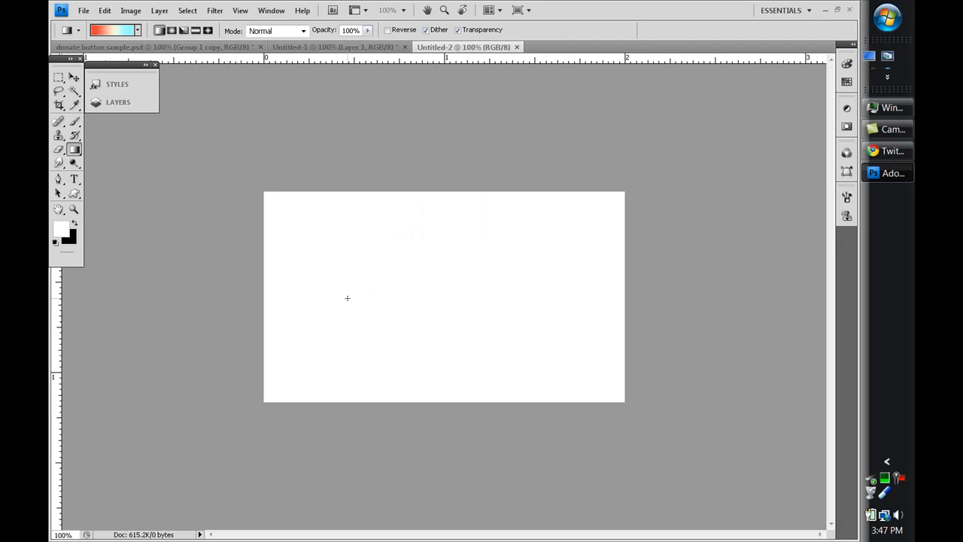
mouse_move(364, 276)
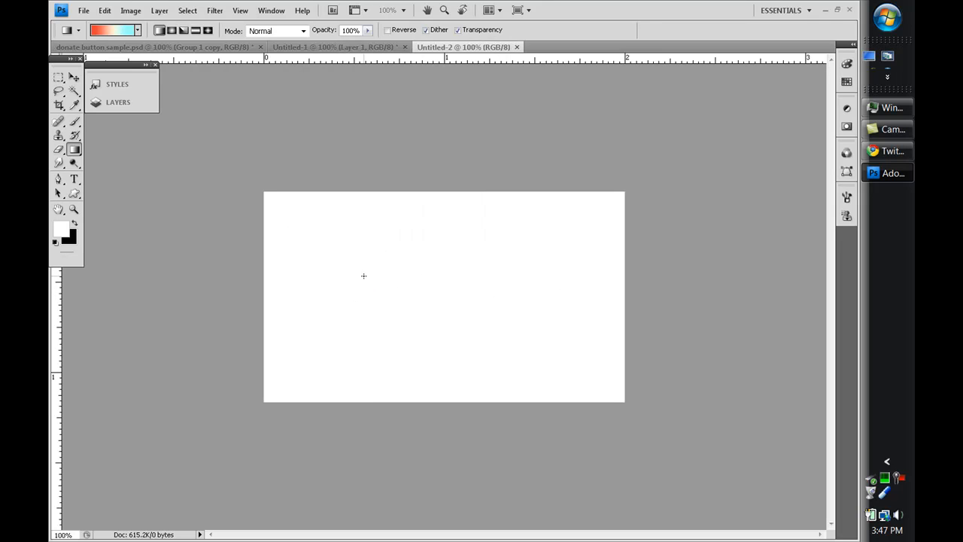
mouse_move(370, 239)
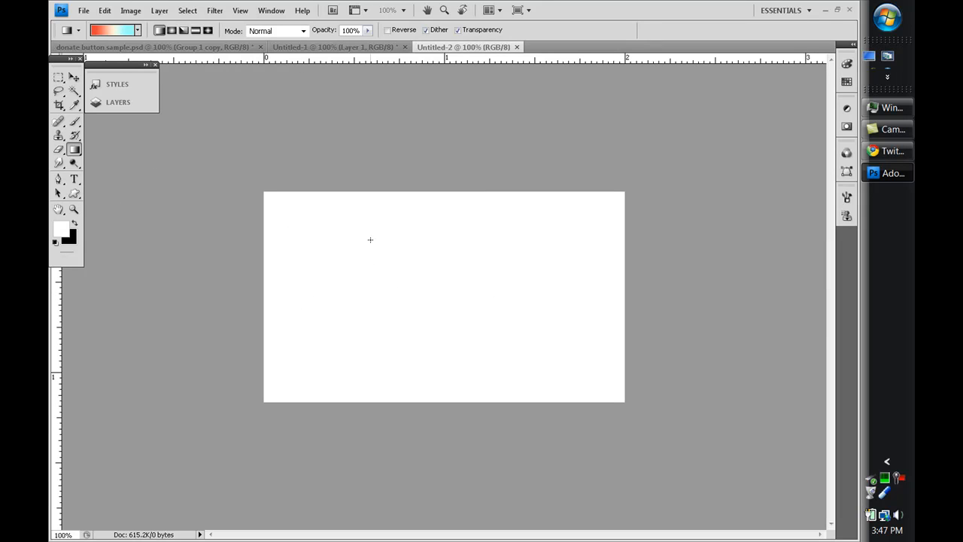
mouse_move(388, 248)
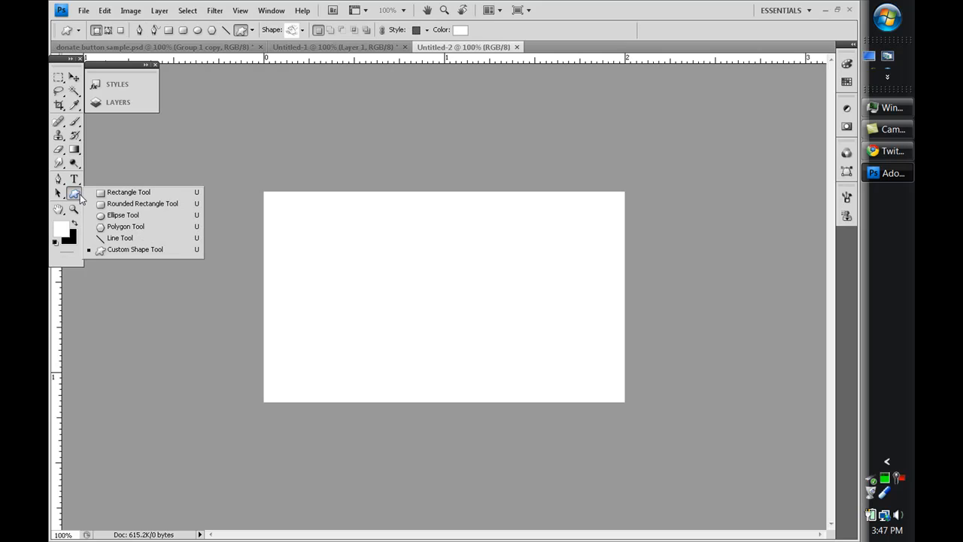
mouse_move(142, 203)
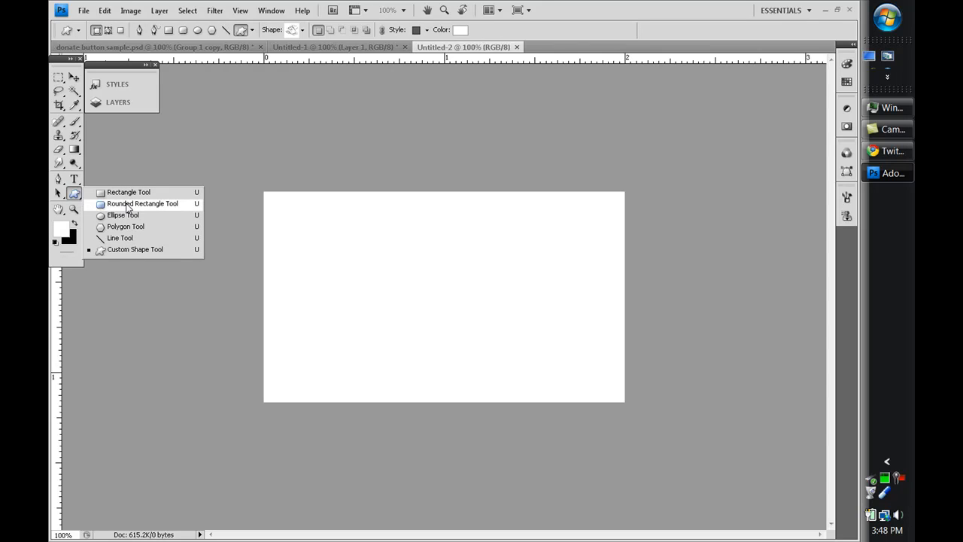
- Choose the Rounded Rectangle Tool with a 50 px corner radius
left_click(142, 204)
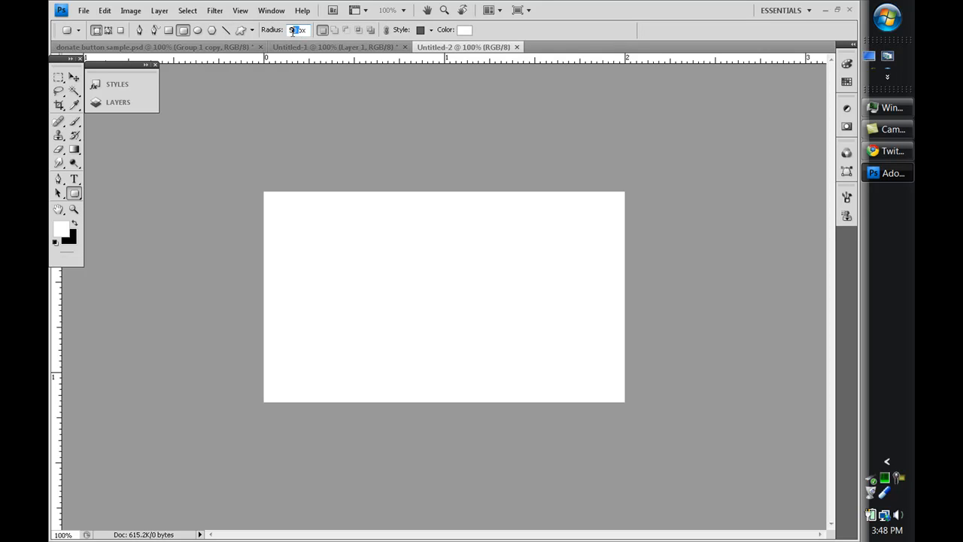
type("50")
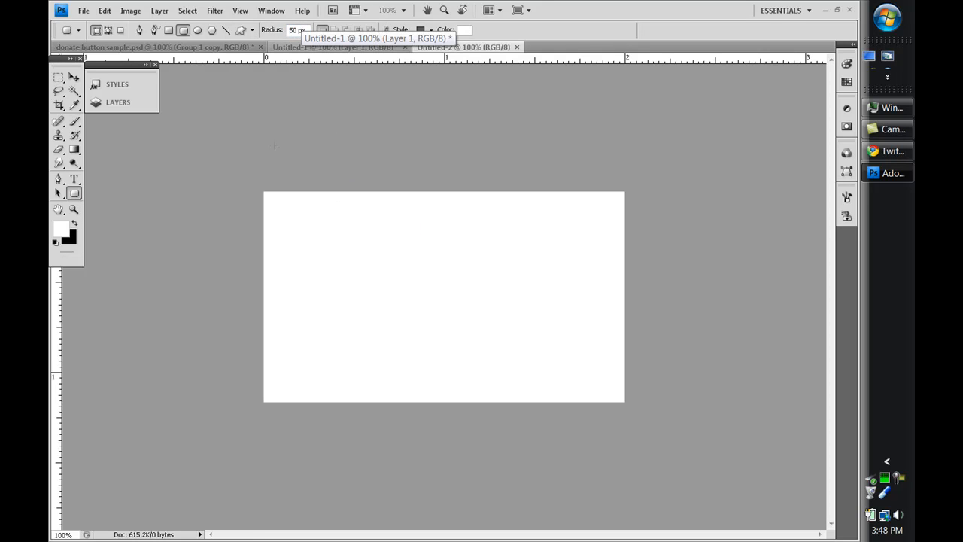
mouse_move(295, 250)
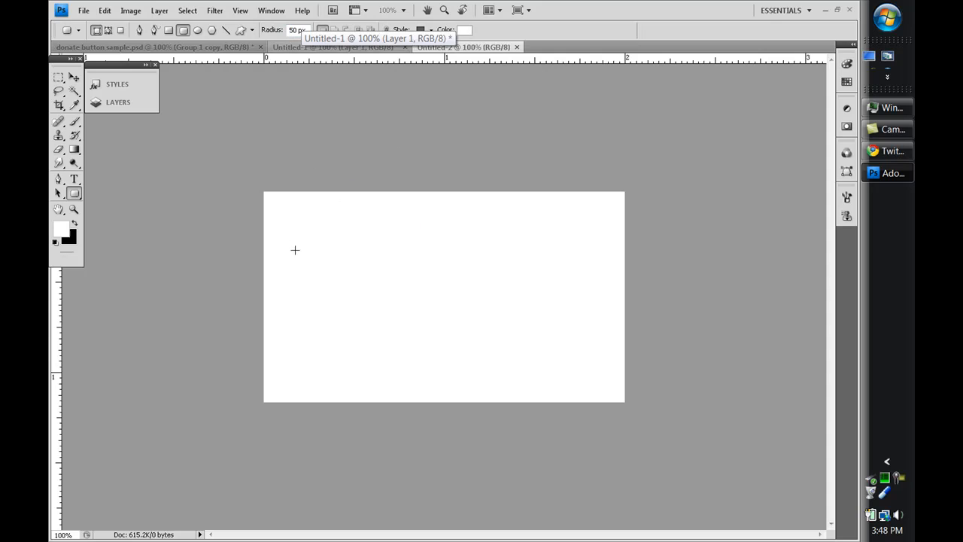
mouse_move(270, 250)
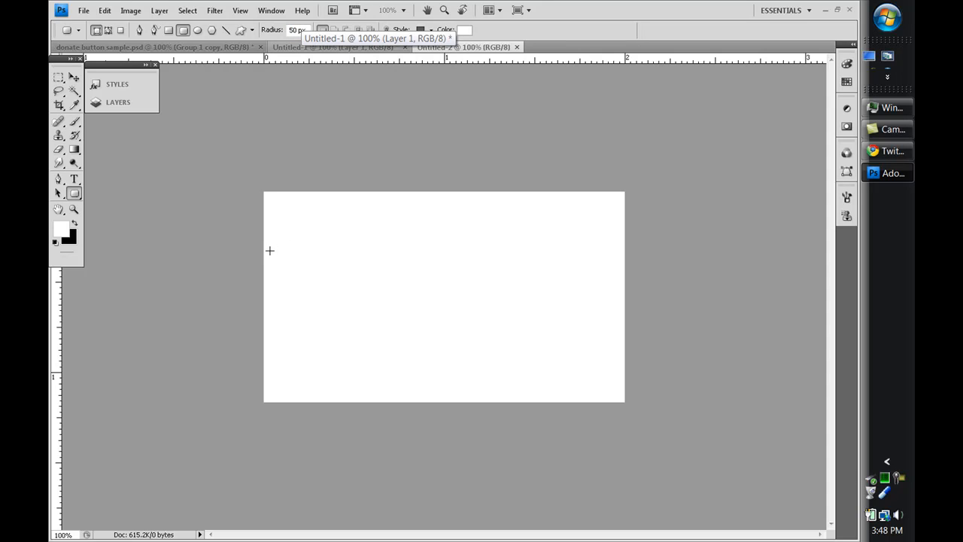
- Drag out a long, thin rounded pill shape layer across the upper canvas
left_click_drag(269, 251, 519, 323)
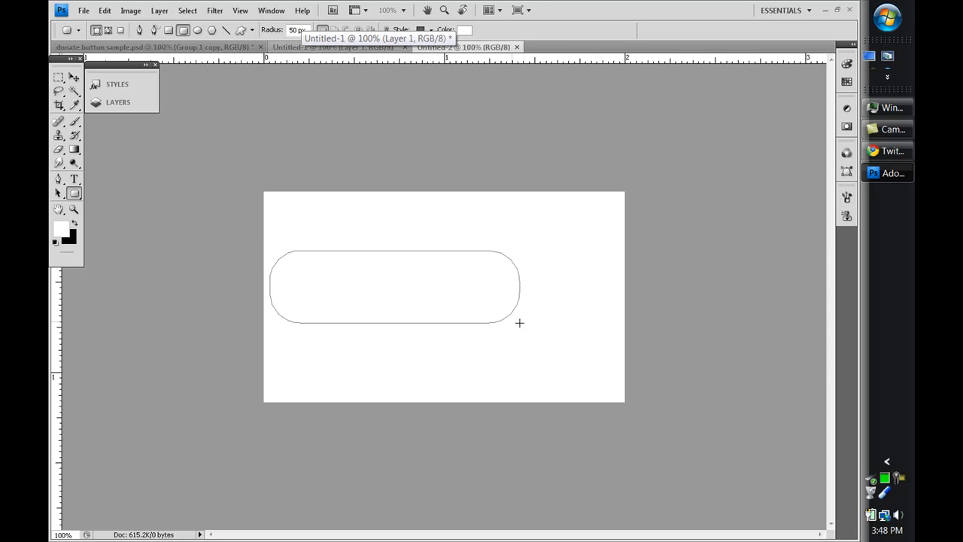
left_click_drag(520, 323, 610, 338)
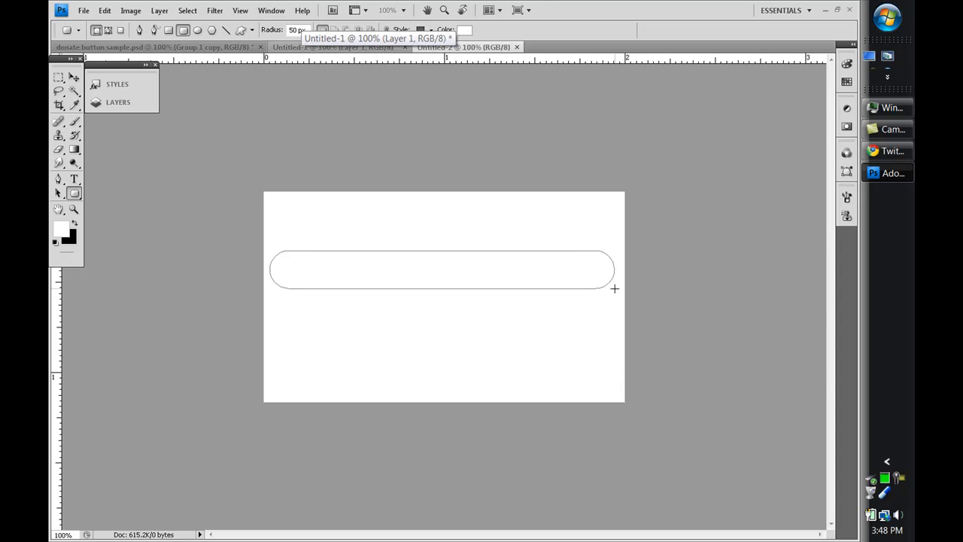
left_click_drag(615, 289, 488, 328)
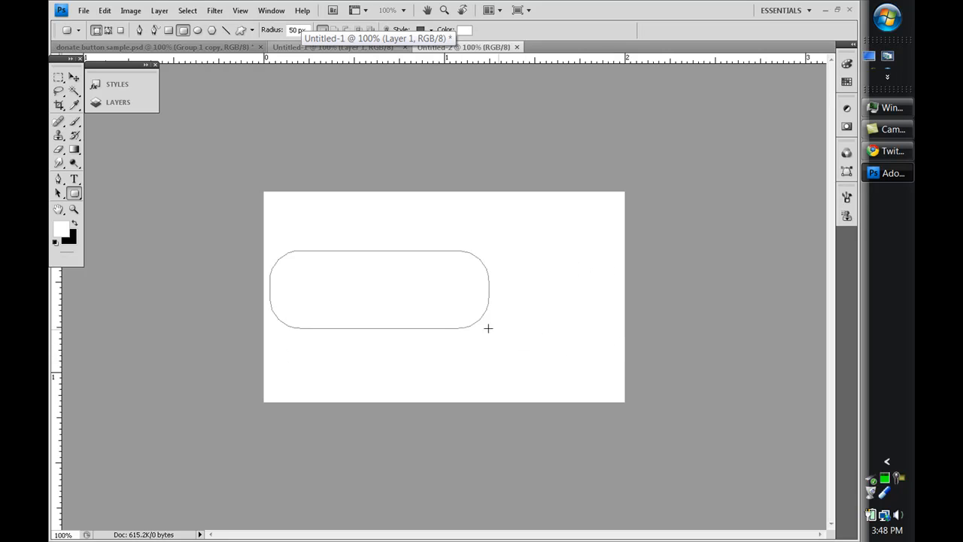
left_click_drag(489, 328, 600, 325)
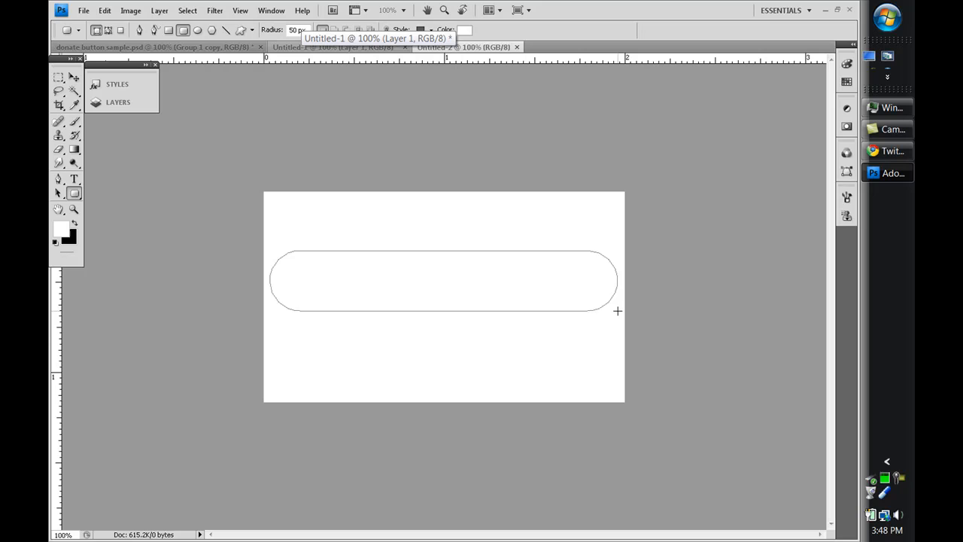
left_click_drag(617, 311, 546, 325)
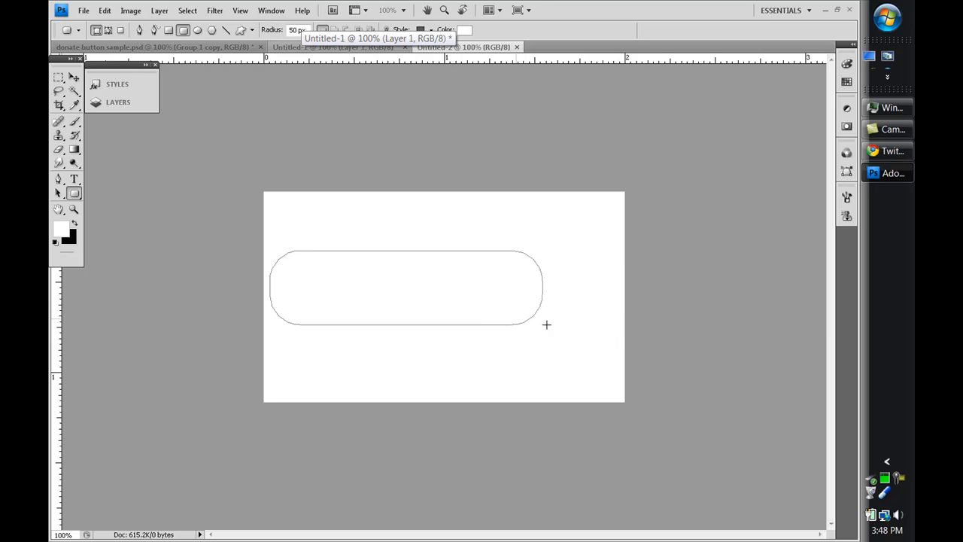
left_click_drag(547, 325, 615, 315)
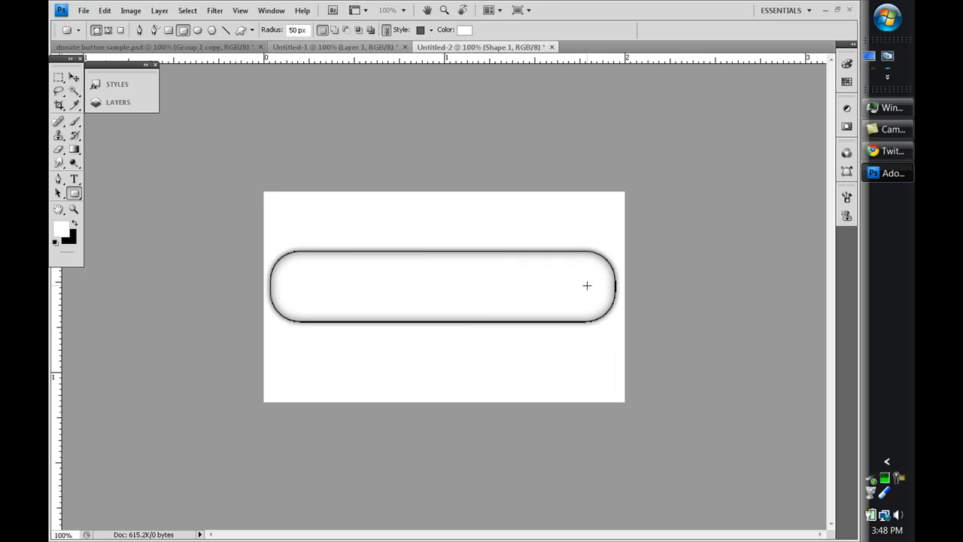
- Switch to the Move Tool and open Layer Style for the Shape 1 layer
left_click(74, 78)
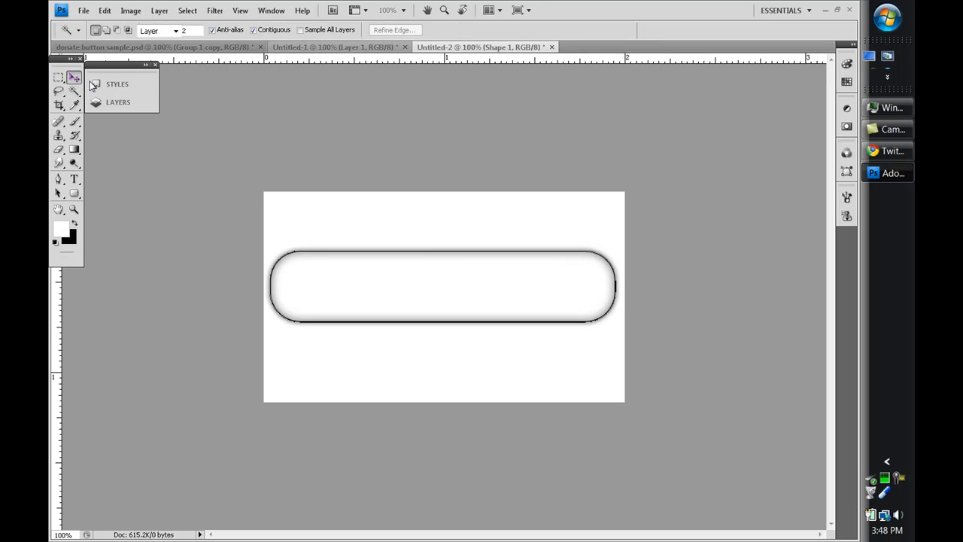
left_click(58, 77)
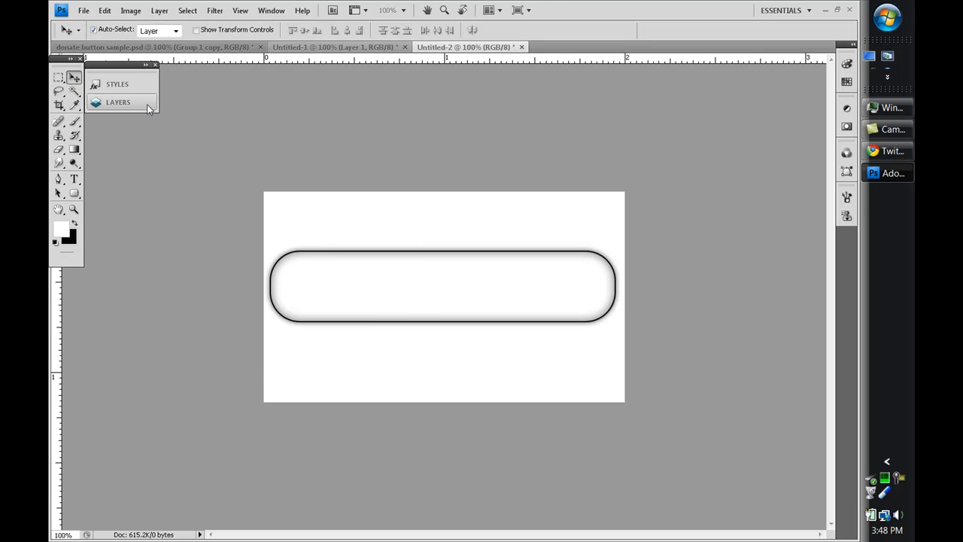
left_click(118, 102)
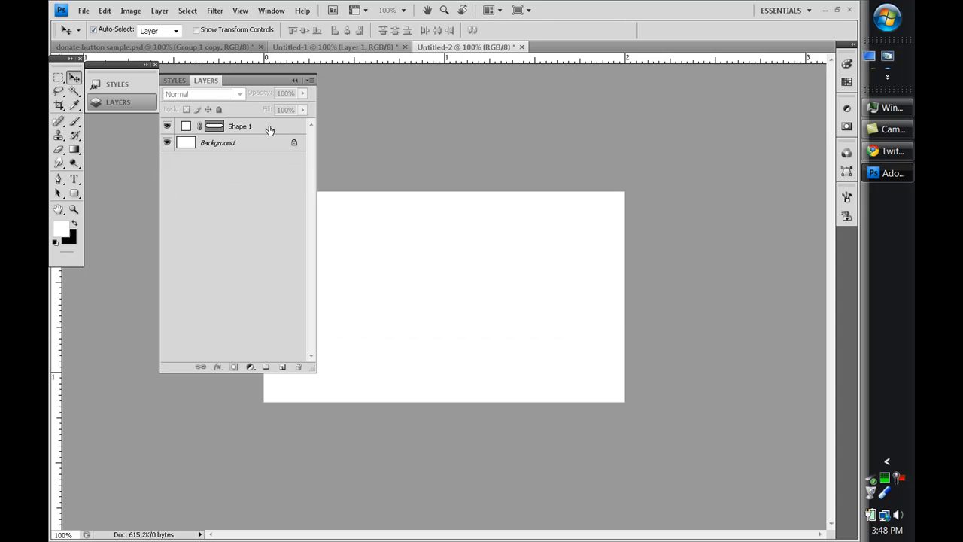
left_click(241, 126)
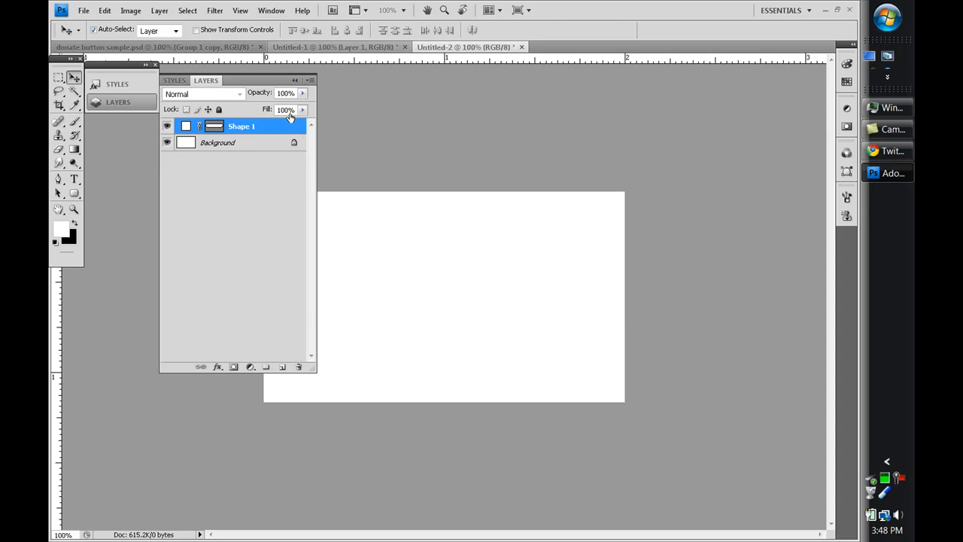
double_click(242, 126)
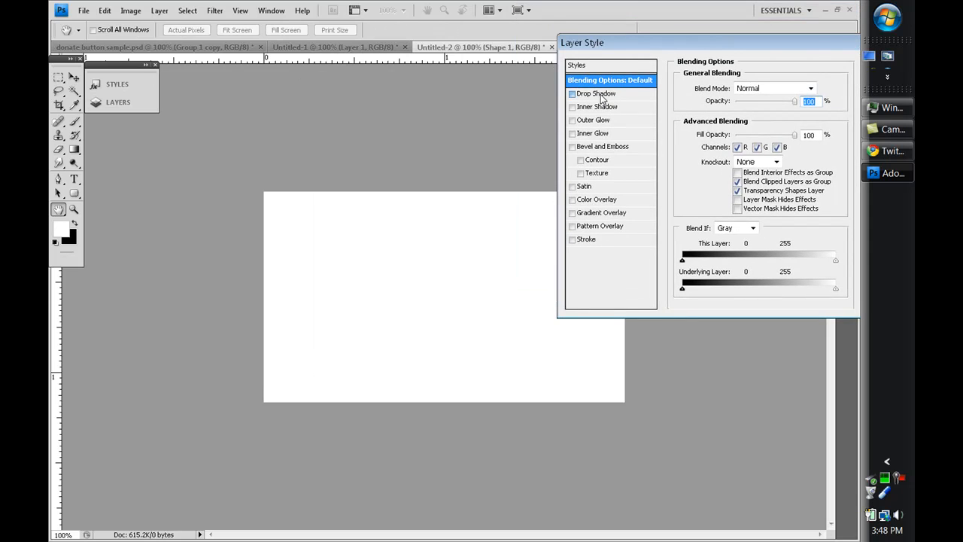
- Add a size 10 drop shadow and a size 20 inner shadow to the pill
left_click(596, 93)
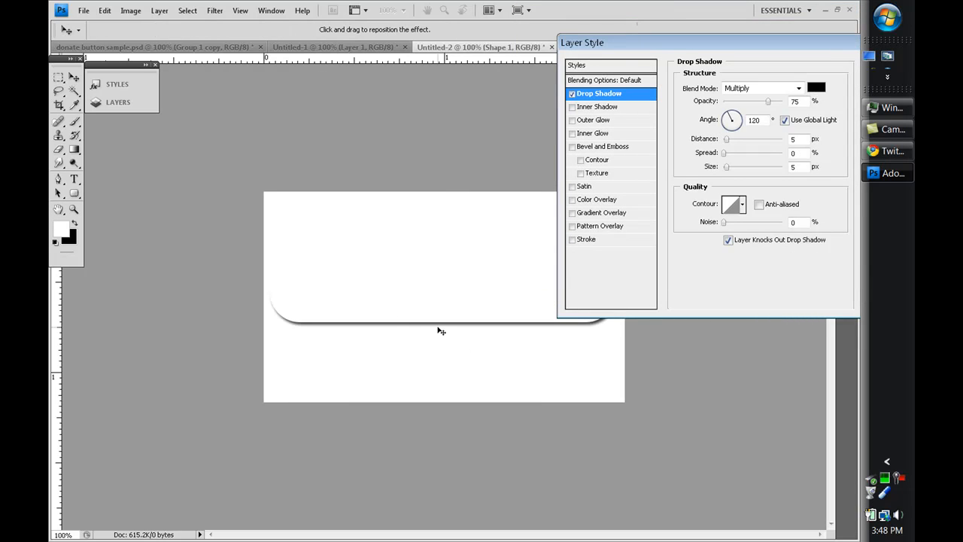
mouse_move(526, 320)
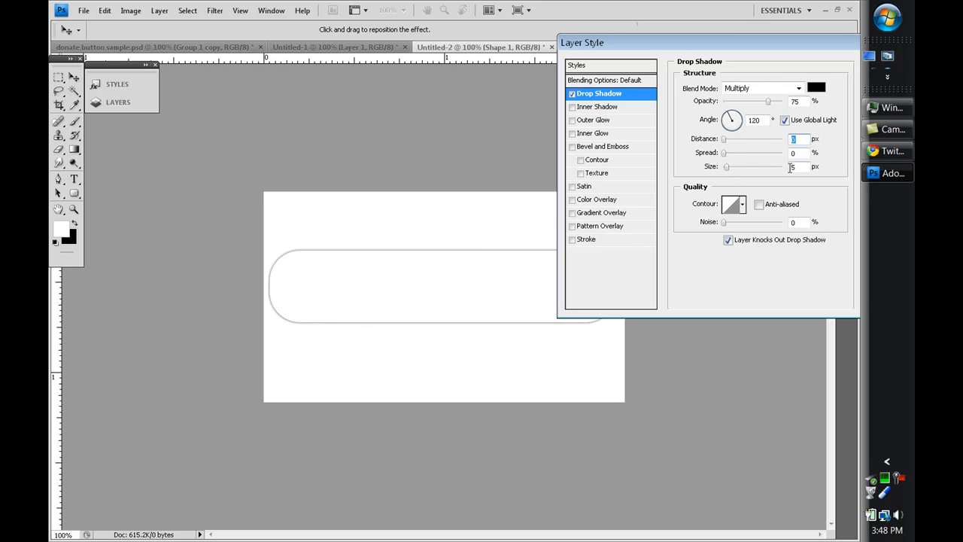
type("10")
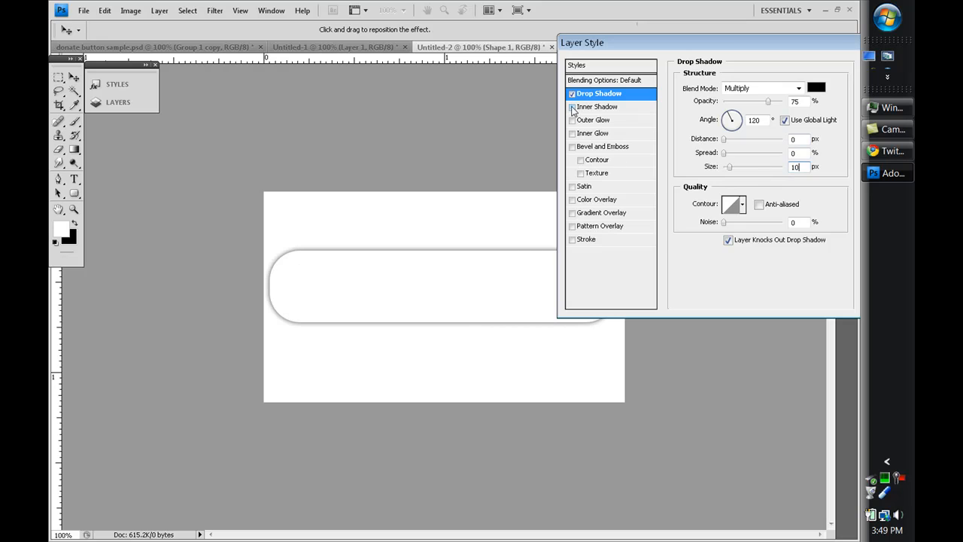
left_click(572, 106)
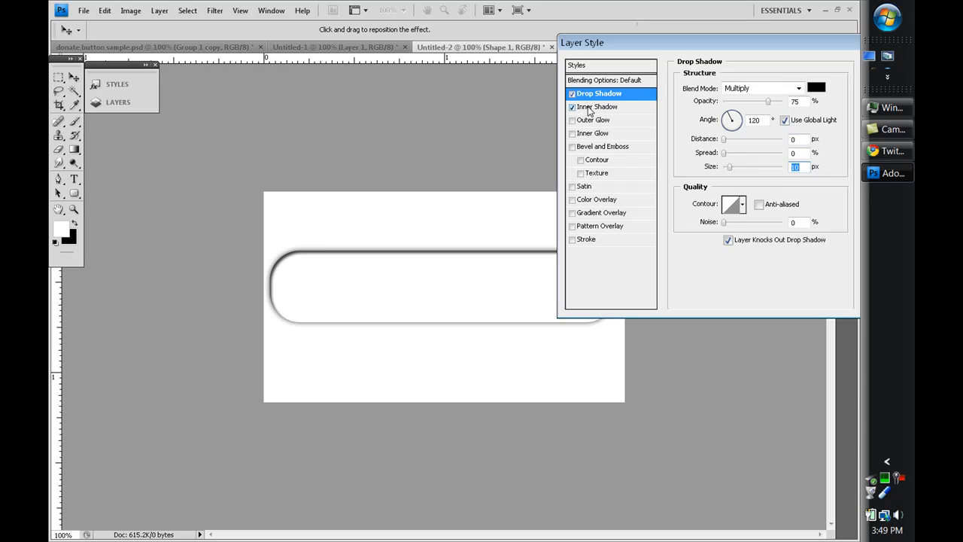
left_click(599, 106)
type("20")
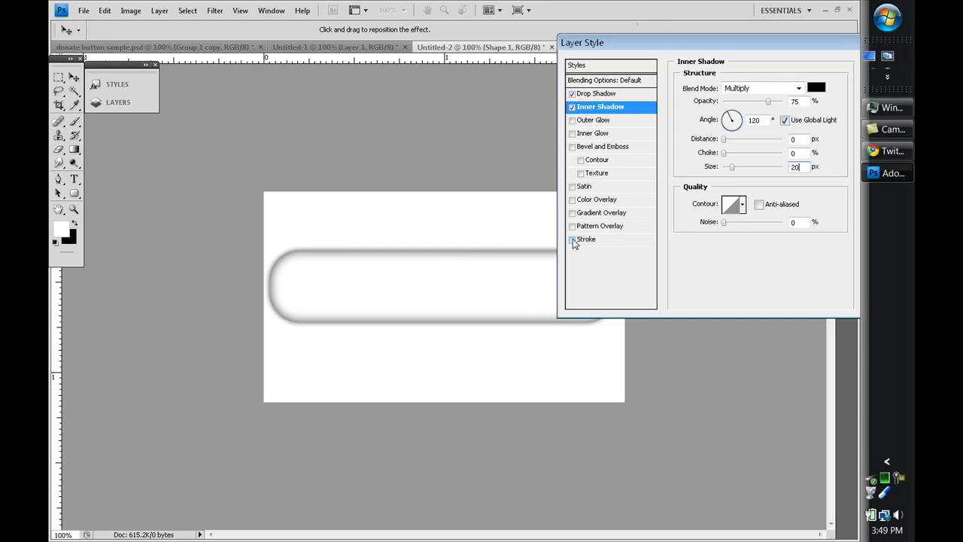
- Add a 2 px black stroke positioned inside the pill's edge
left_click(586, 238)
type("2")
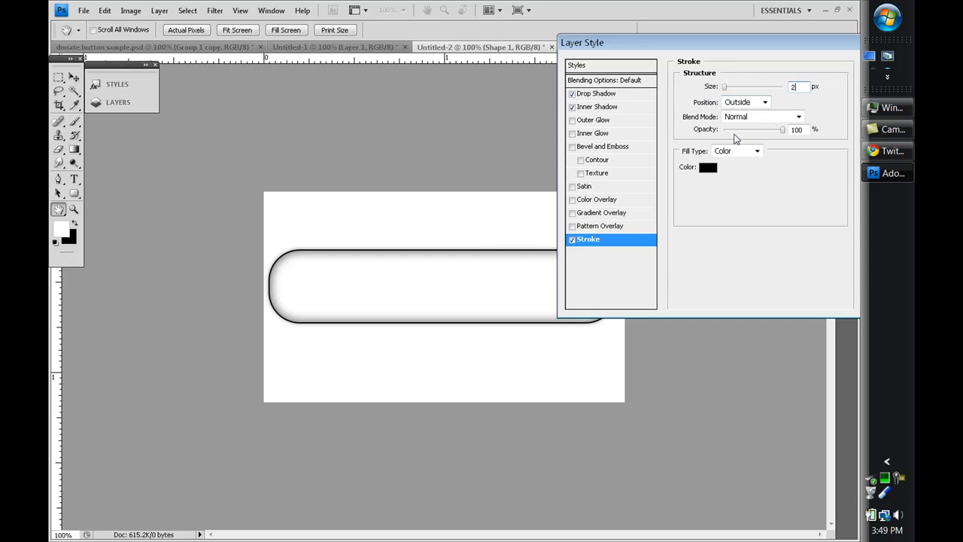
left_click(745, 102)
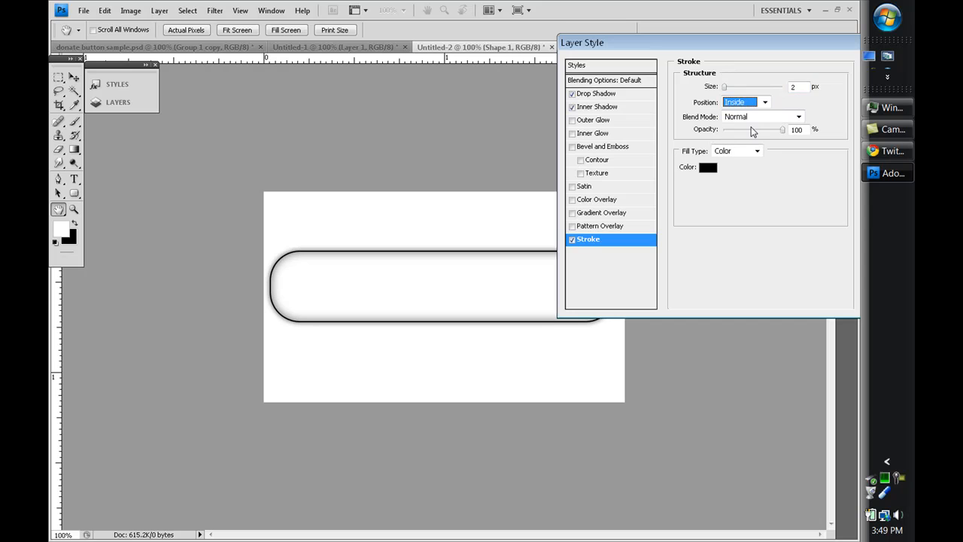
left_click(744, 102)
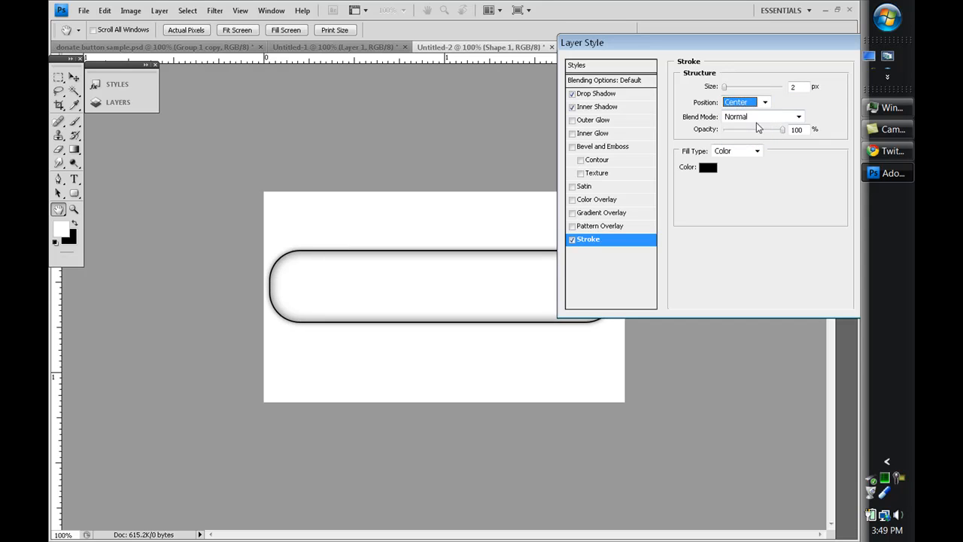
left_click(765, 102)
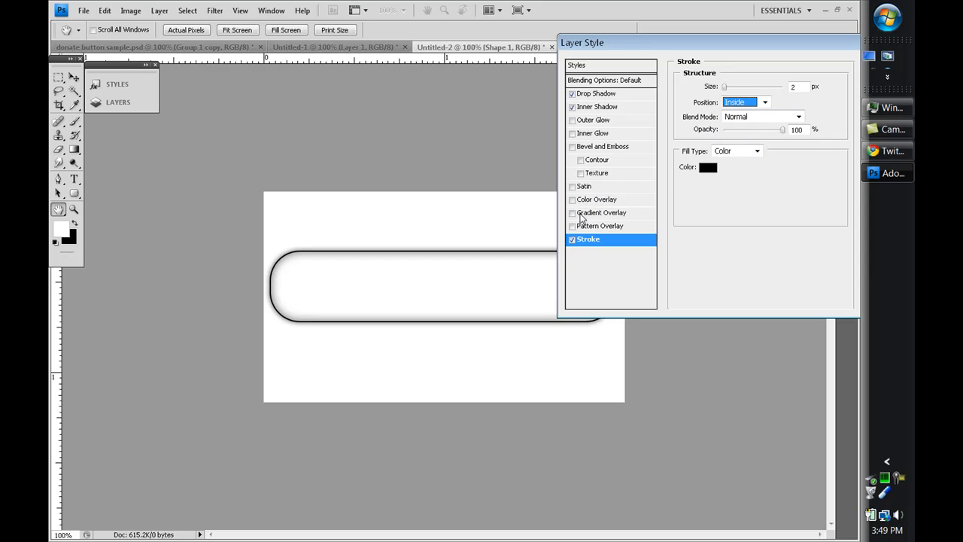
- Apply the blue/cream/orange-red preset Gradient Overlay and move the dialog aside to preview it
left_click(602, 212)
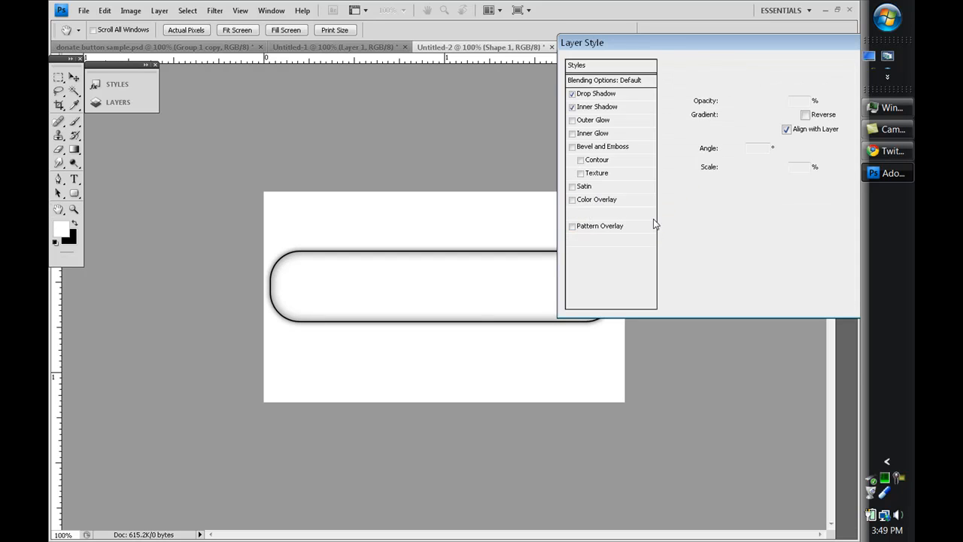
left_click(605, 212)
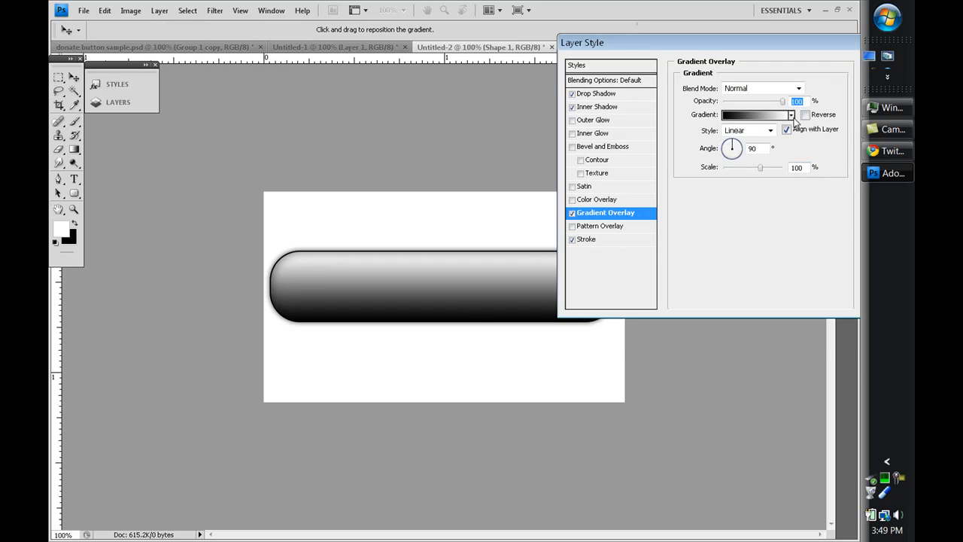
left_click(791, 114)
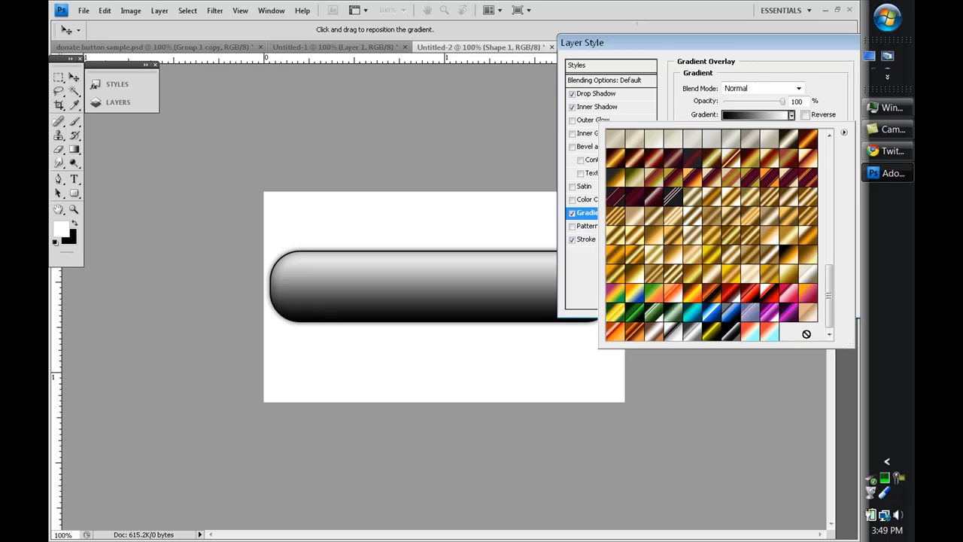
mouse_move(772, 341)
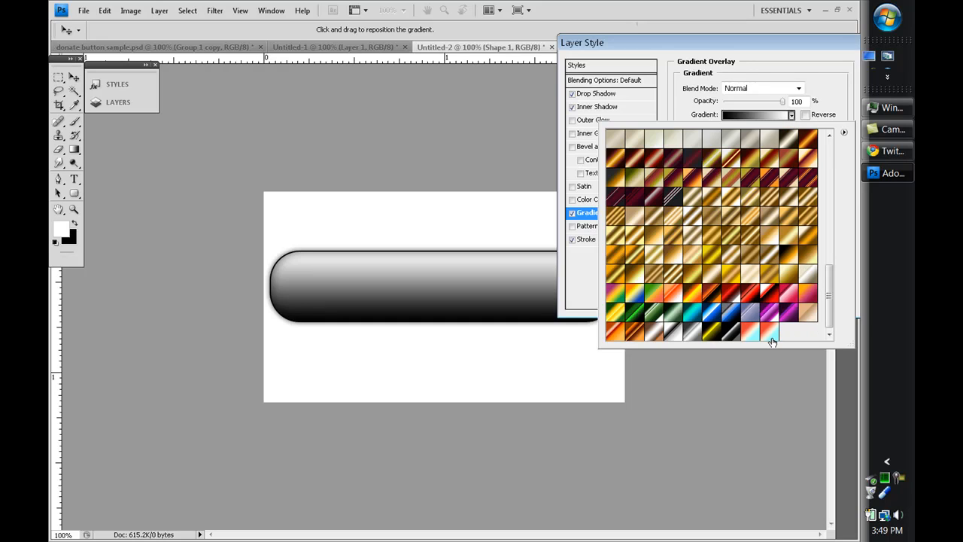
mouse_move(771, 339)
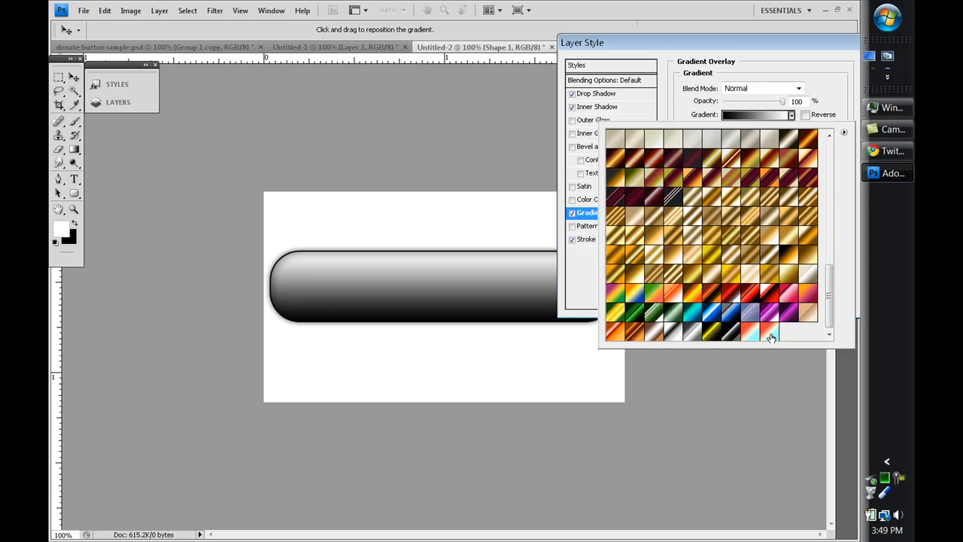
mouse_move(771, 337)
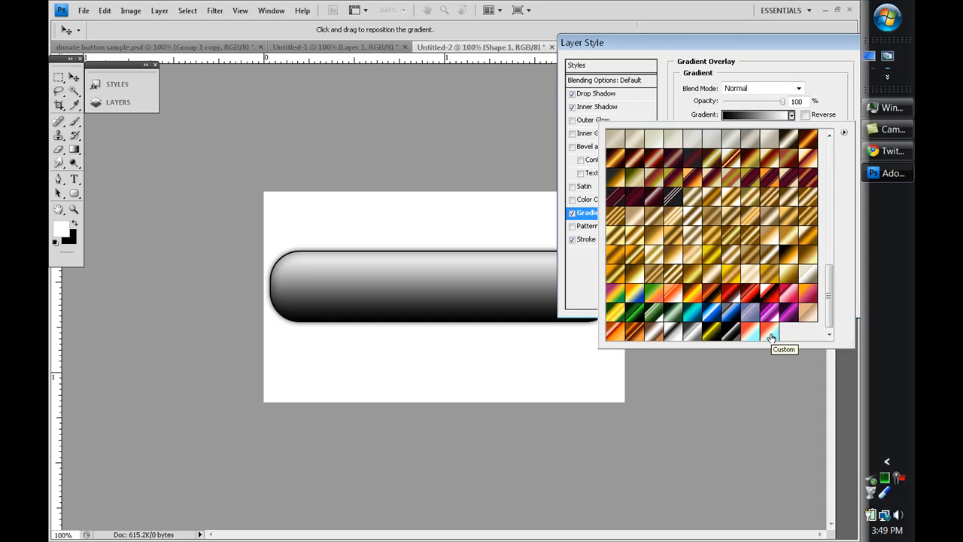
mouse_move(770, 337)
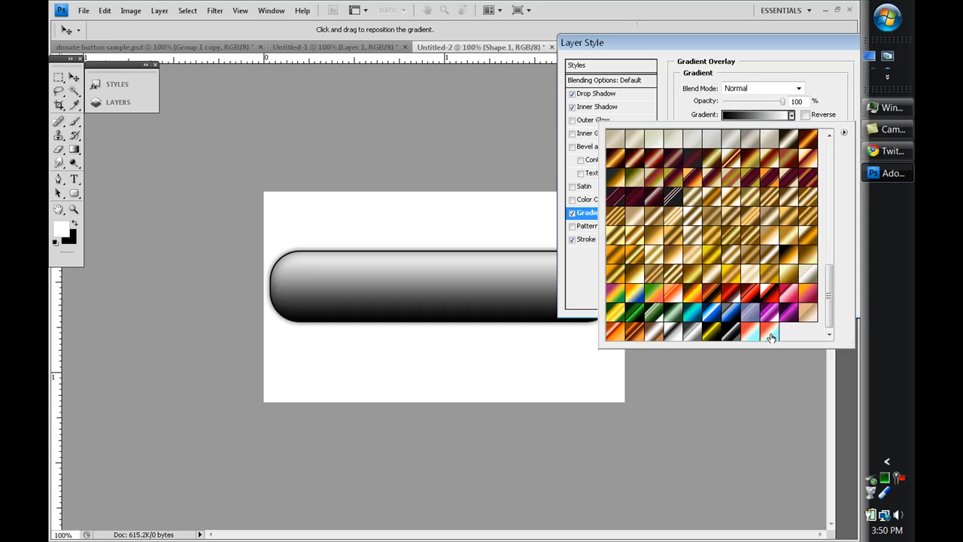
left_click(768, 333)
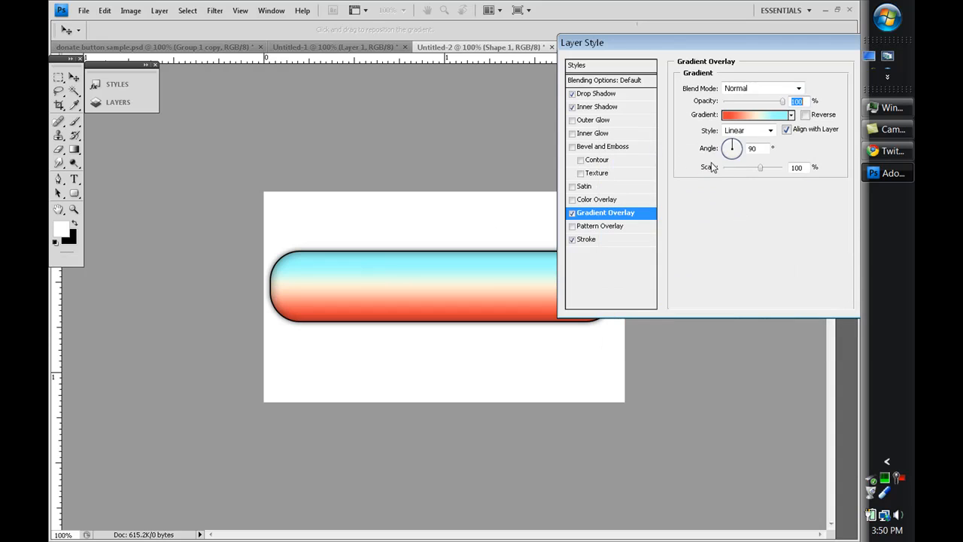
left_click_drag(582, 42, 665, 39)
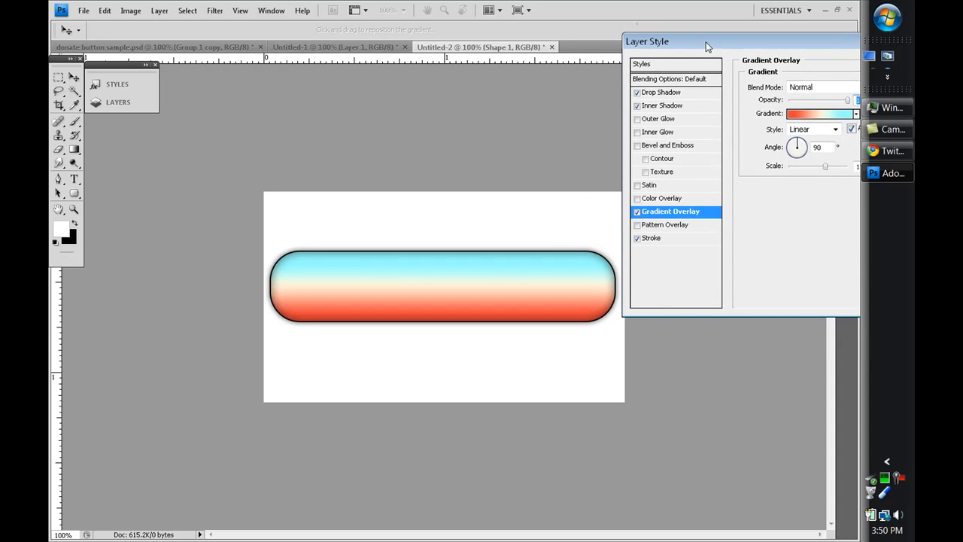
left_click_drag(706, 41, 703, 42)
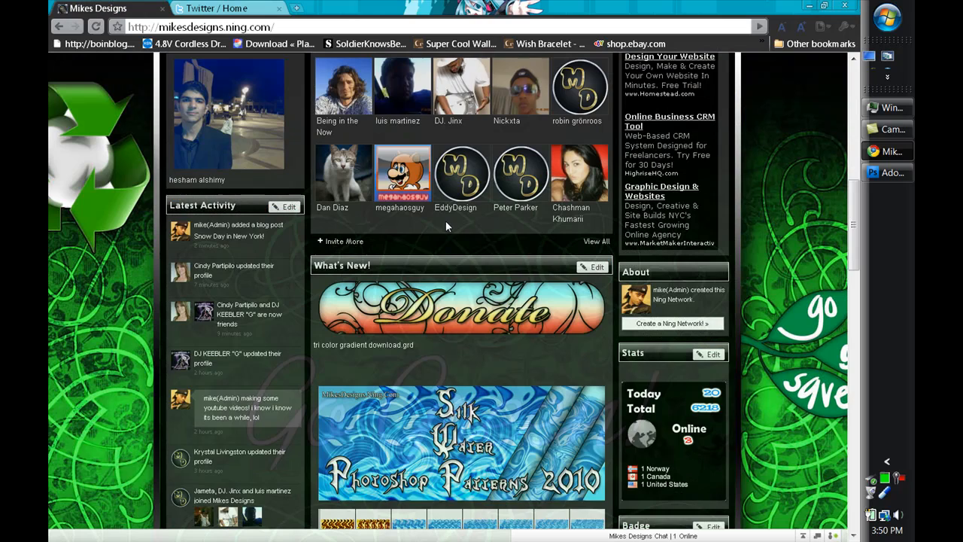
- Scroll the Mikes Designs post to the sample Donate button and tri-color gradient download
scroll("down", 3)
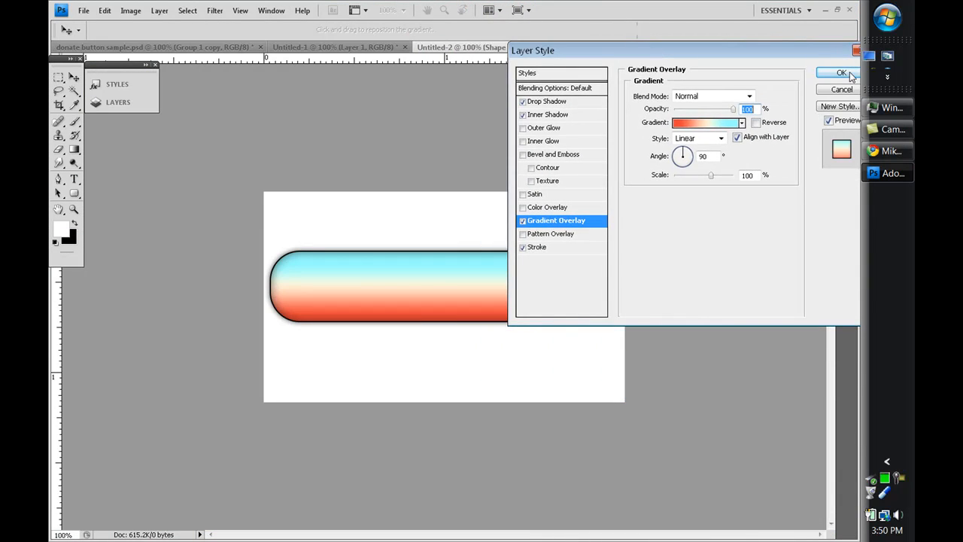
mouse_move(576, 235)
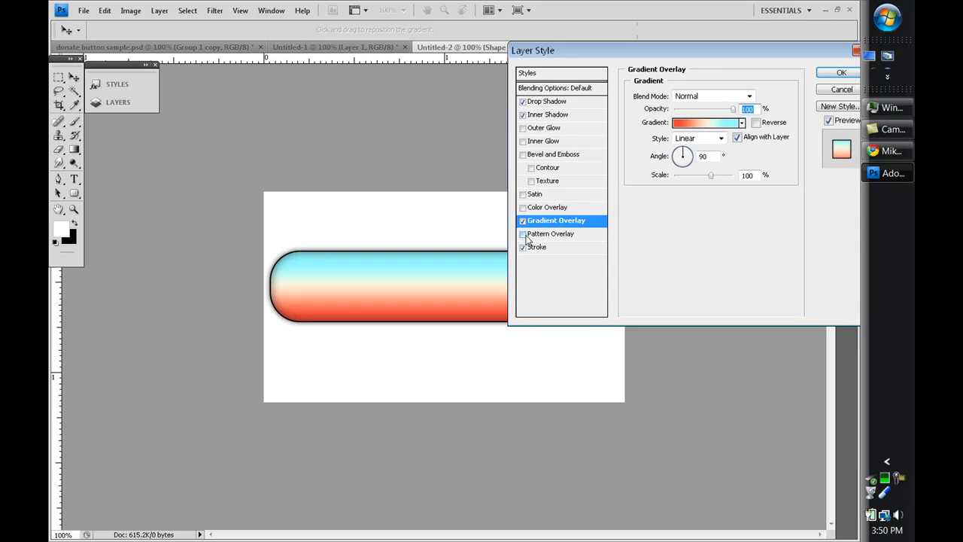
mouse_move(523, 234)
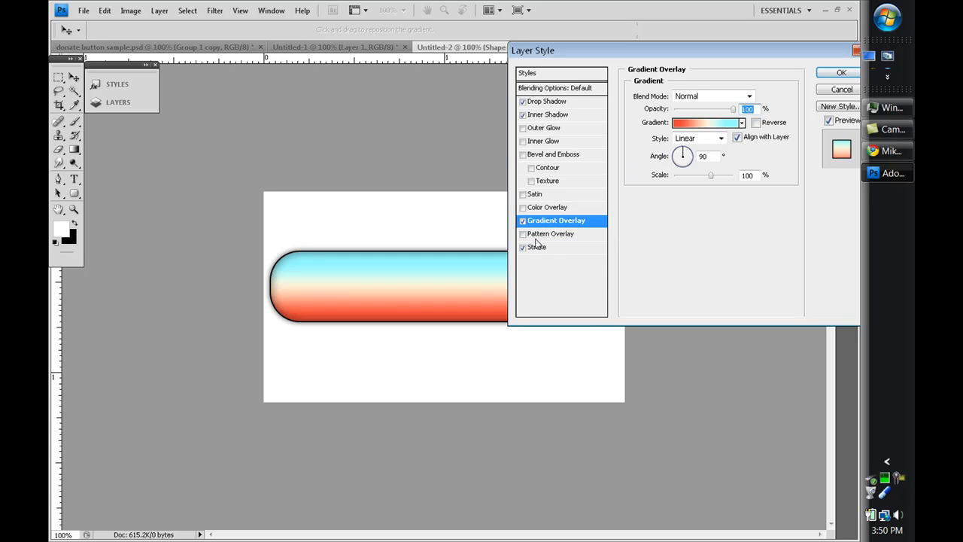
- Try pattern overlays with Multiply and Soft Light, then restore Normal blending without patterns
left_click(523, 233)
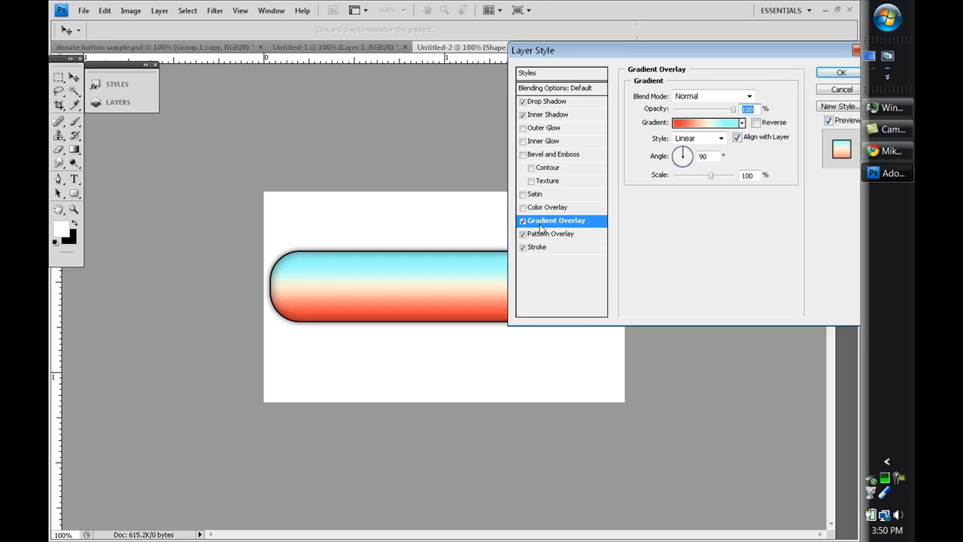
left_click(749, 95)
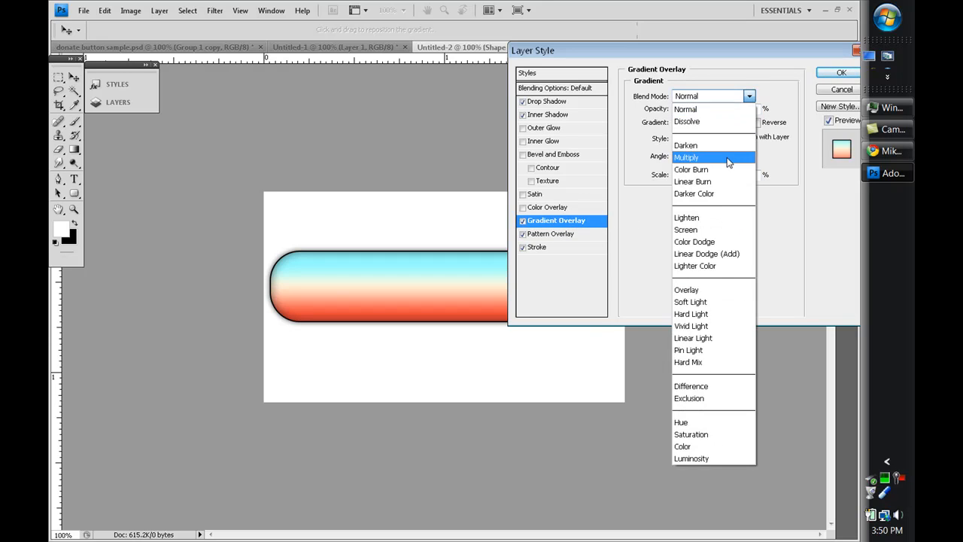
left_click(685, 157)
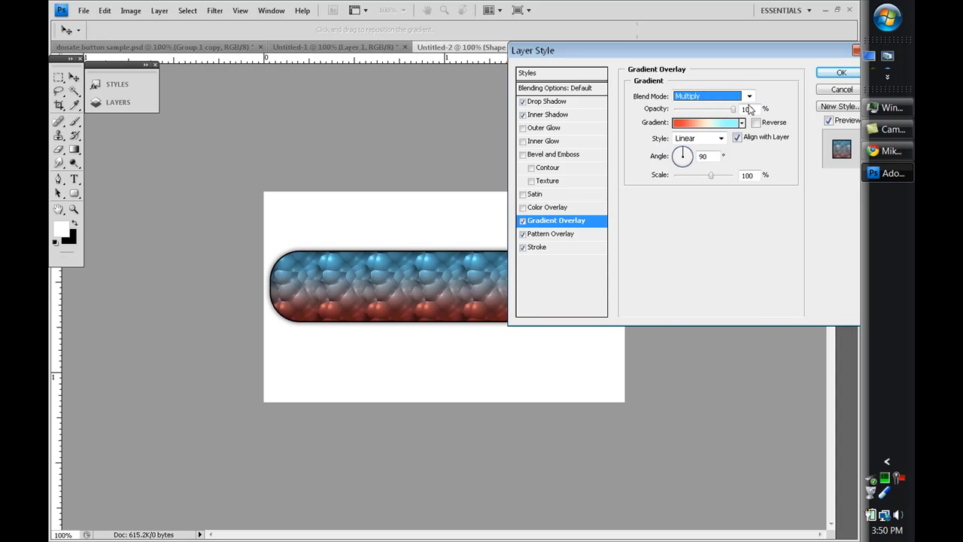
left_click(748, 95)
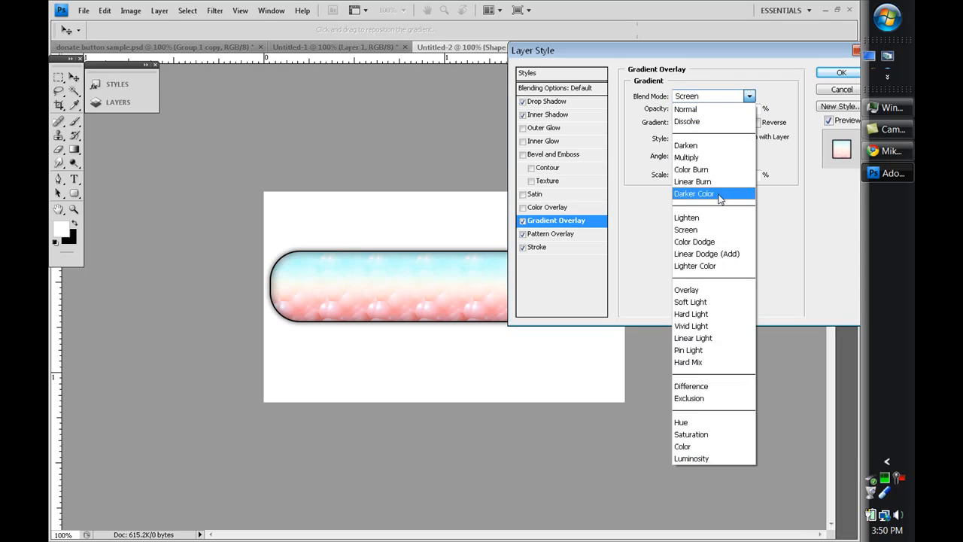
left_click(686, 301)
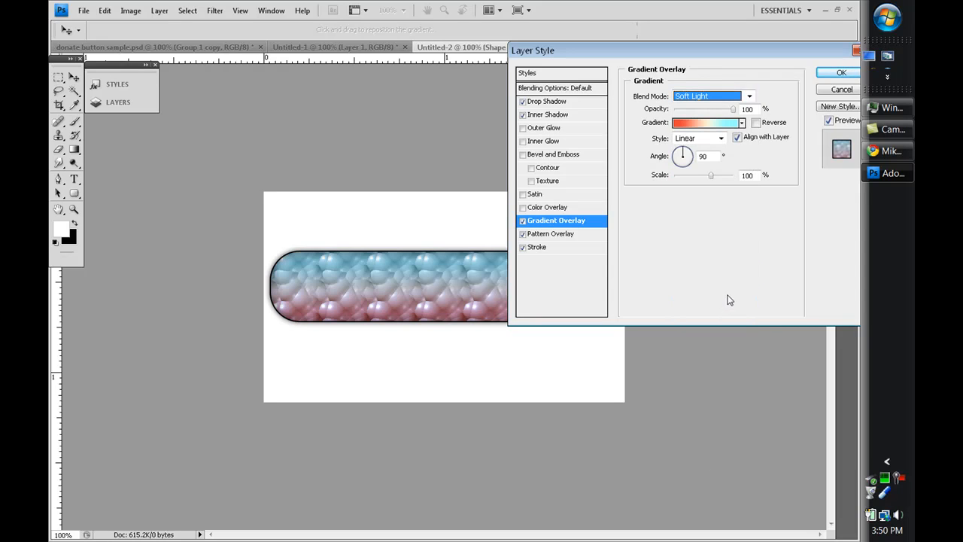
left_click(555, 234)
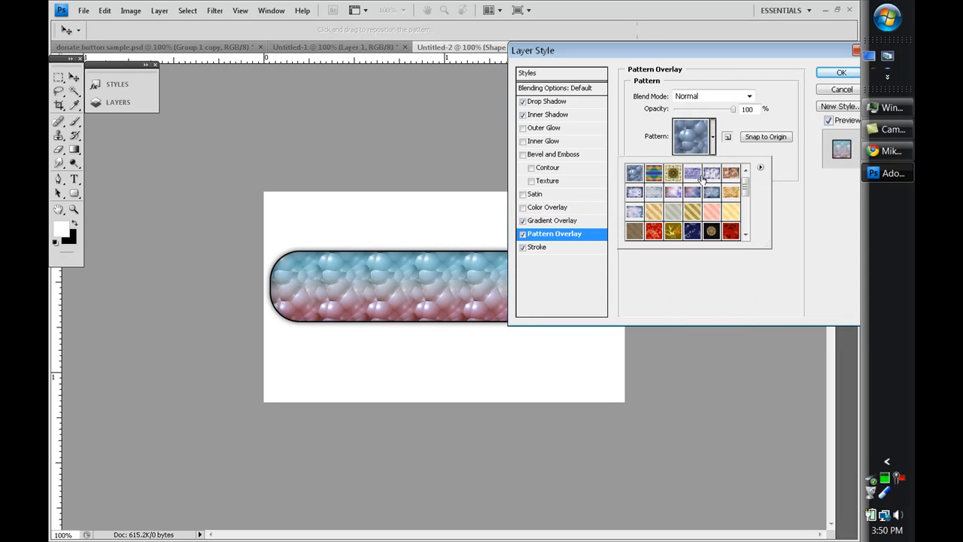
left_click(635, 212)
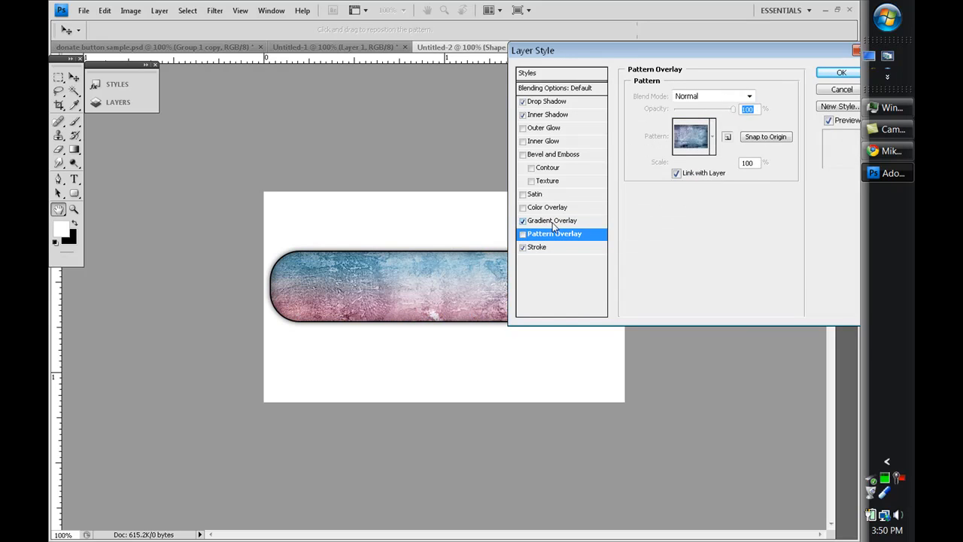
left_click(749, 96)
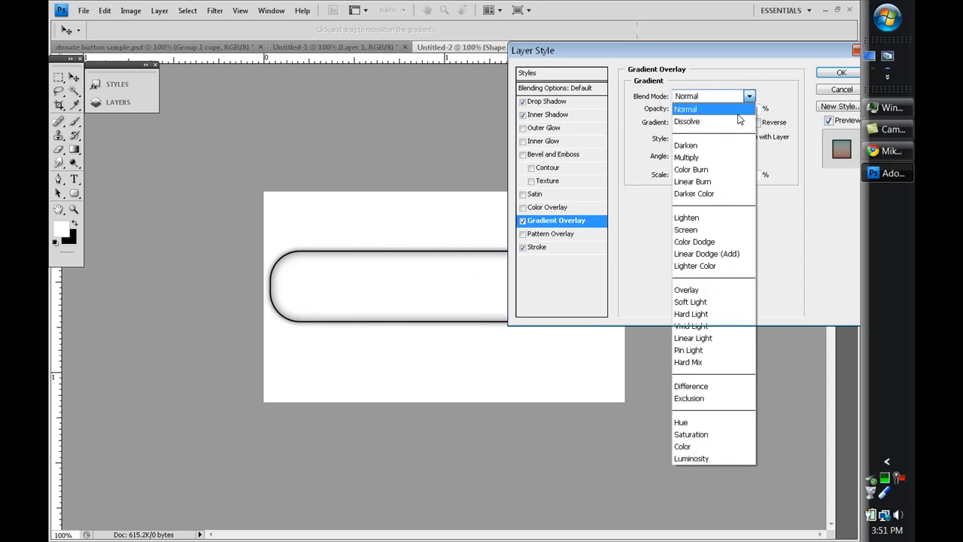
left_click(841, 73)
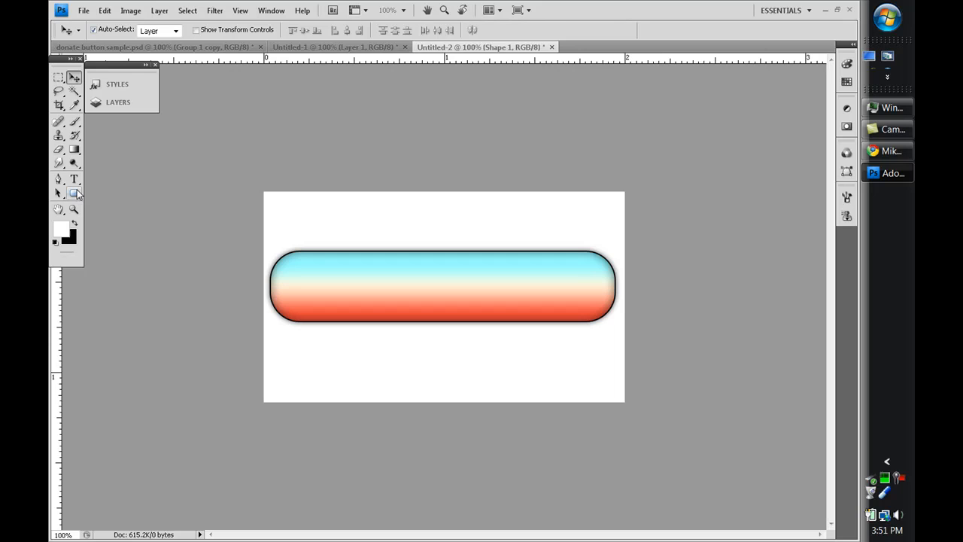
- Type 'Donate' in black 38 pt script text on the button and commit it
left_click(74, 180)
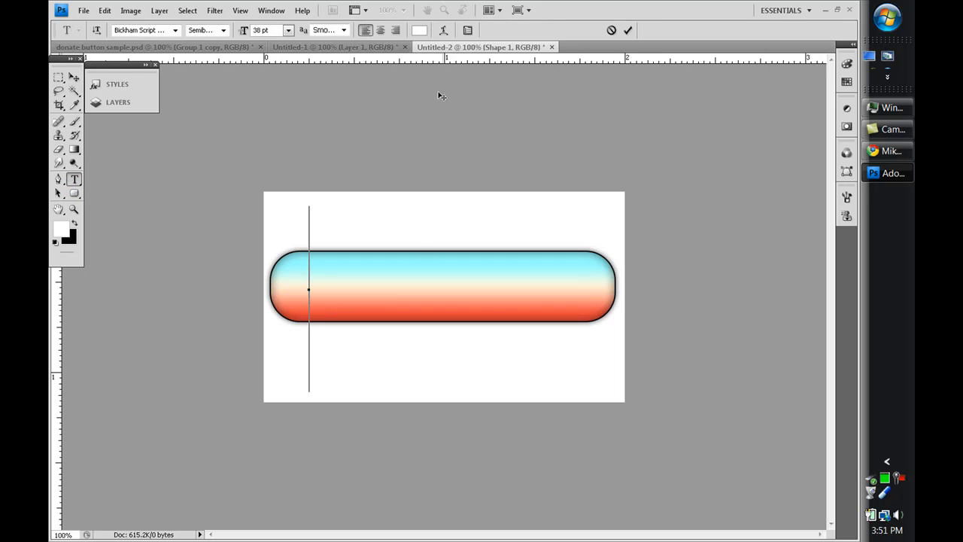
left_click(419, 30)
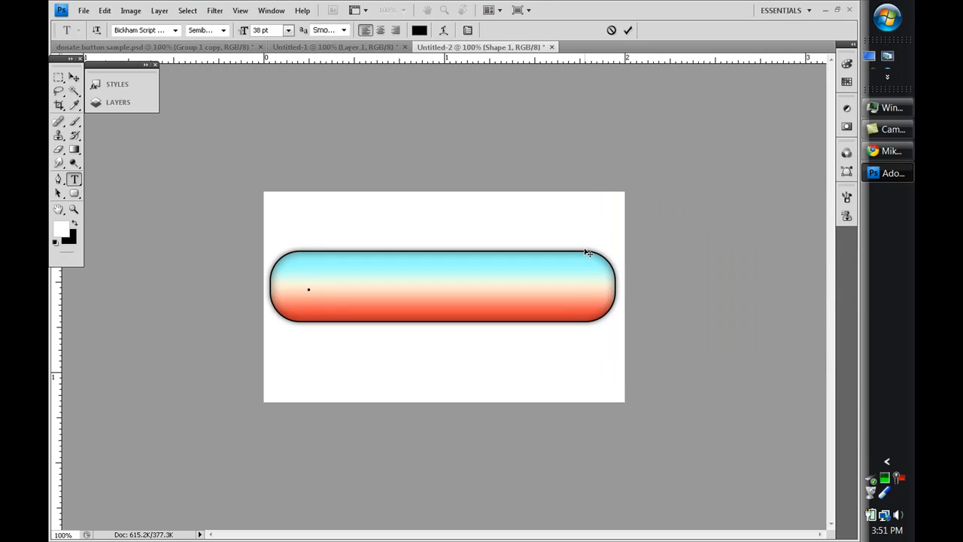
type("D")
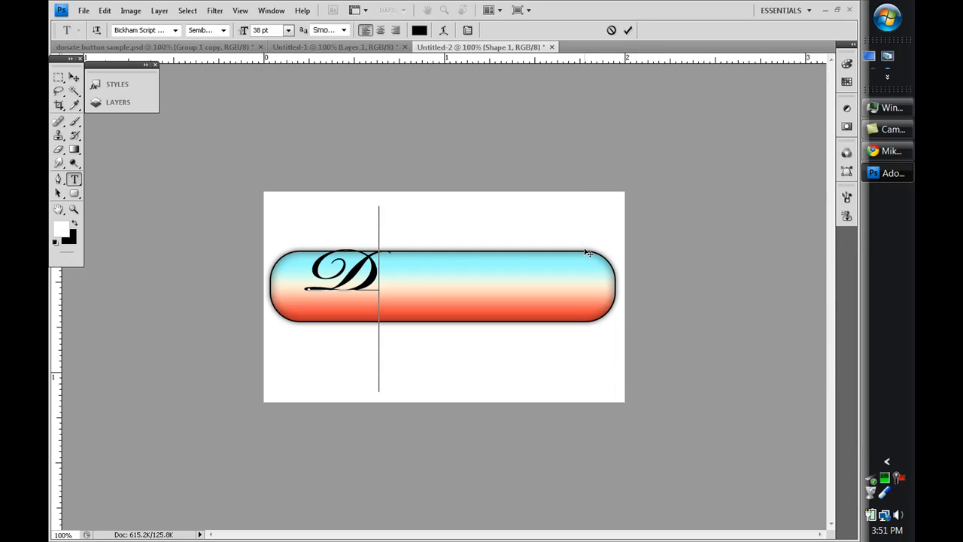
type("ona")
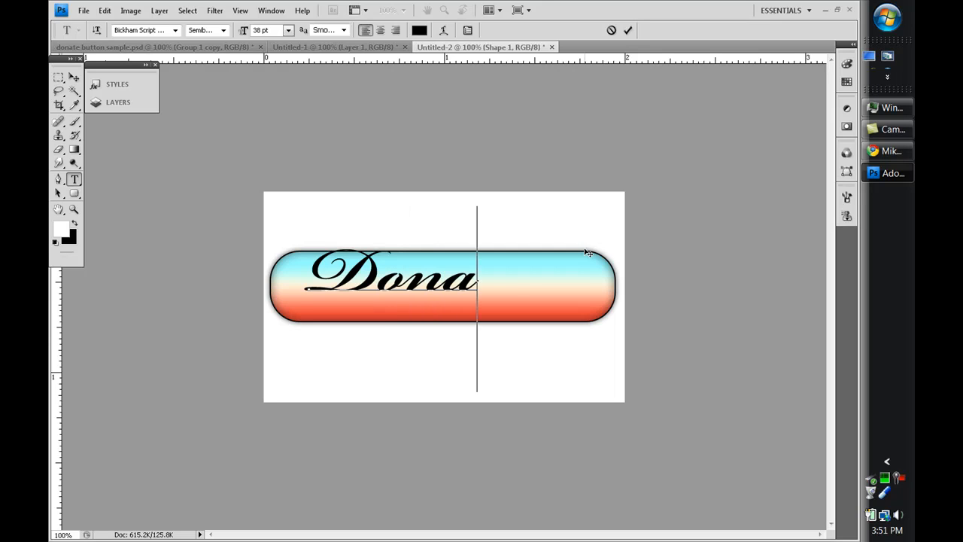
type("te")
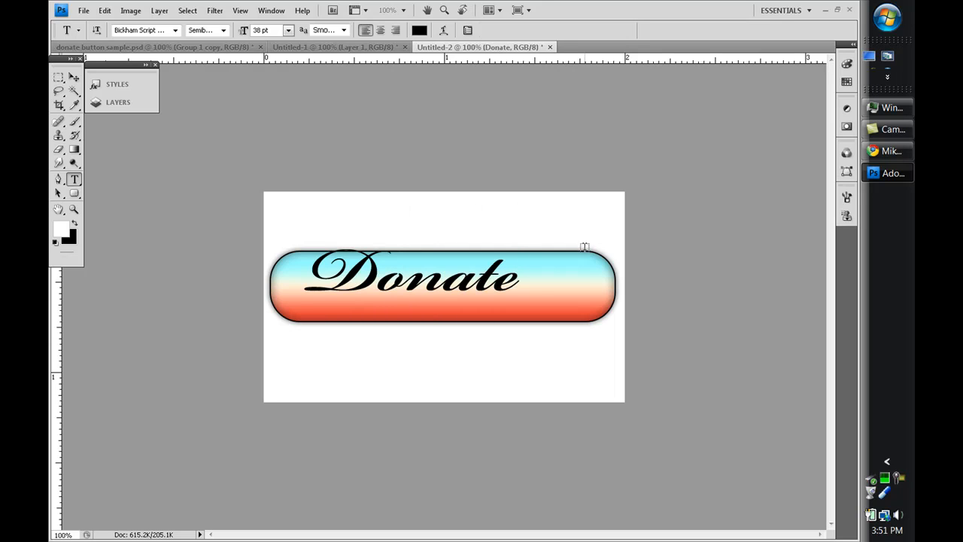
left_click(58, 76)
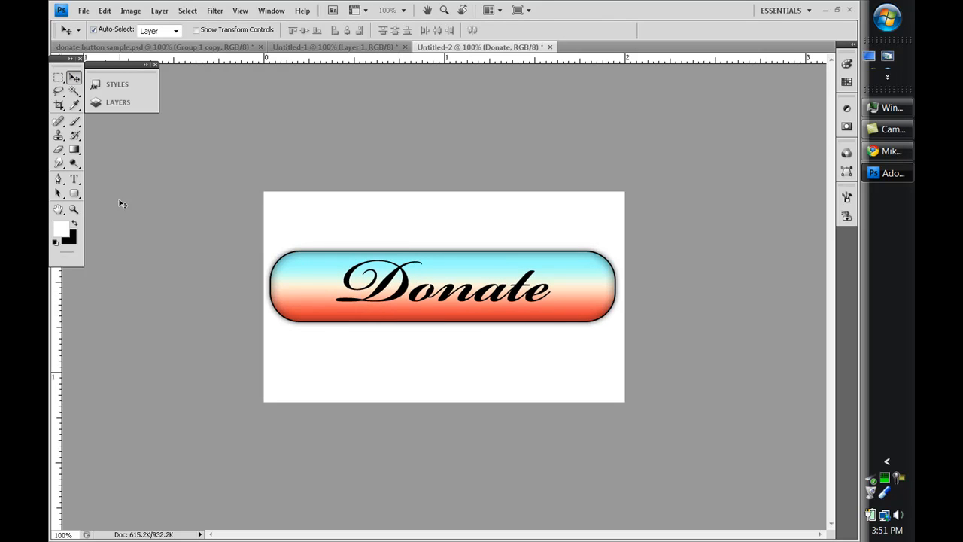
left_click(73, 193)
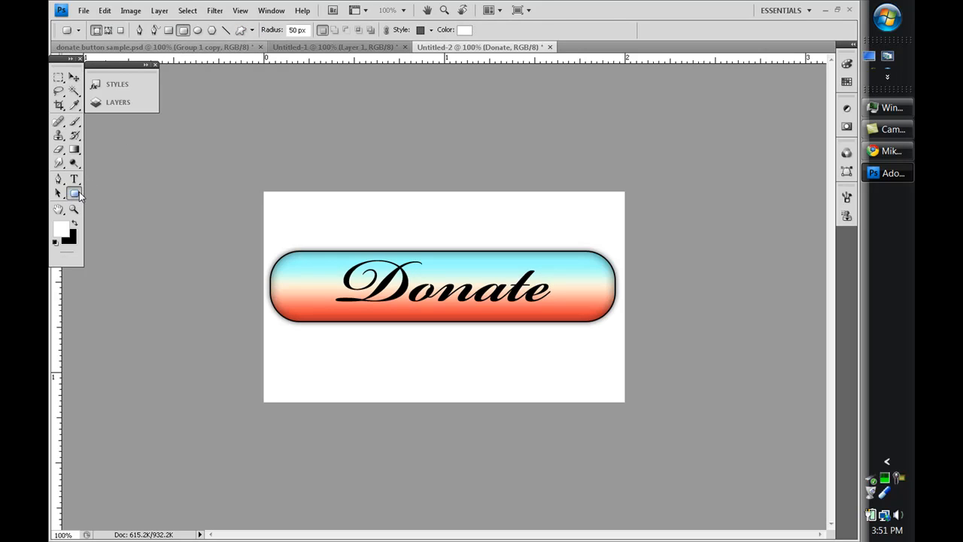
- Pick the Custom Shape tool and browse the custom shape presets for a swirl
left_click(74, 194)
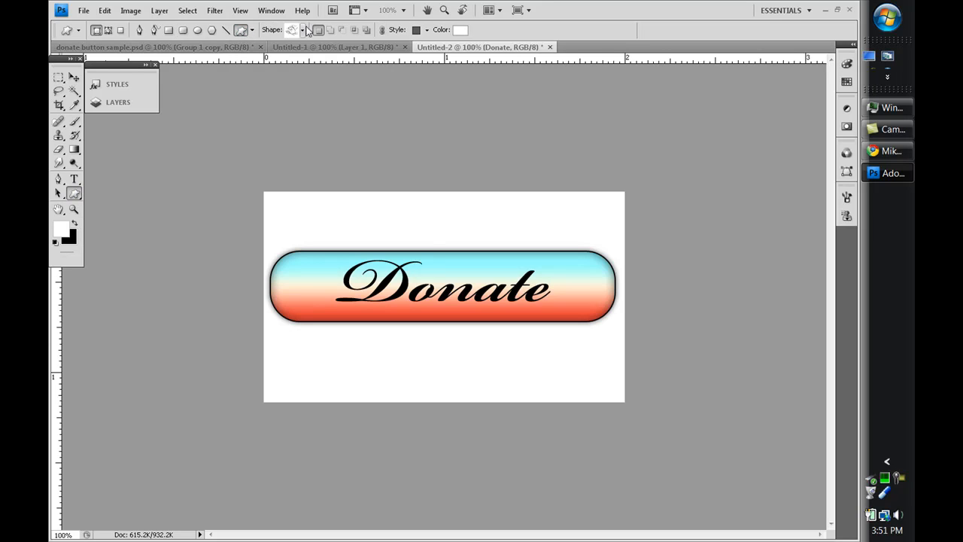
left_click(293, 29)
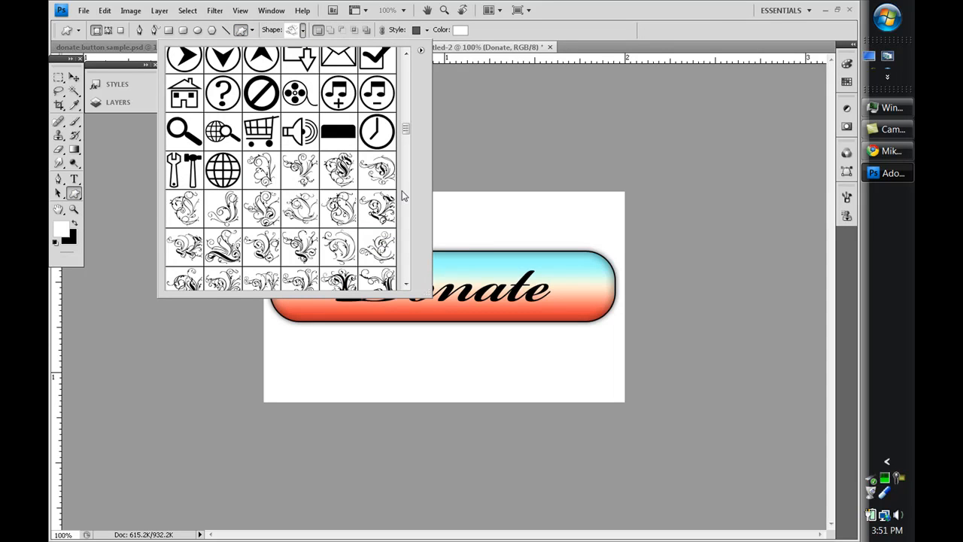
scroll("down", 3)
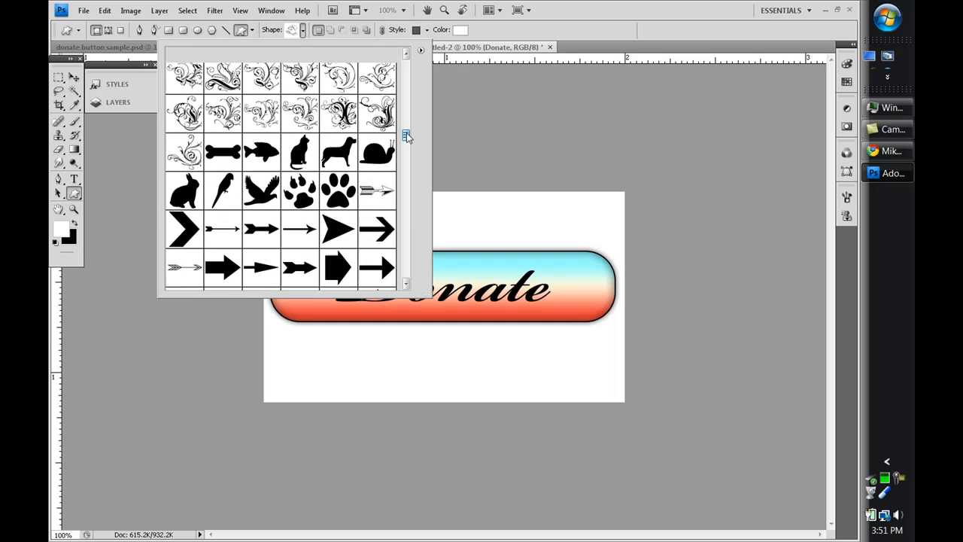
scroll("up", 3)
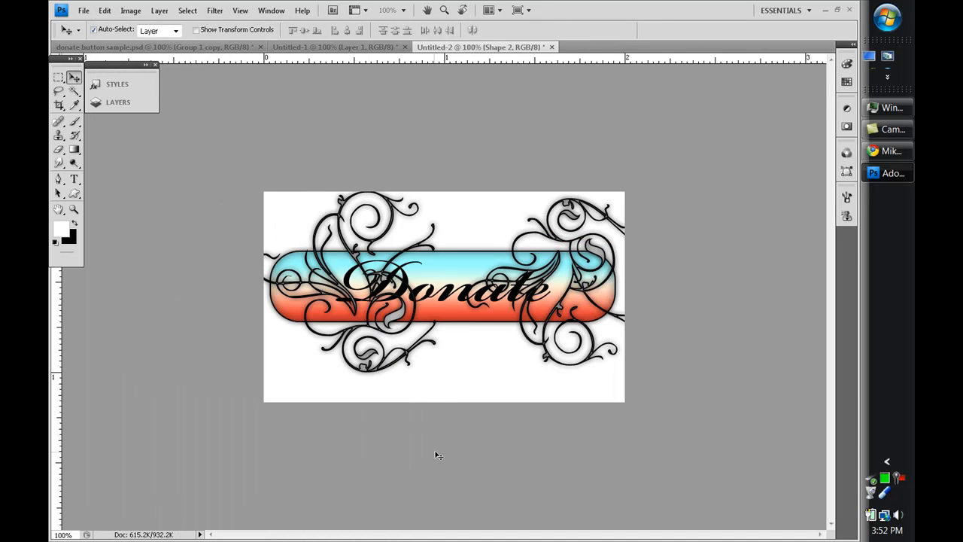
- Merge the two swirl shape layers and load the button outline as a selection
left_click(118, 101)
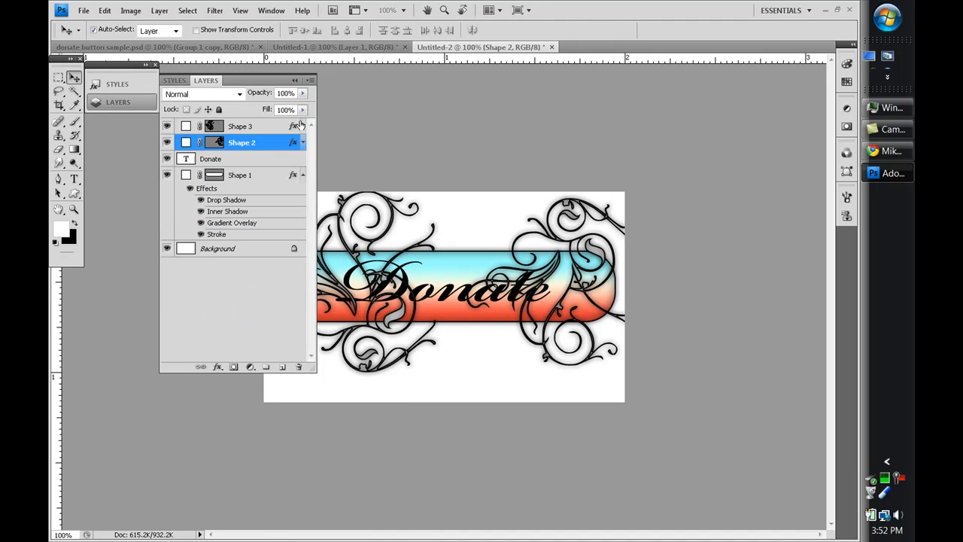
left_click(241, 126)
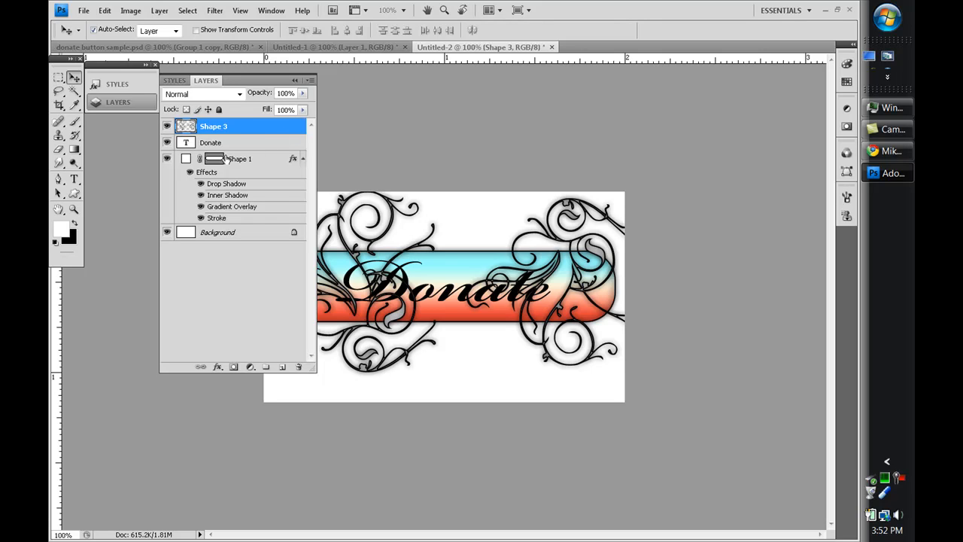
mouse_move(224, 161)
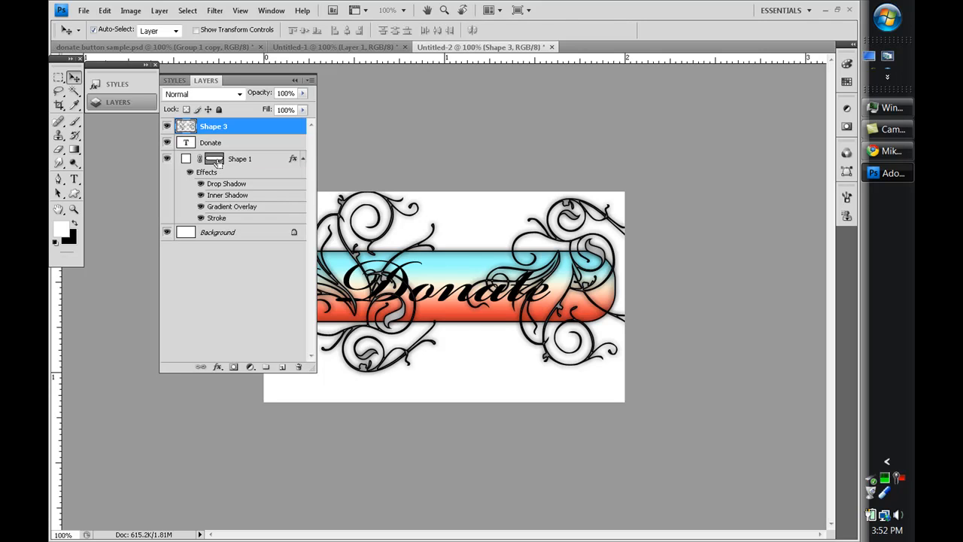
left_click(185, 126)
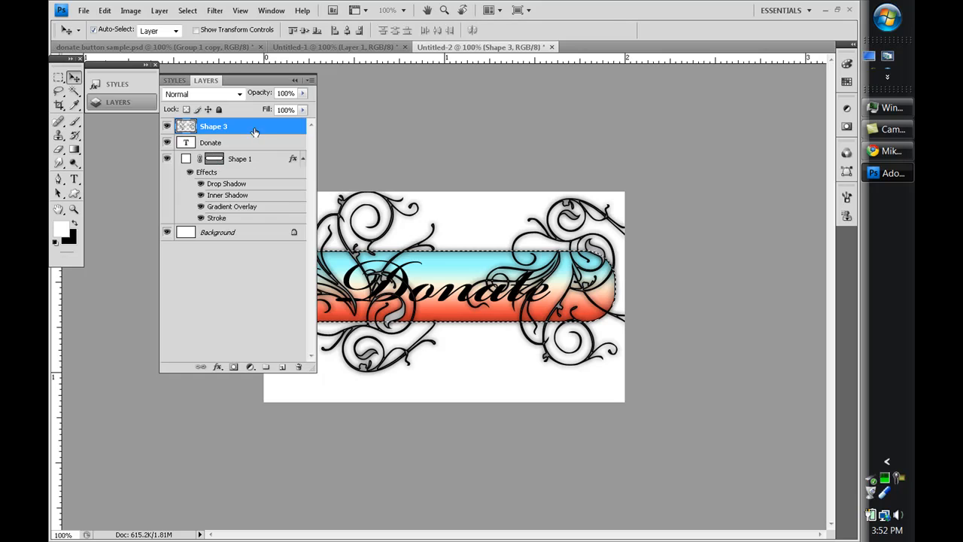
- Rename the merged swirl layer 'design' and move it beneath the Donate text
double_click(213, 126)
type("d")
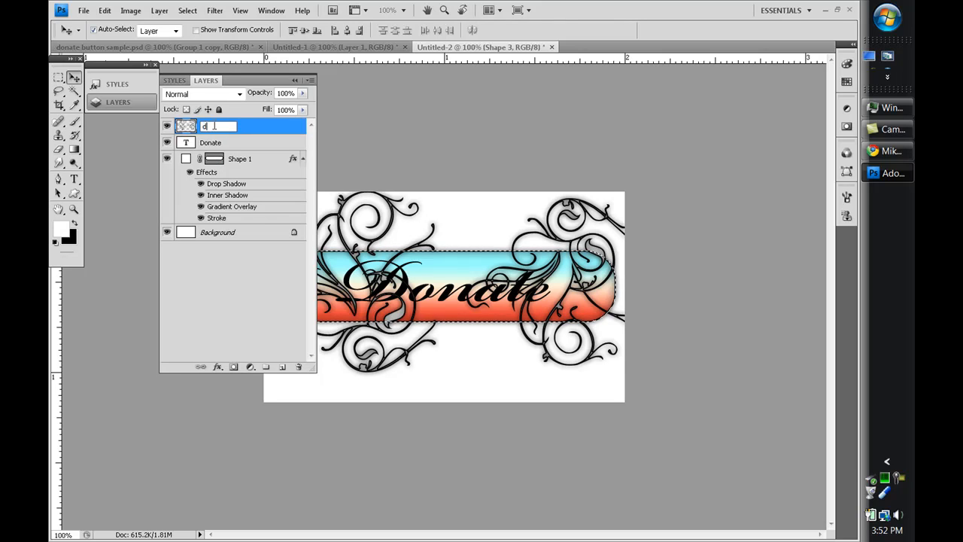
type("esign")
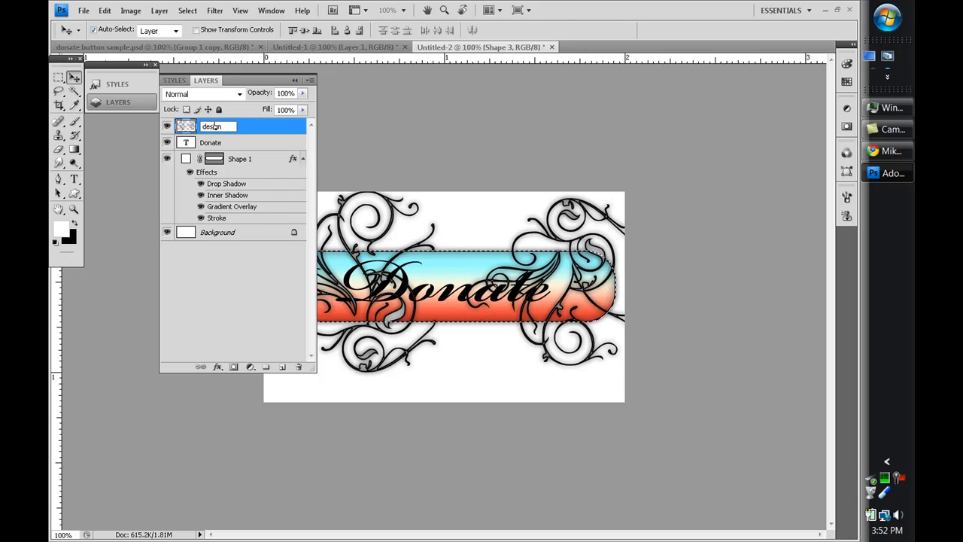
key("Return")
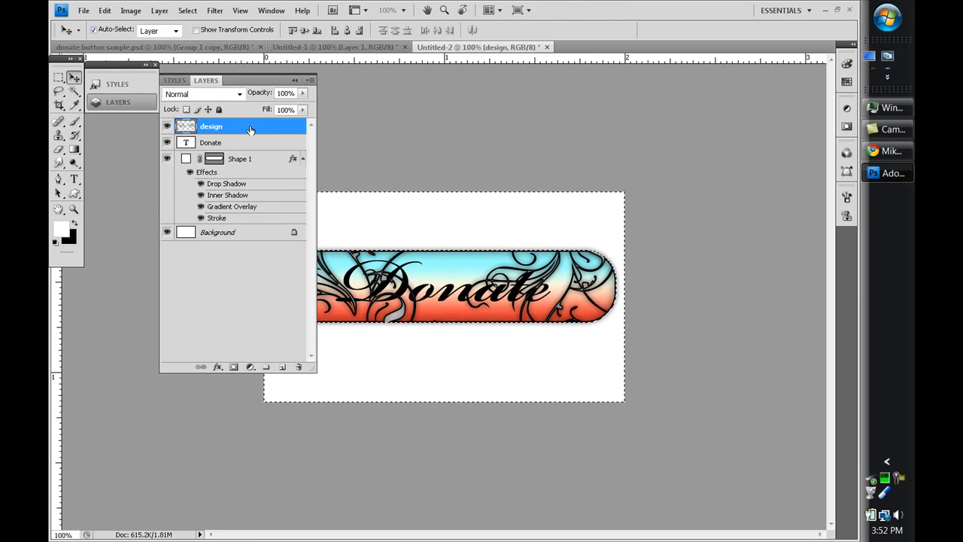
left_click_drag(248, 126, 249, 143)
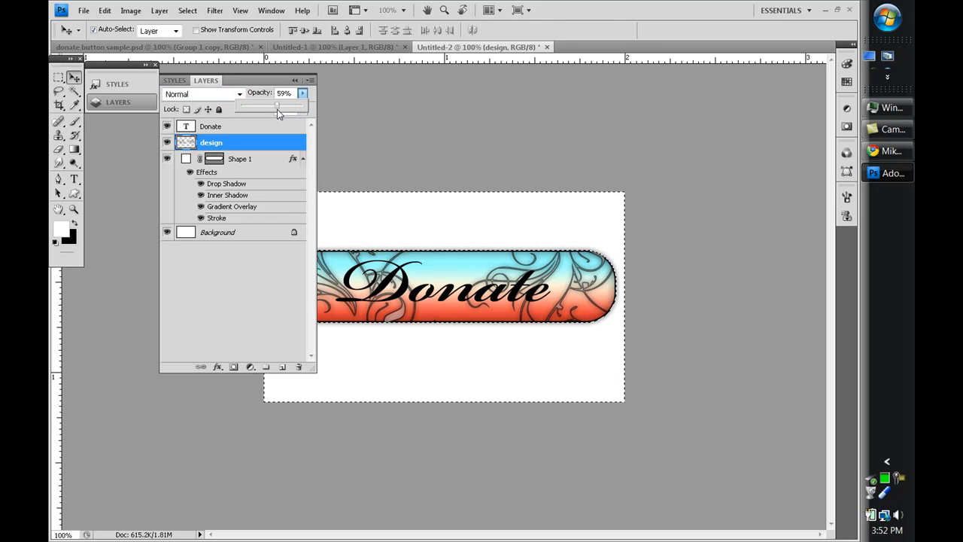
- Lower the design layer opacity to 58% and open Layer Style for Donate
left_click_drag(278, 104, 276, 104)
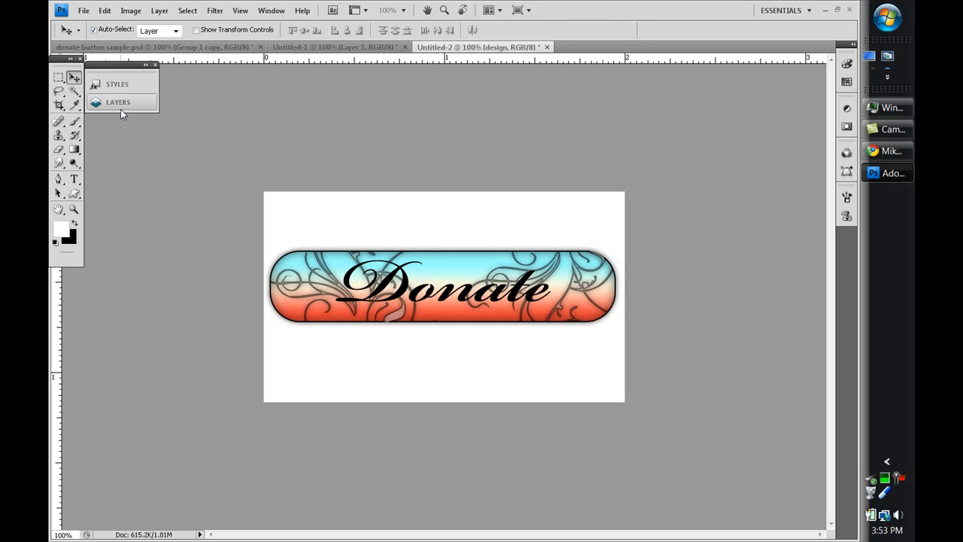
left_click(118, 102)
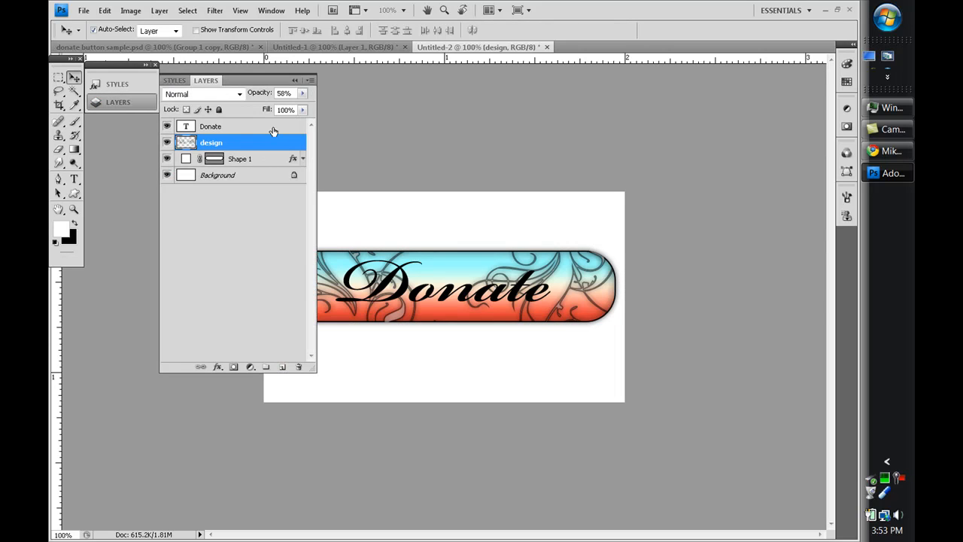
left_click(211, 125)
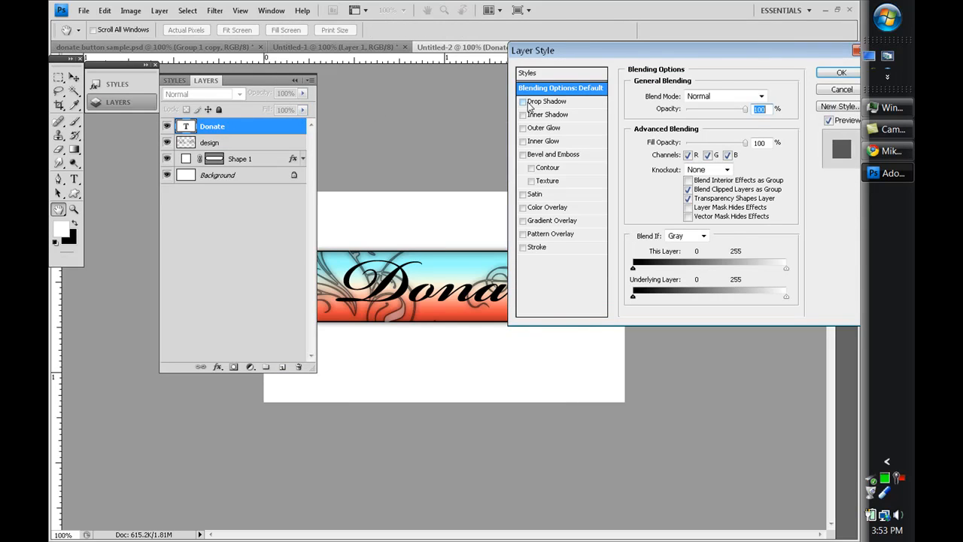
- Add drop shadow, black stroke, white colour overlay and inner shadow to Donate
left_click(523, 102)
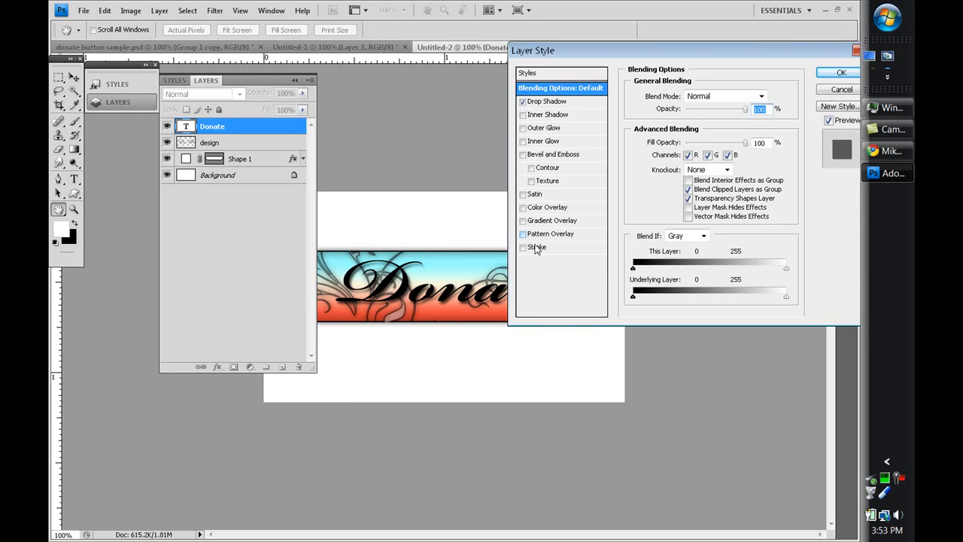
left_click(523, 247)
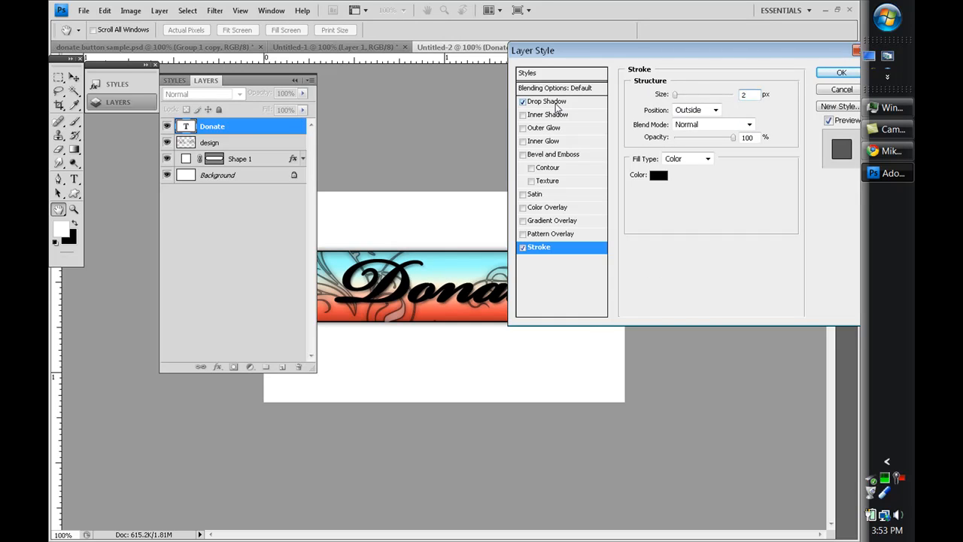
left_click(523, 207)
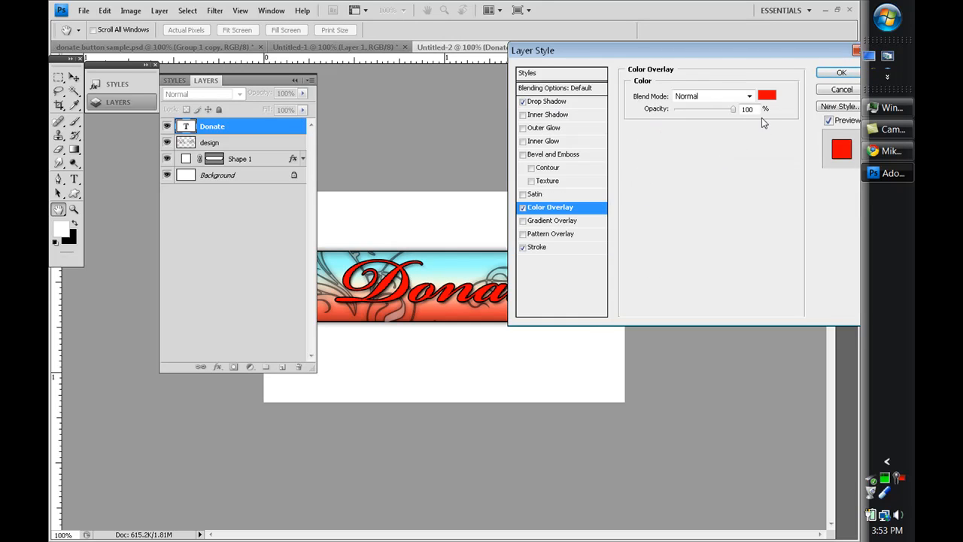
left_click(767, 95)
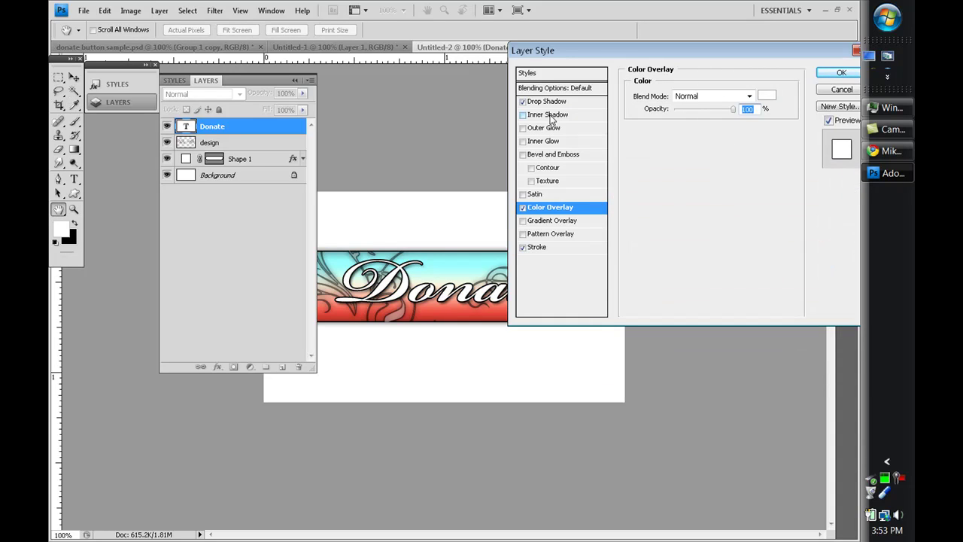
left_click(548, 115)
type("4")
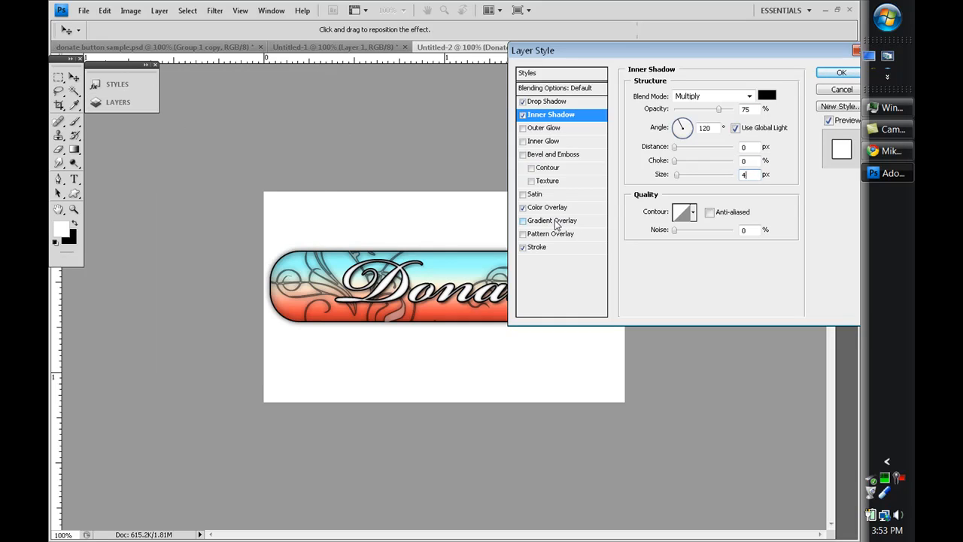
- Try then remove a gradient overlay, keep Normal blend, and apply the effects
left_click(552, 220)
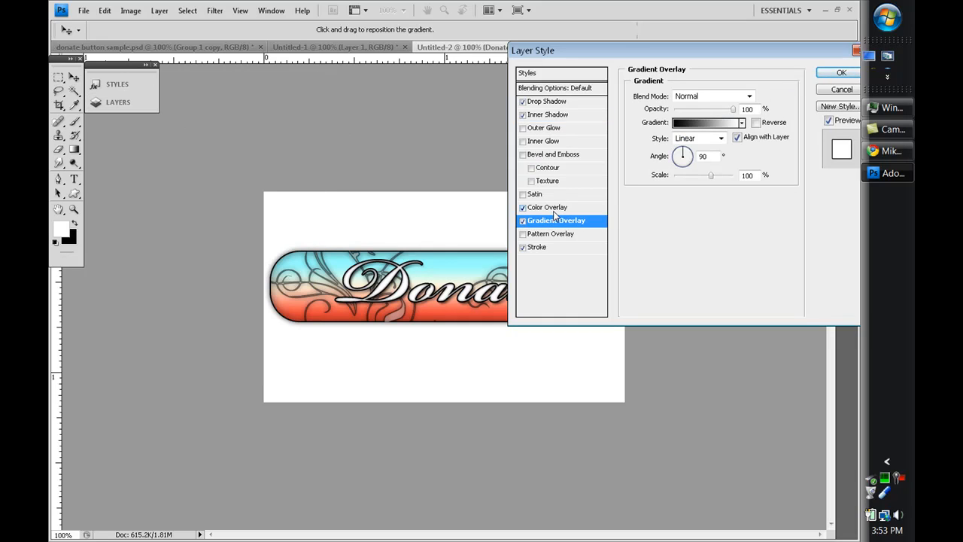
left_click(59, 210)
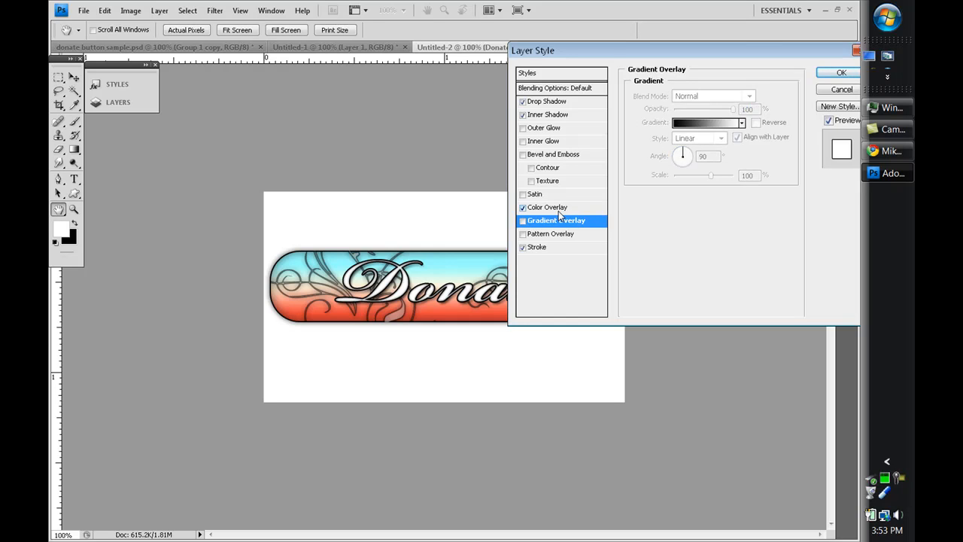
left_click(548, 207)
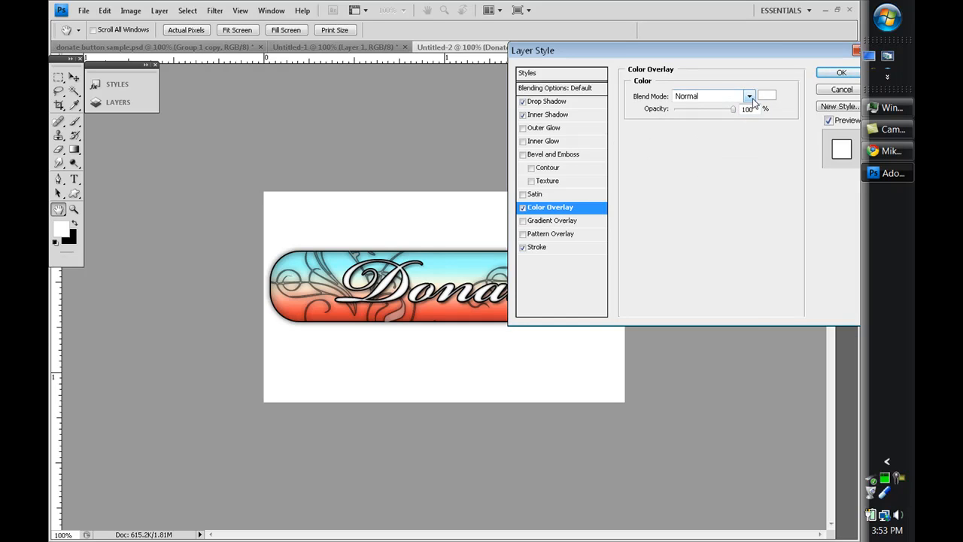
left_click(748, 96)
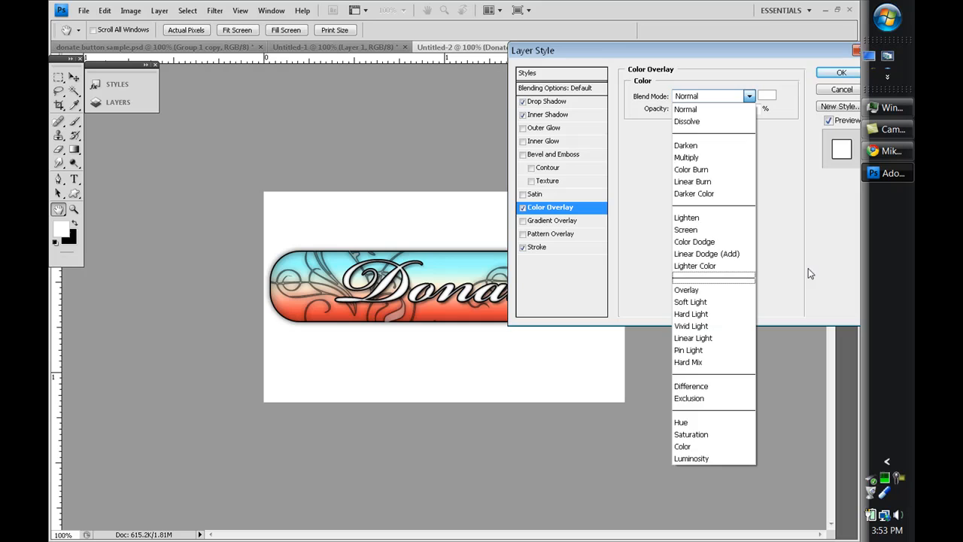
left_click(686, 109)
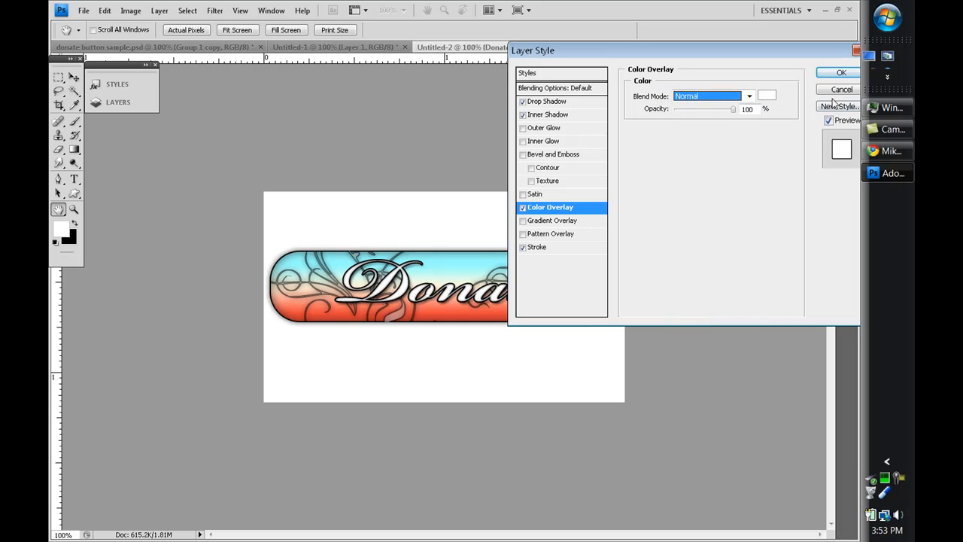
left_click(842, 73)
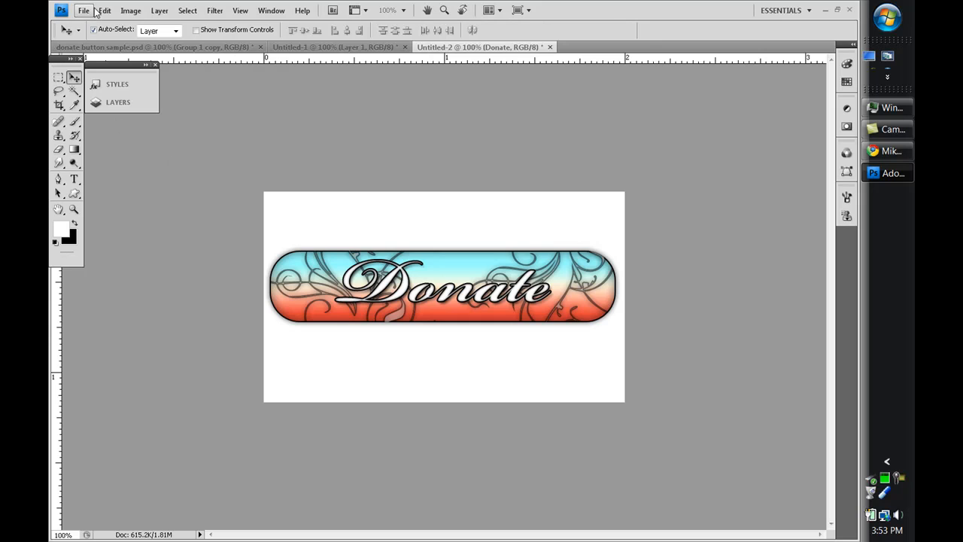
- Cancel out of Save As without saving and expand the Layers panel
left_click(83, 10)
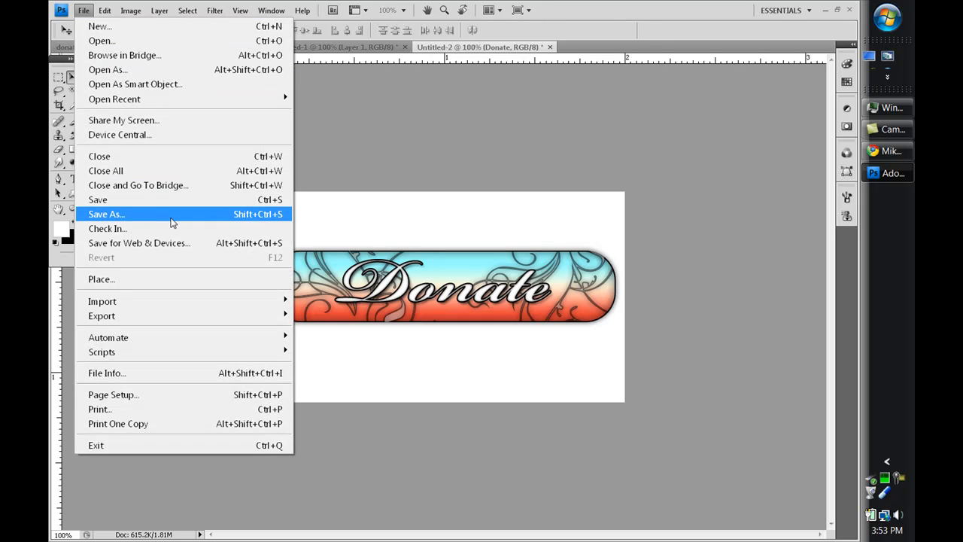
left_click(107, 214)
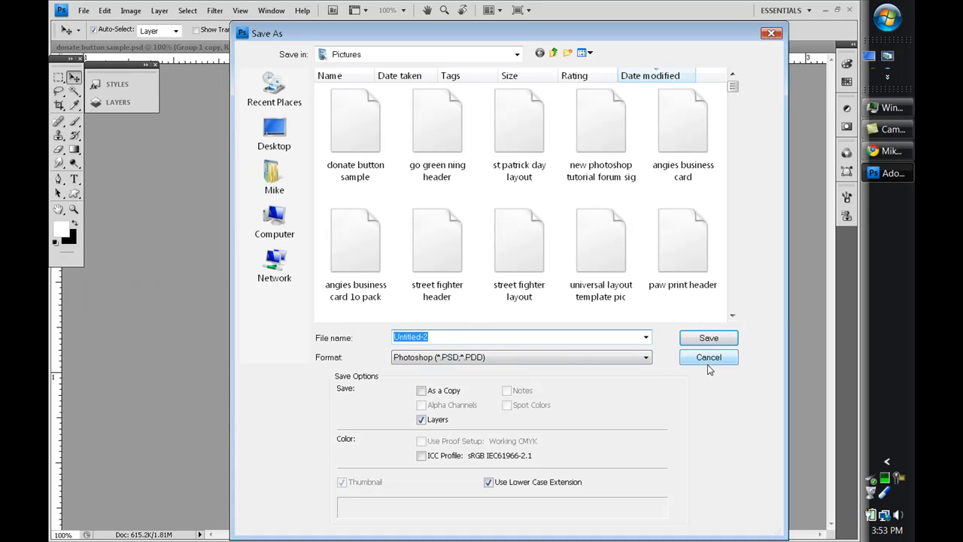
left_click(708, 357)
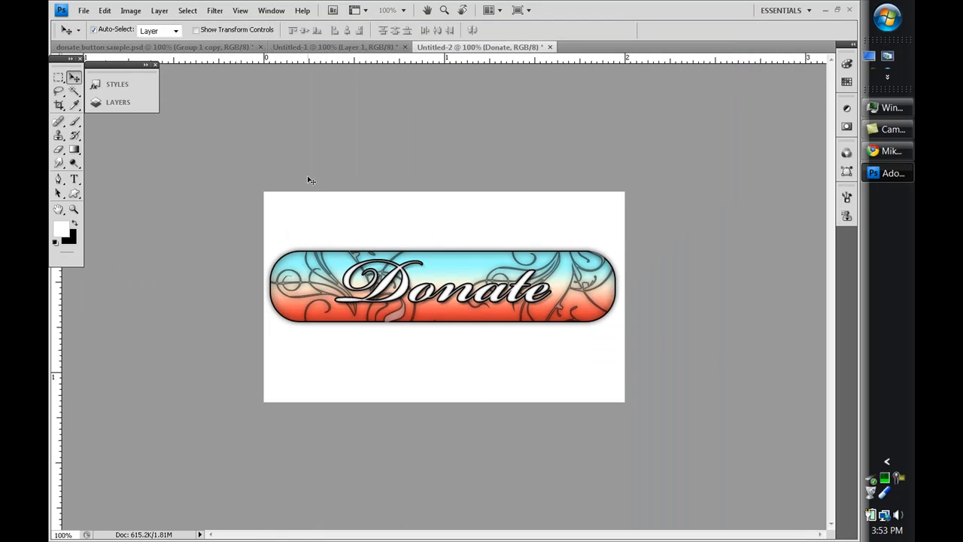
left_click(118, 101)
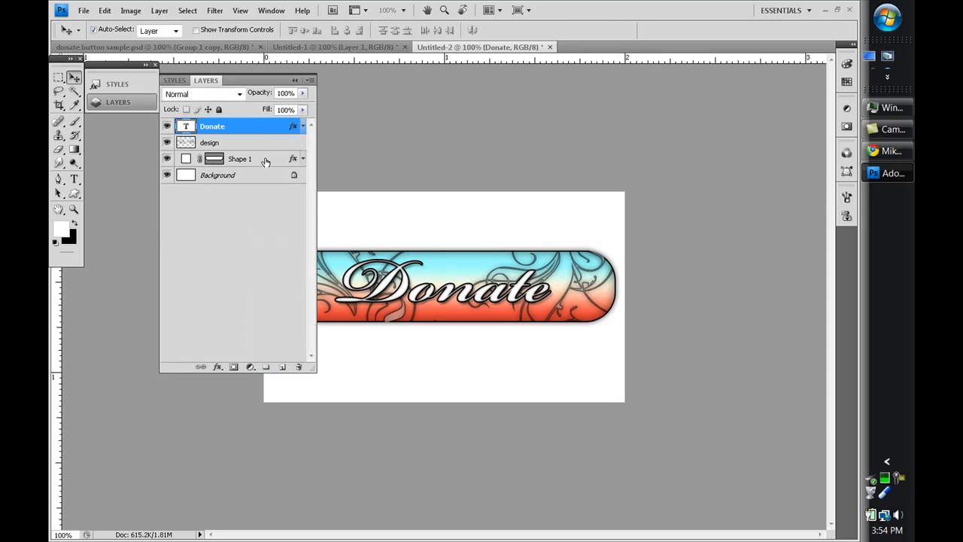
- Select the Donate text, swirl and button layers together, then open the File menu
left_click(241, 158)
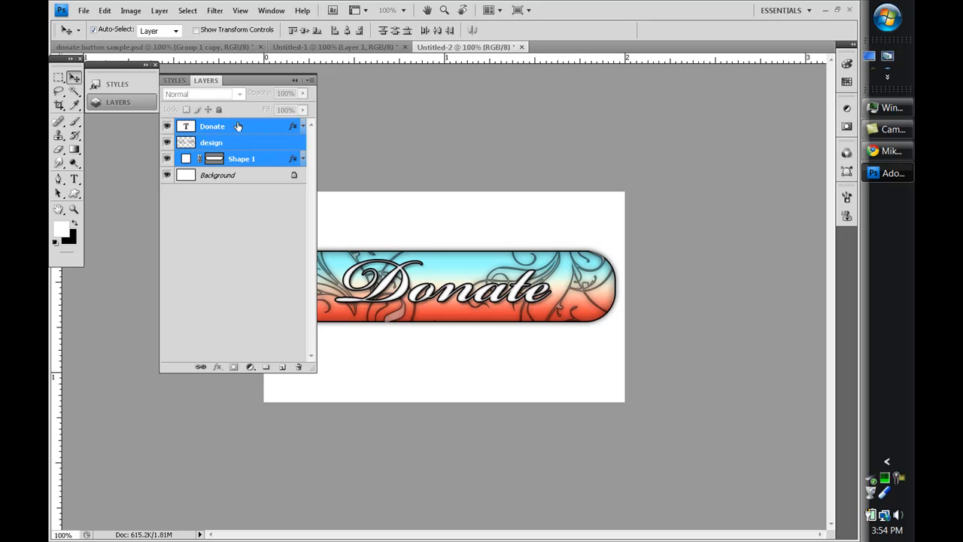
mouse_move(221, 168)
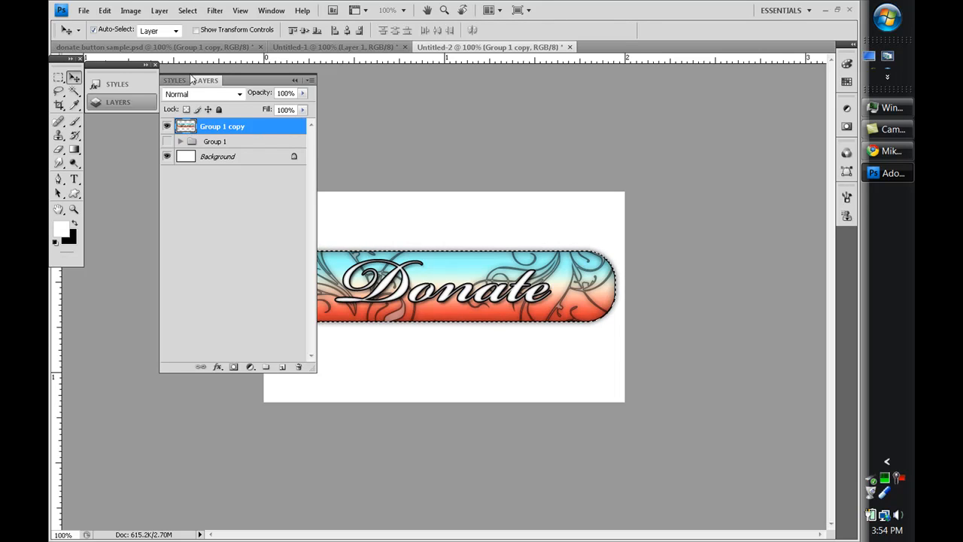
left_click(83, 10)
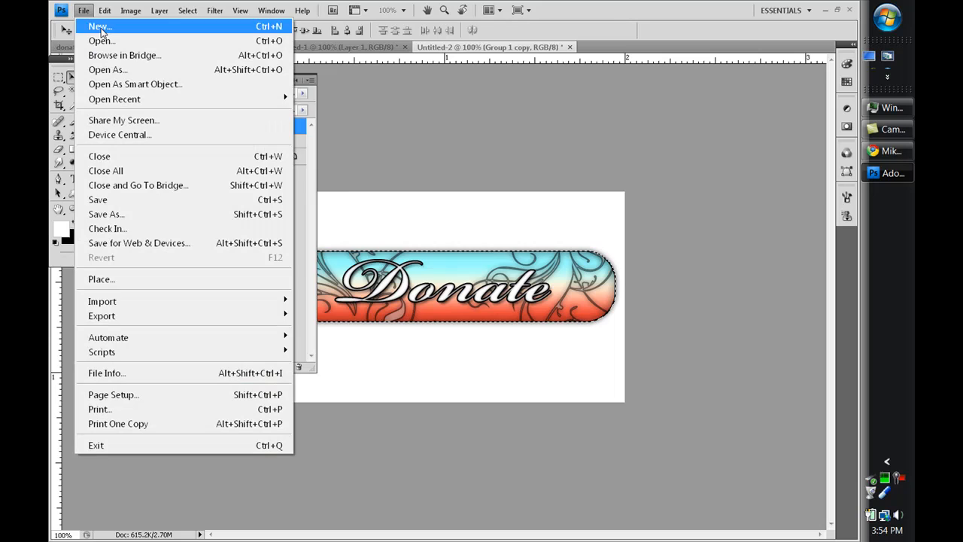
left_click(98, 26)
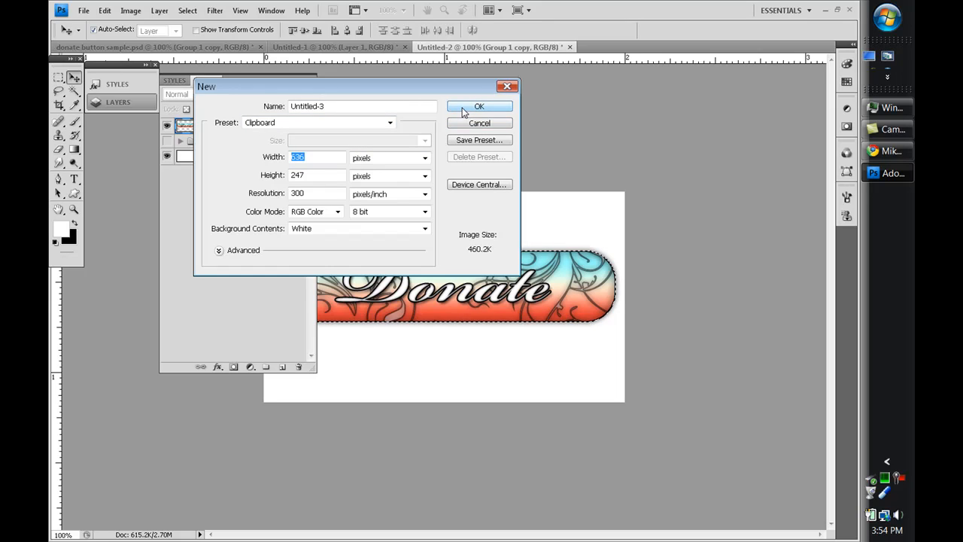
left_click(480, 106)
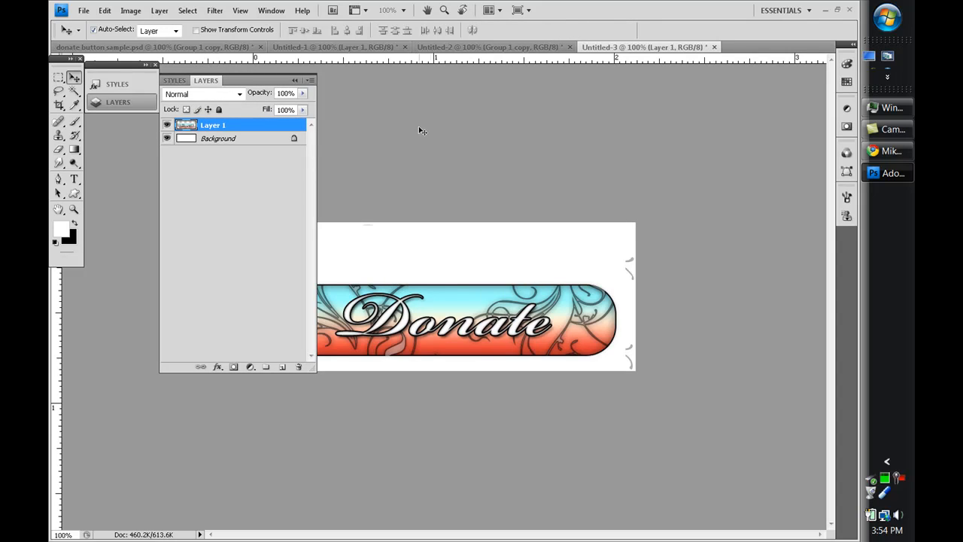
mouse_move(377, 117)
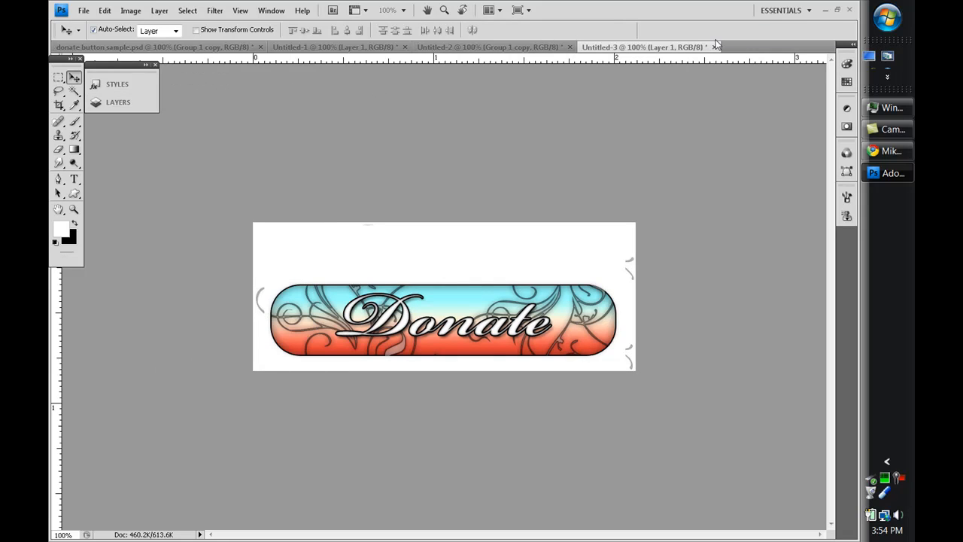
left_click(714, 47)
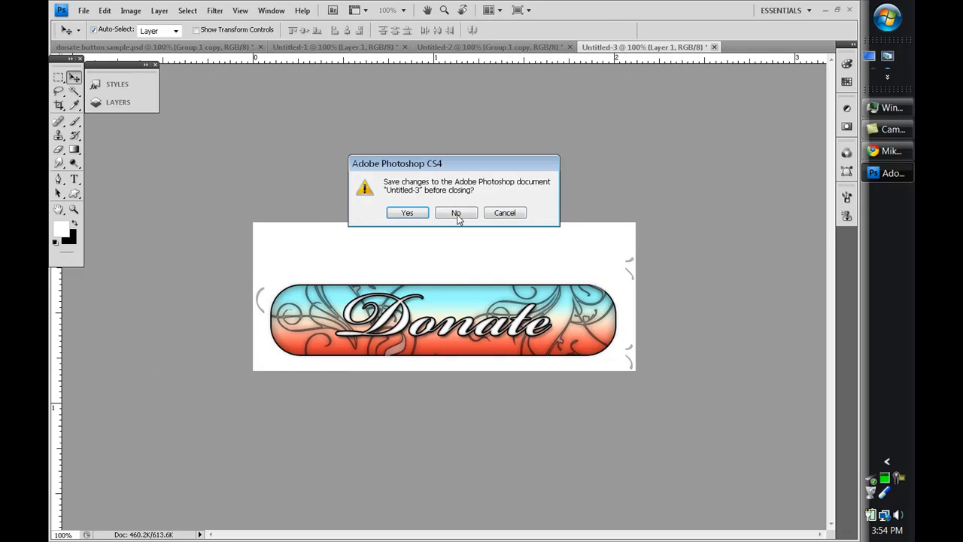
left_click(456, 213)
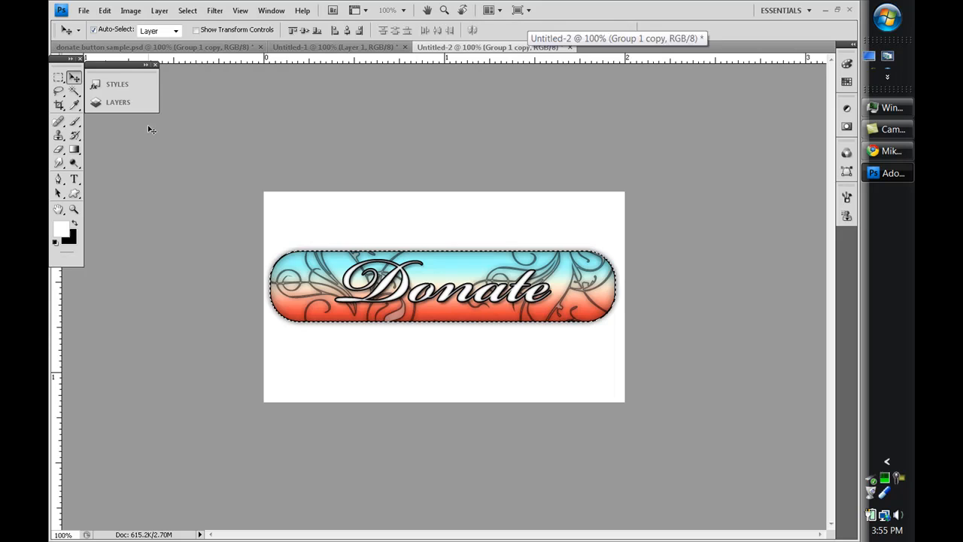
- Create a new clipboard-sized document to hold the copied Donate button
left_click(119, 101)
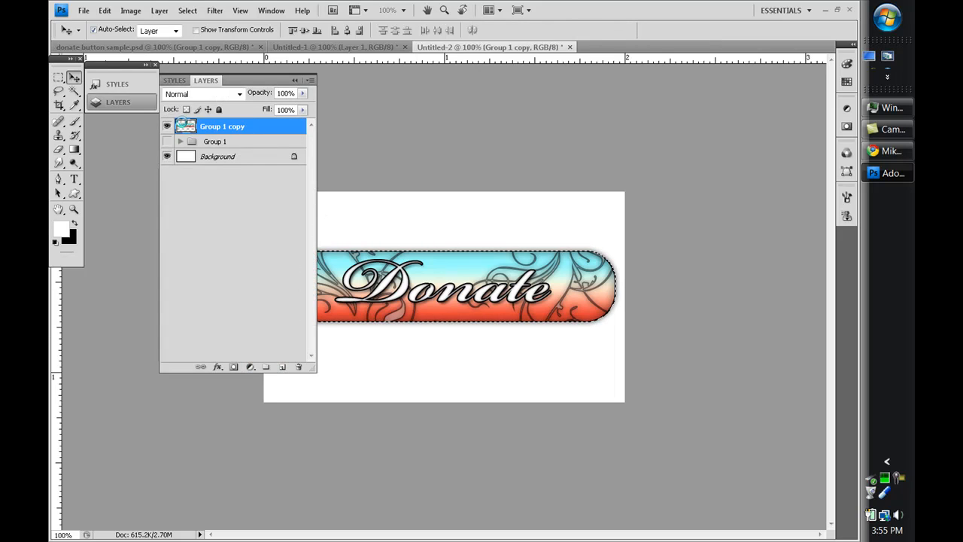
mouse_move(228, 123)
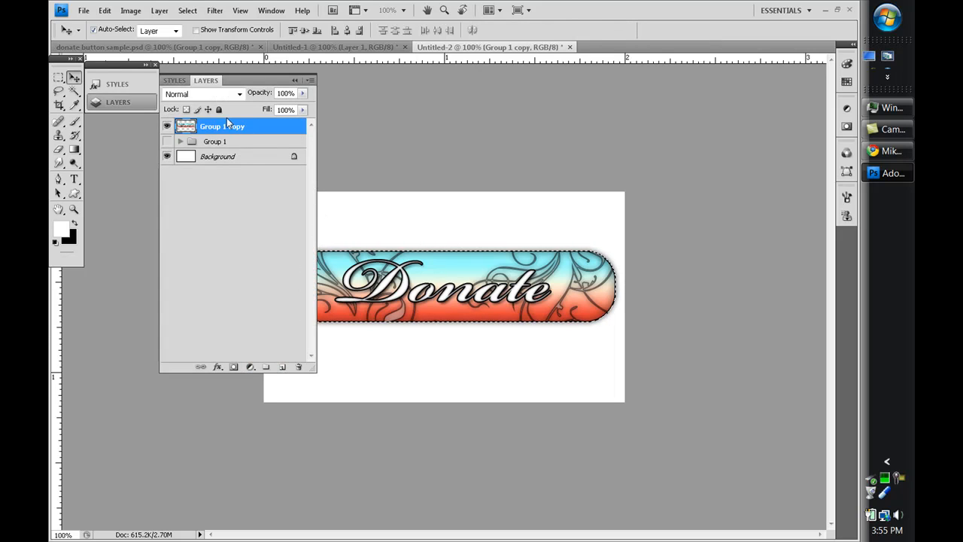
left_click(83, 10)
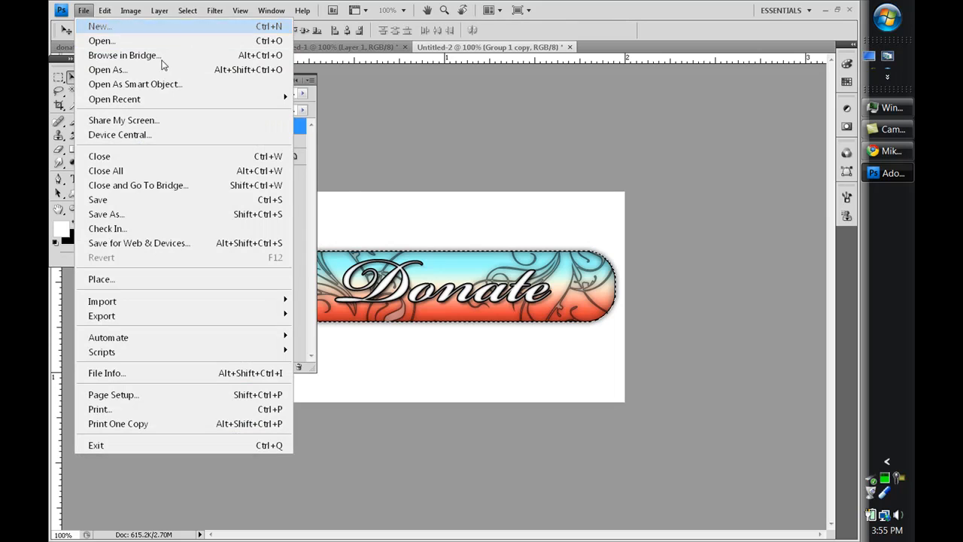
left_click(98, 26)
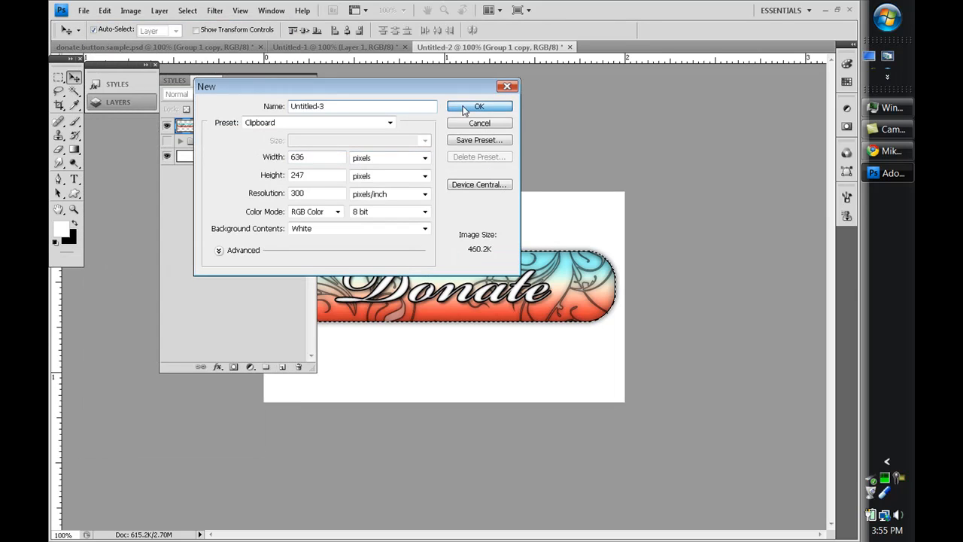
left_click(480, 106)
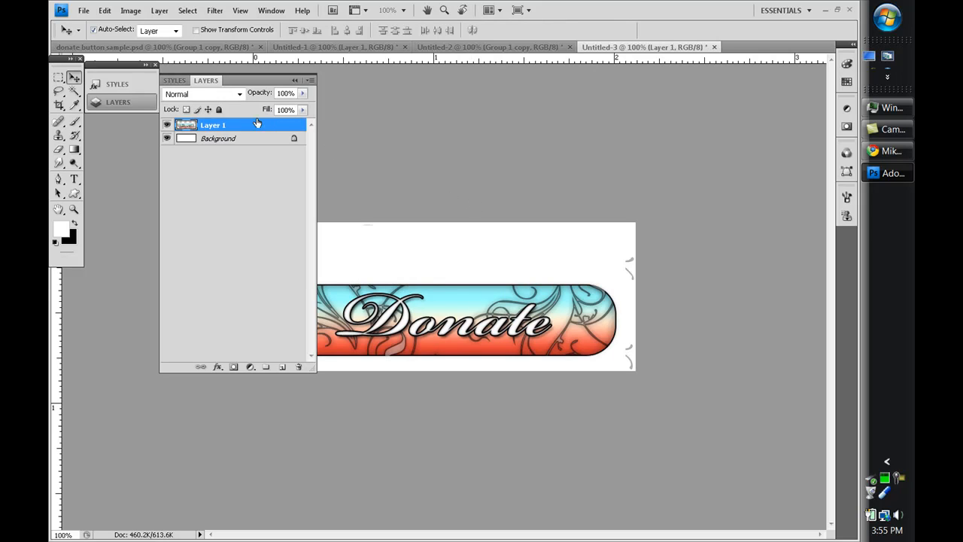
left_click(155, 64)
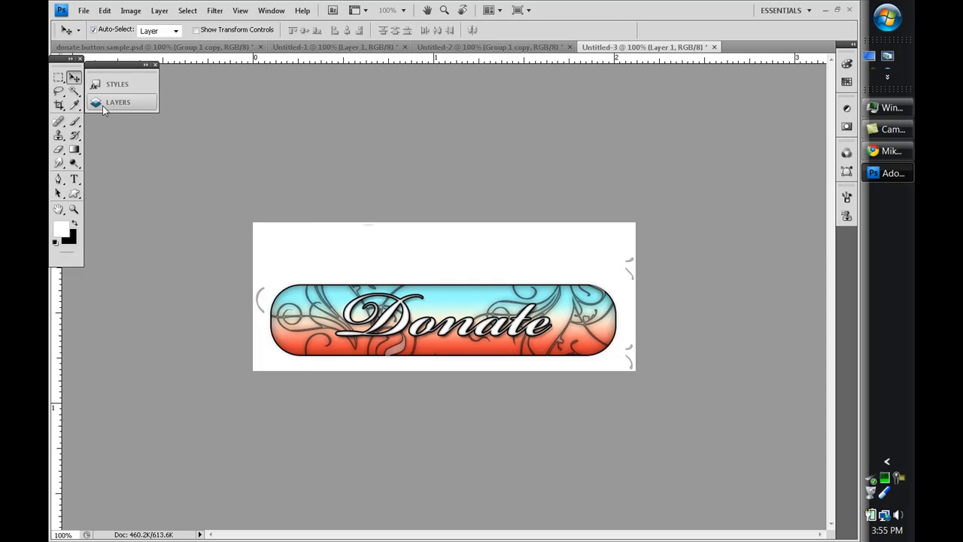
left_click(118, 102)
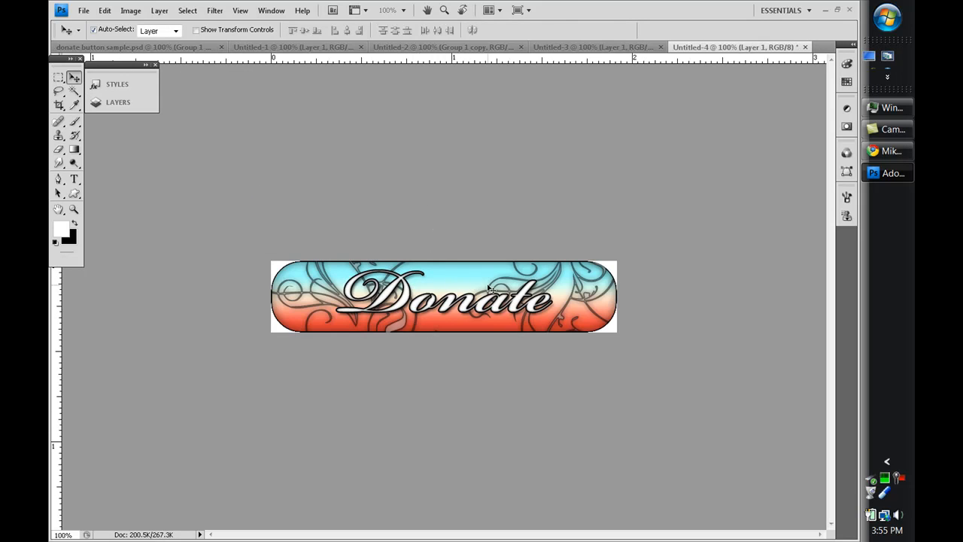
- Unlock and remove the white Background layer so the button sits on transparency
left_click(118, 101)
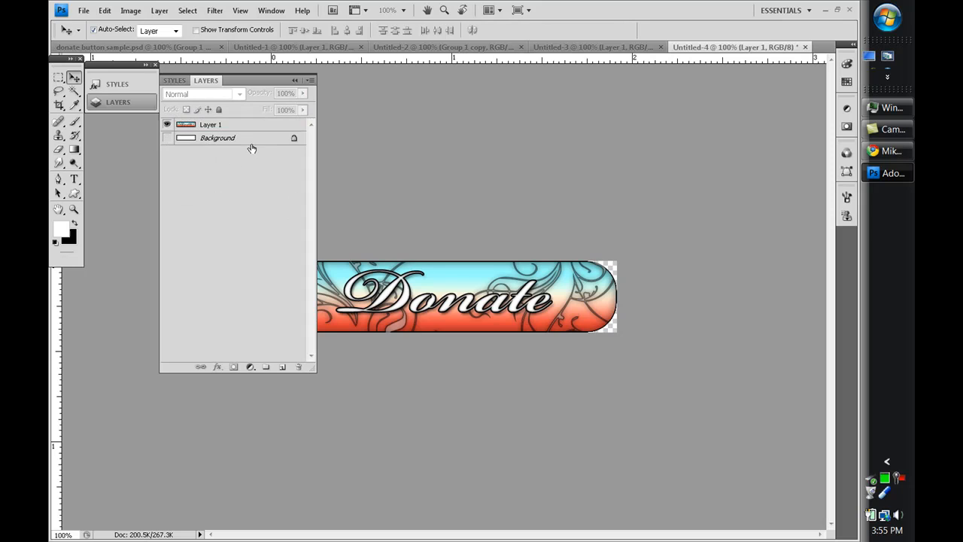
double_click(218, 137)
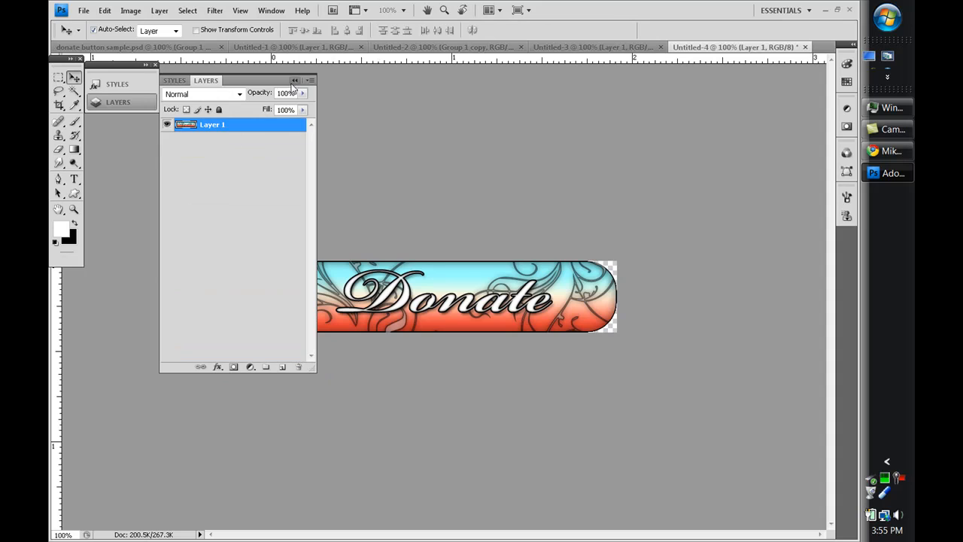
left_click(295, 81)
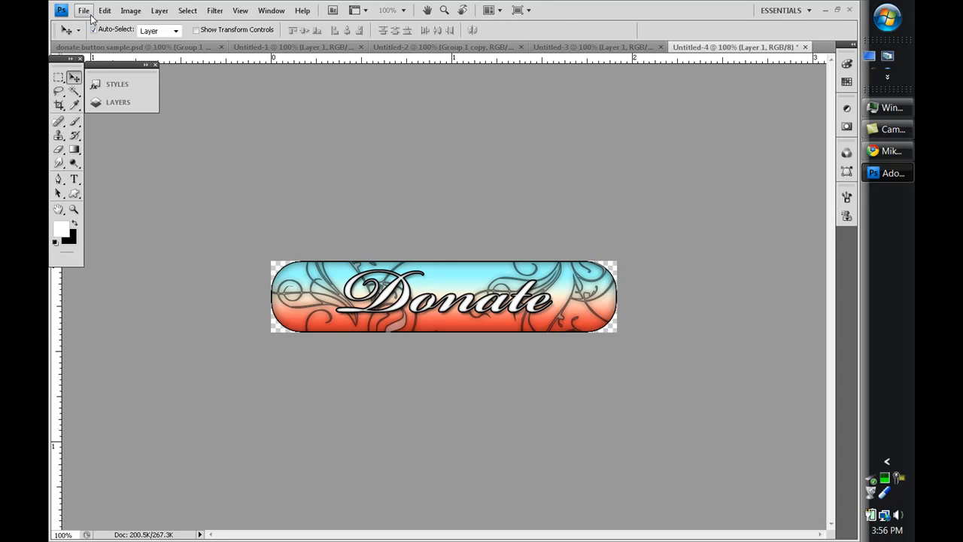
- Open Save As for the transparent button and open the Format list
left_click(83, 11)
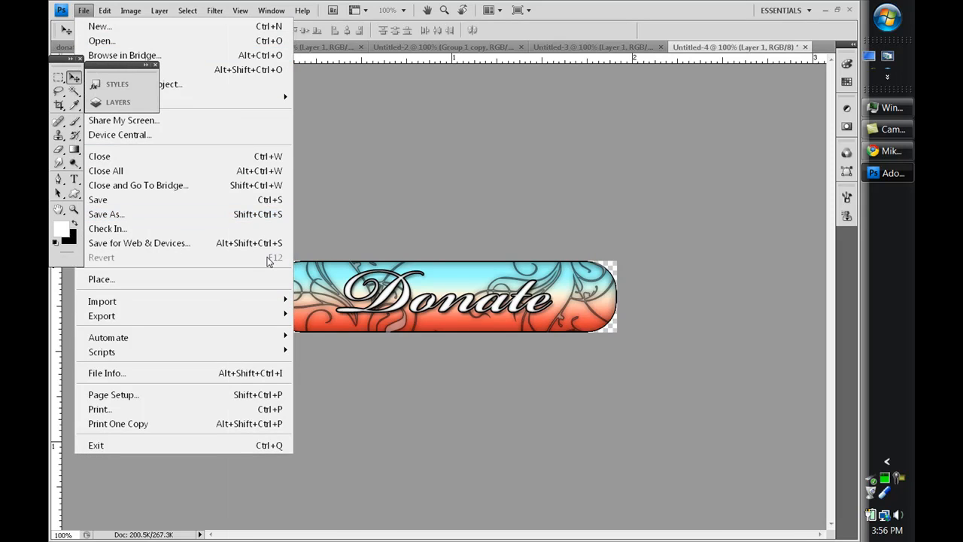
left_click(106, 213)
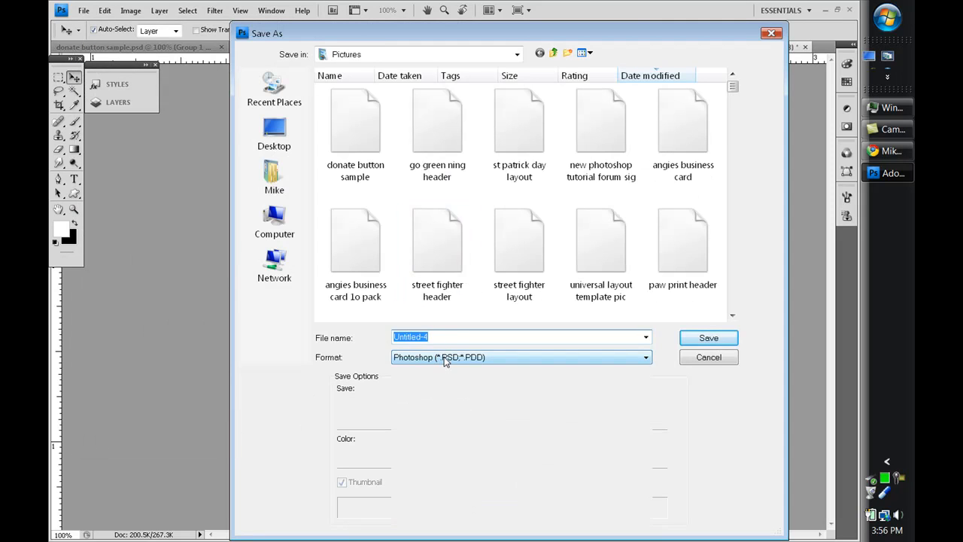
left_click(522, 357)
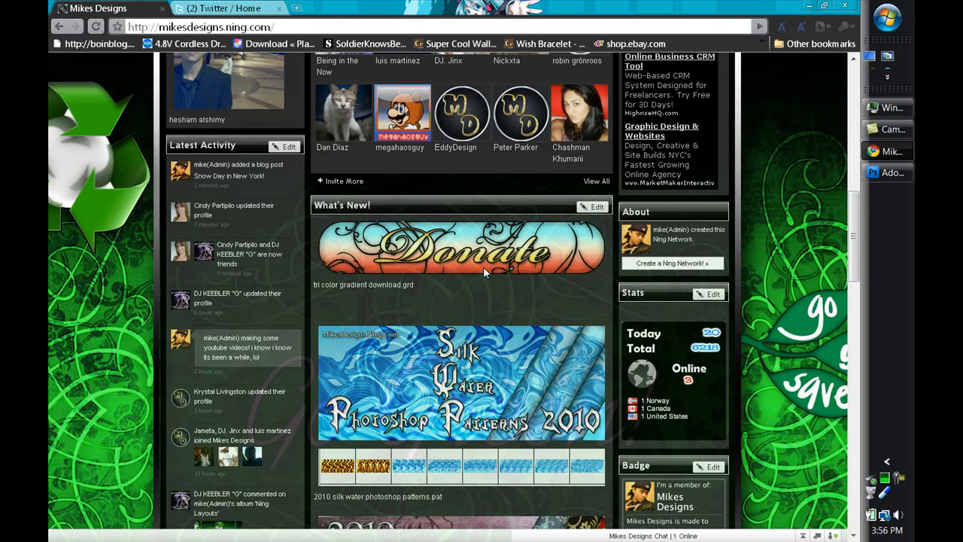
mouse_move(518, 263)
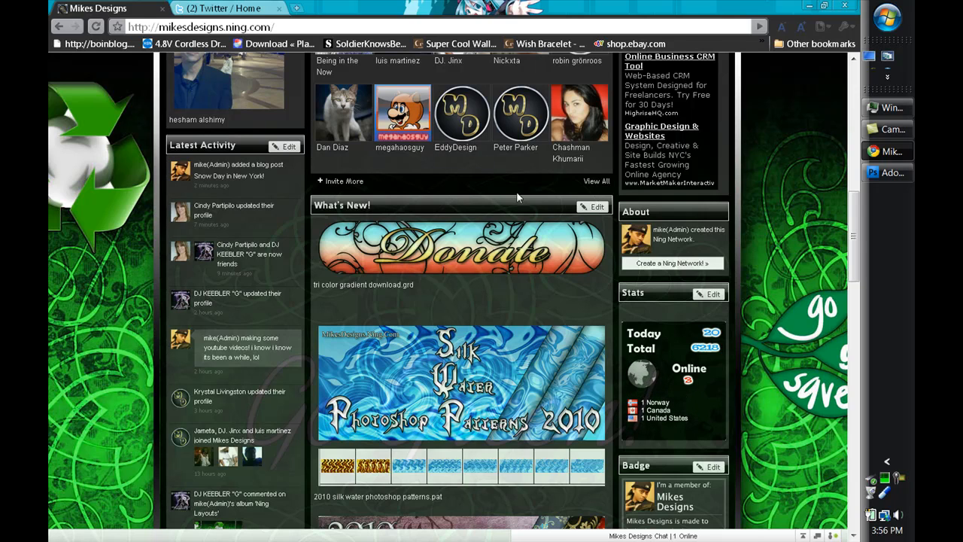
- Switch Chrome to the Twitter tab, then minimize Chrome and Photoshop
left_click(222, 8)
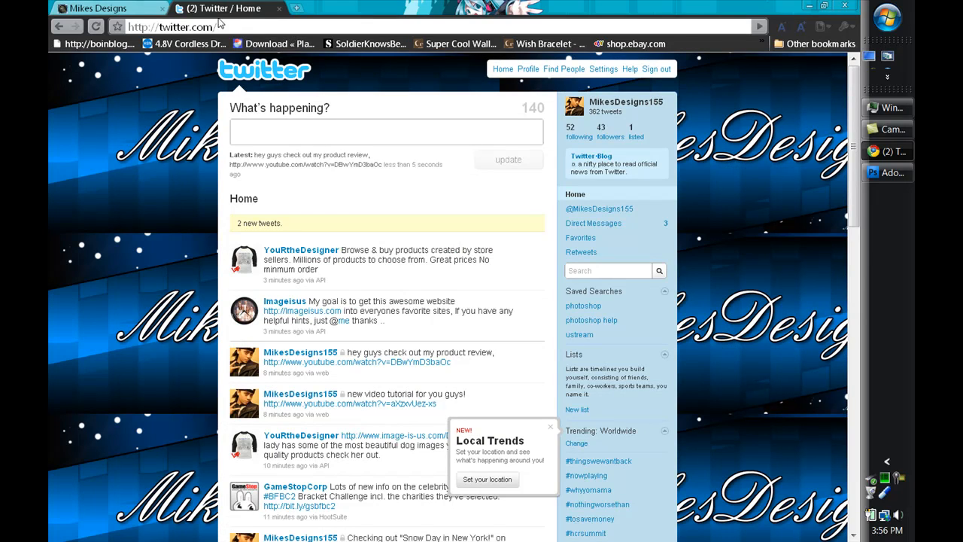
mouse_move(434, 164)
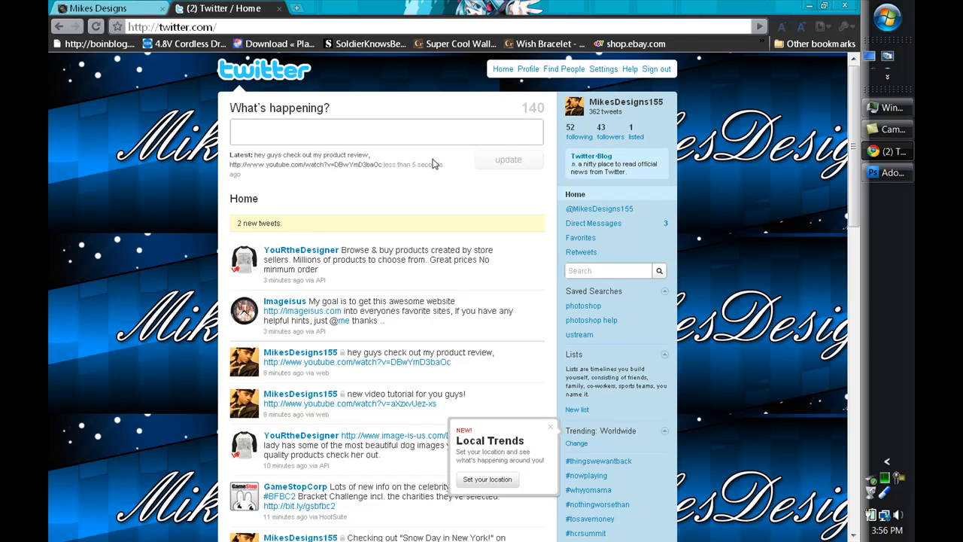
mouse_move(757, 47)
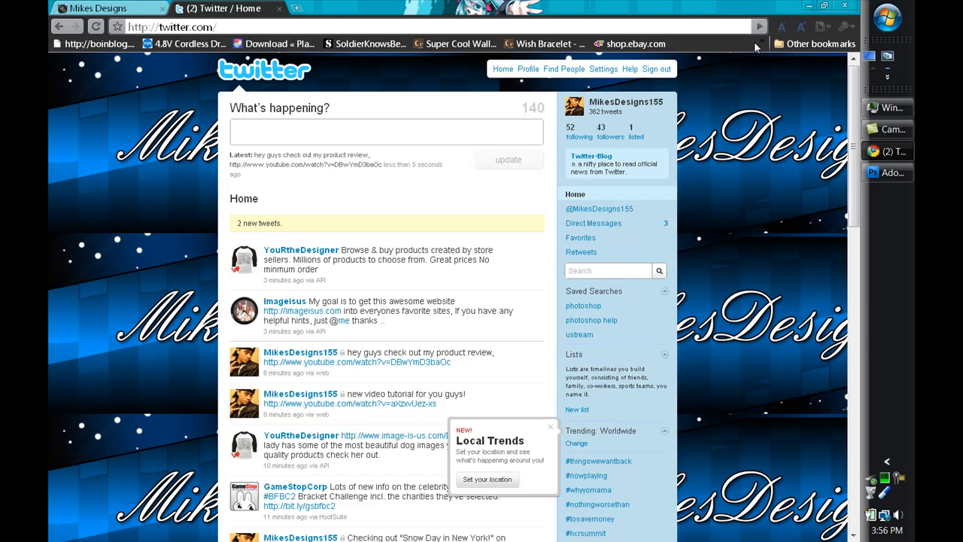
left_click(894, 172)
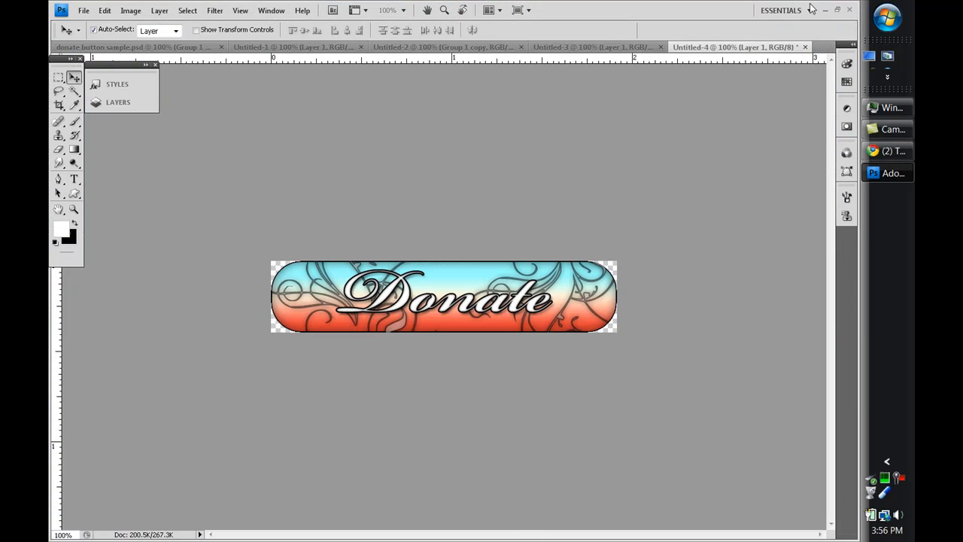
left_click(826, 10)
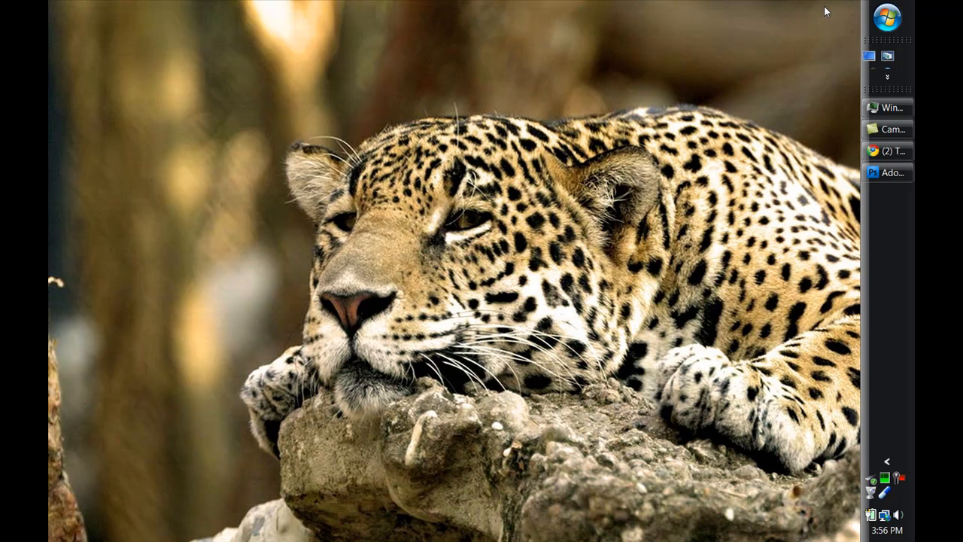